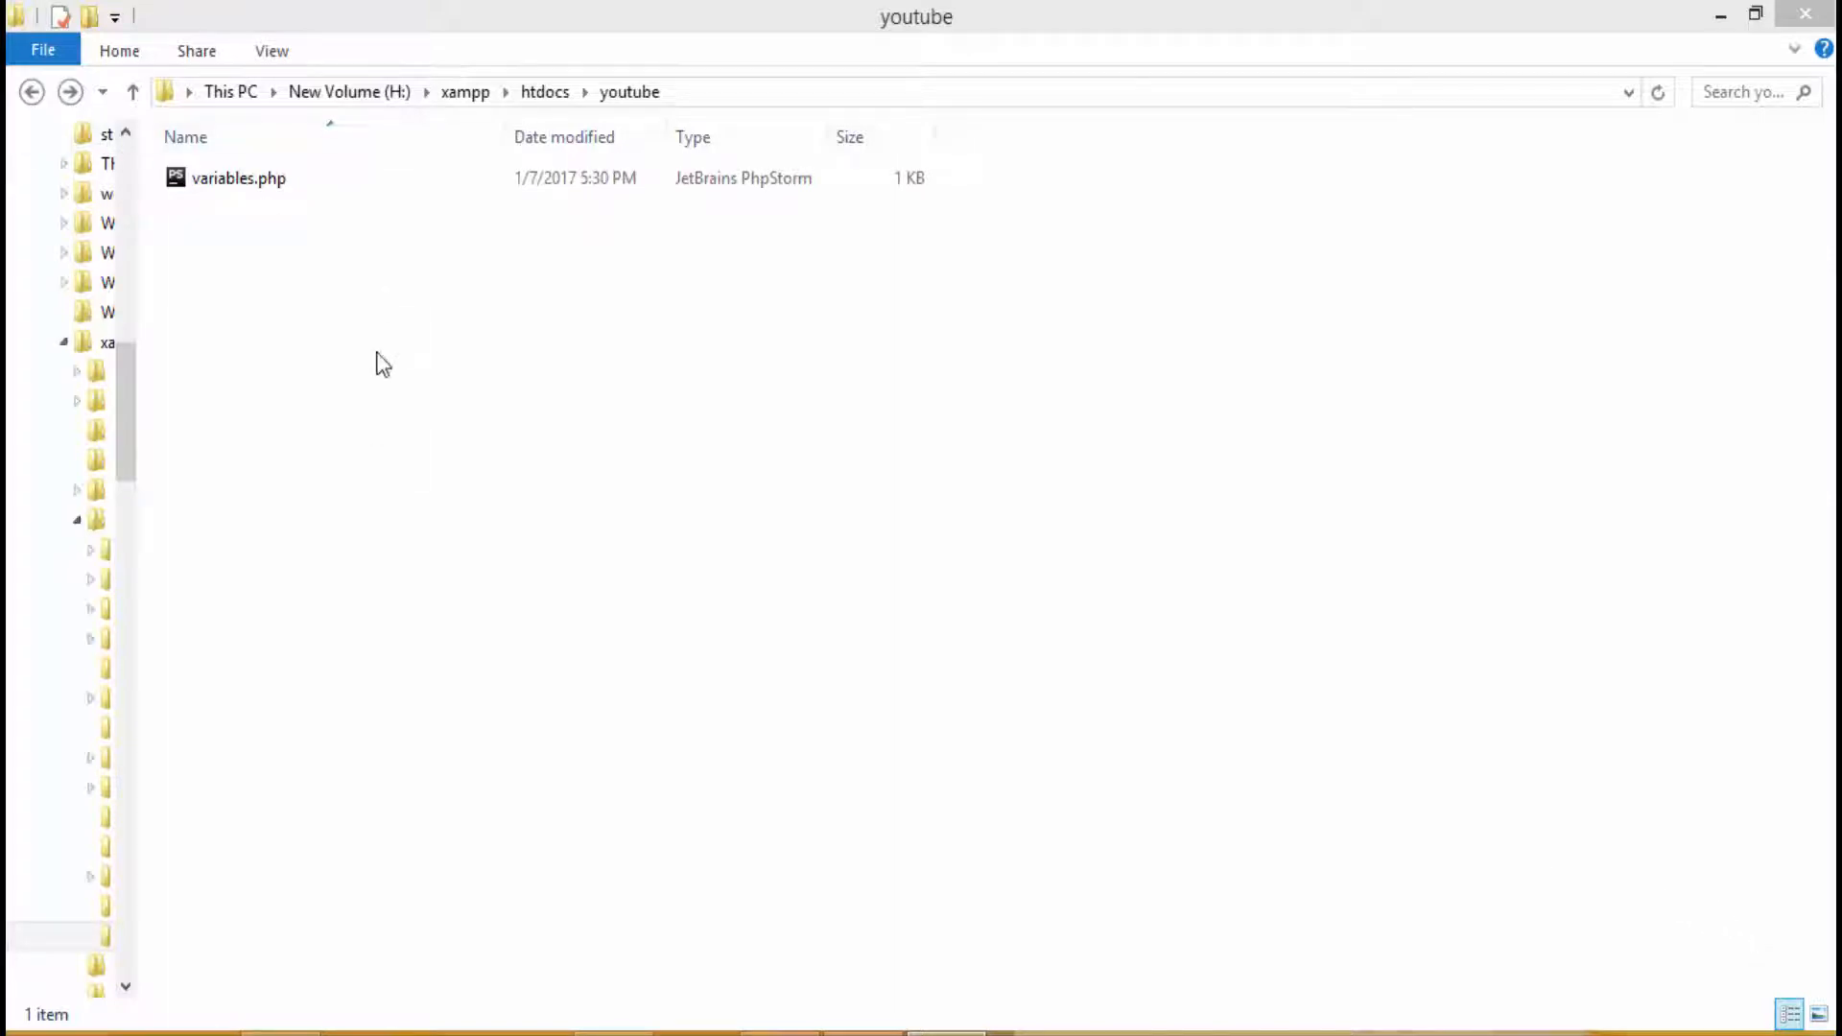
Step: Create a new text document in the youtube folder and name it print.php
right_click(380, 361)
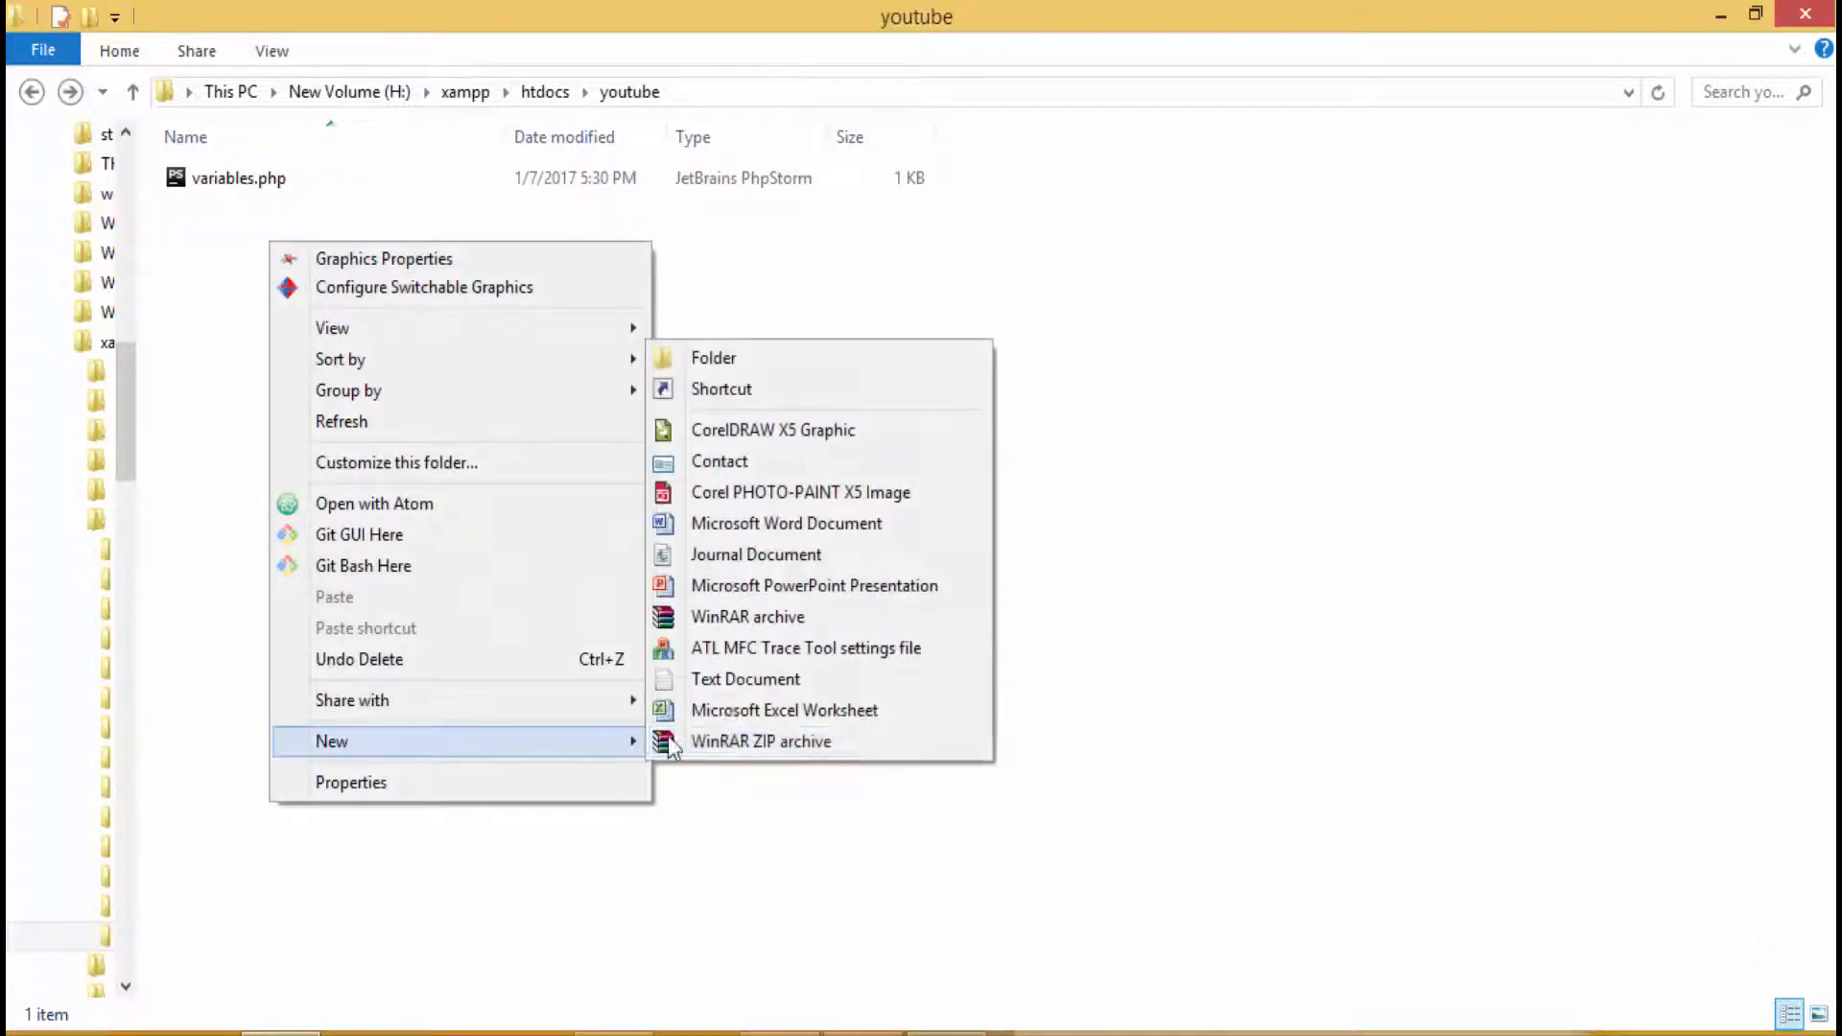
click(746, 679)
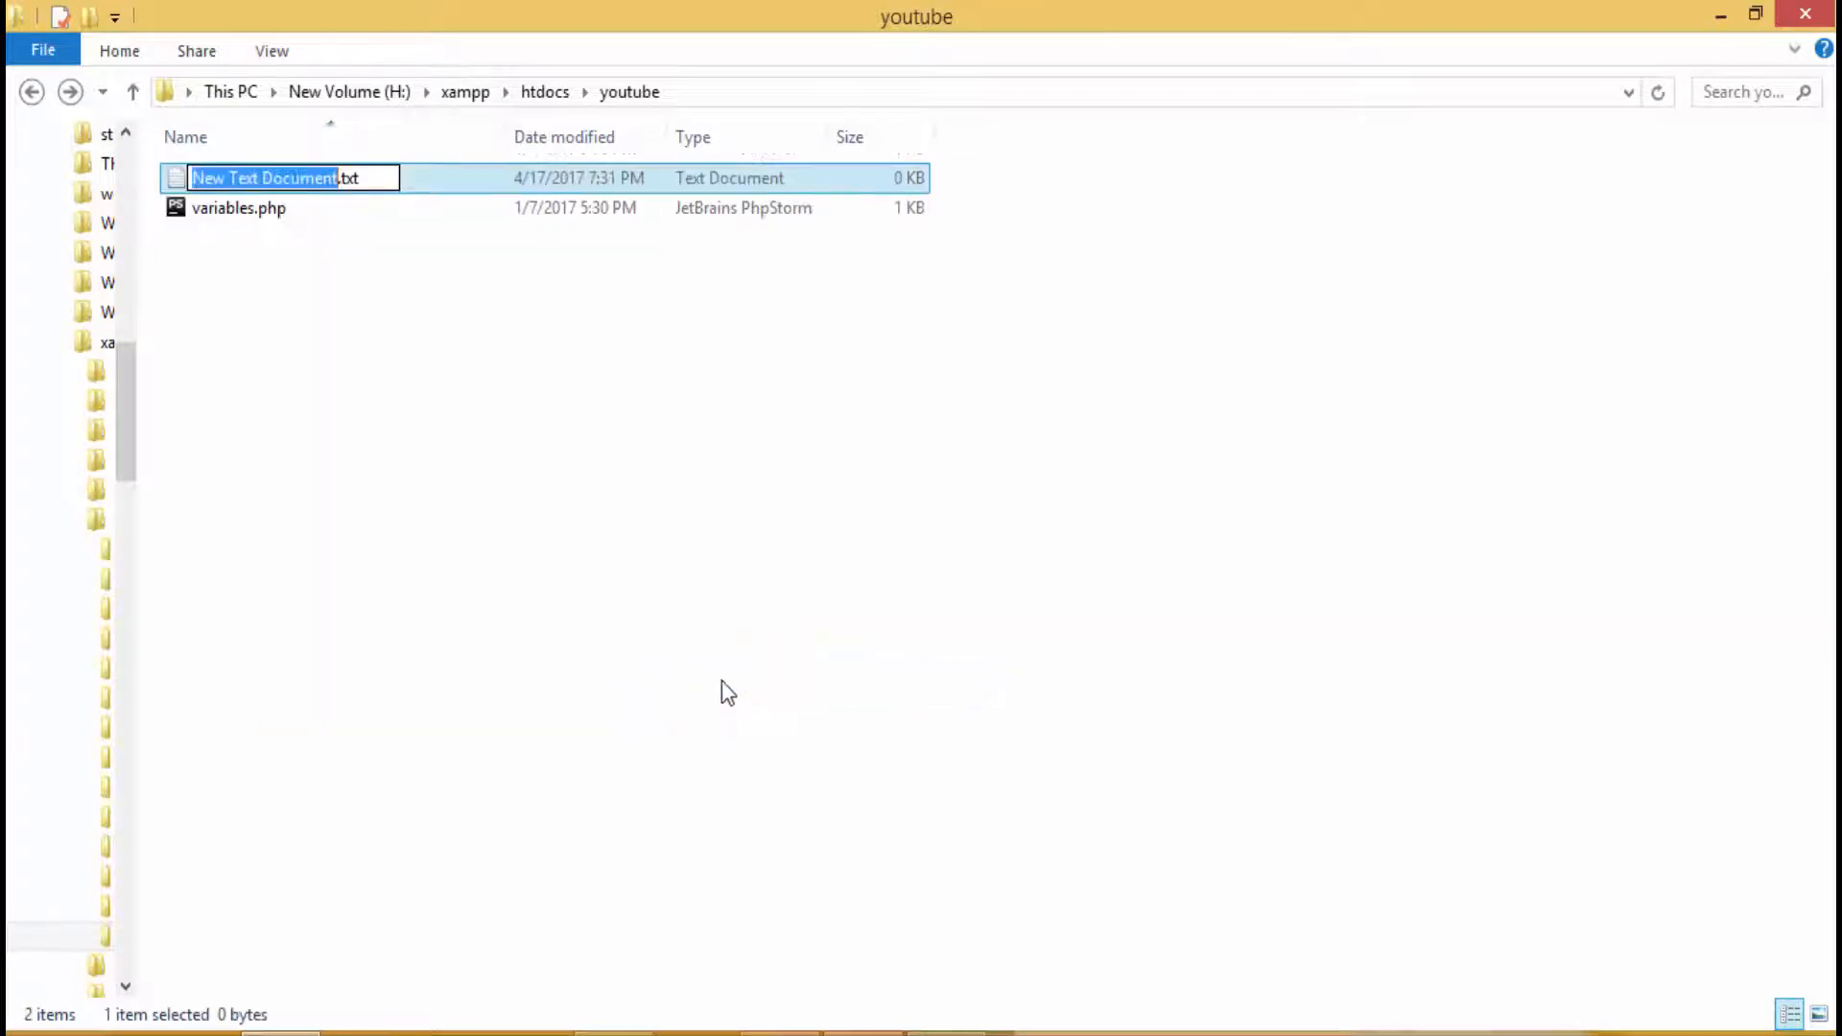
text(p.txt)
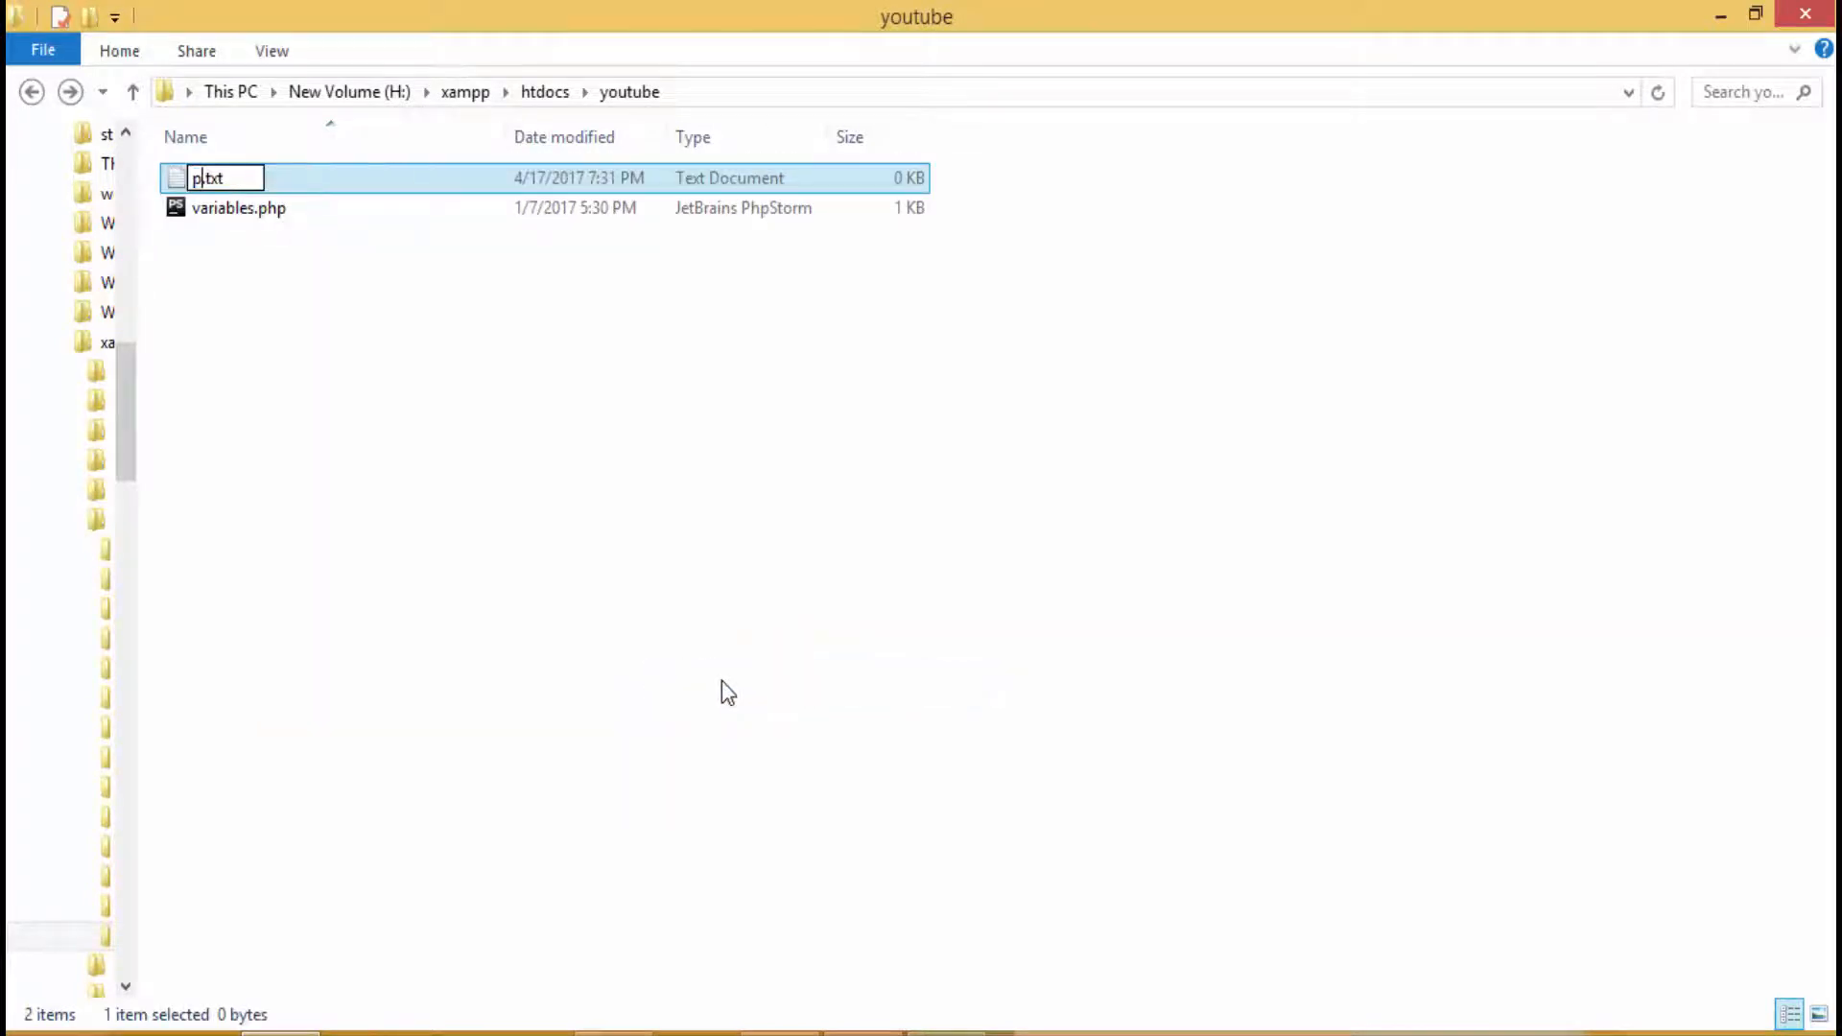
text(rint)
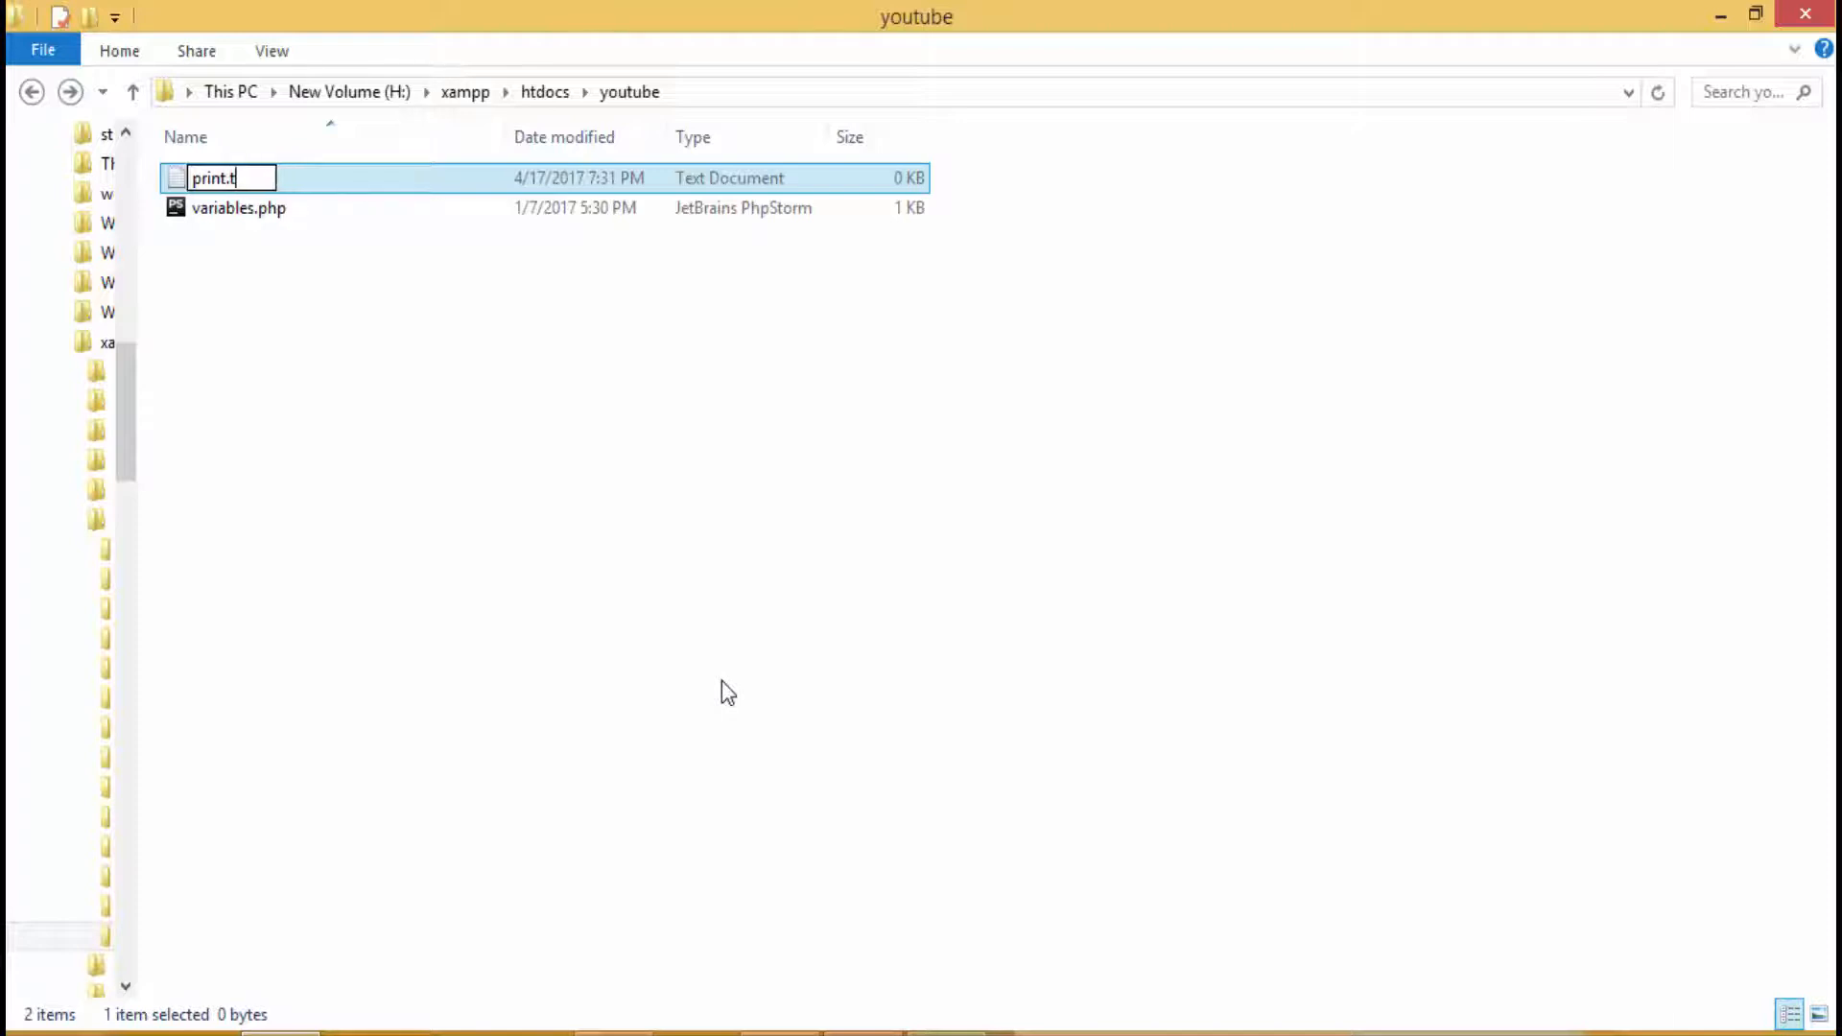
text(hp)
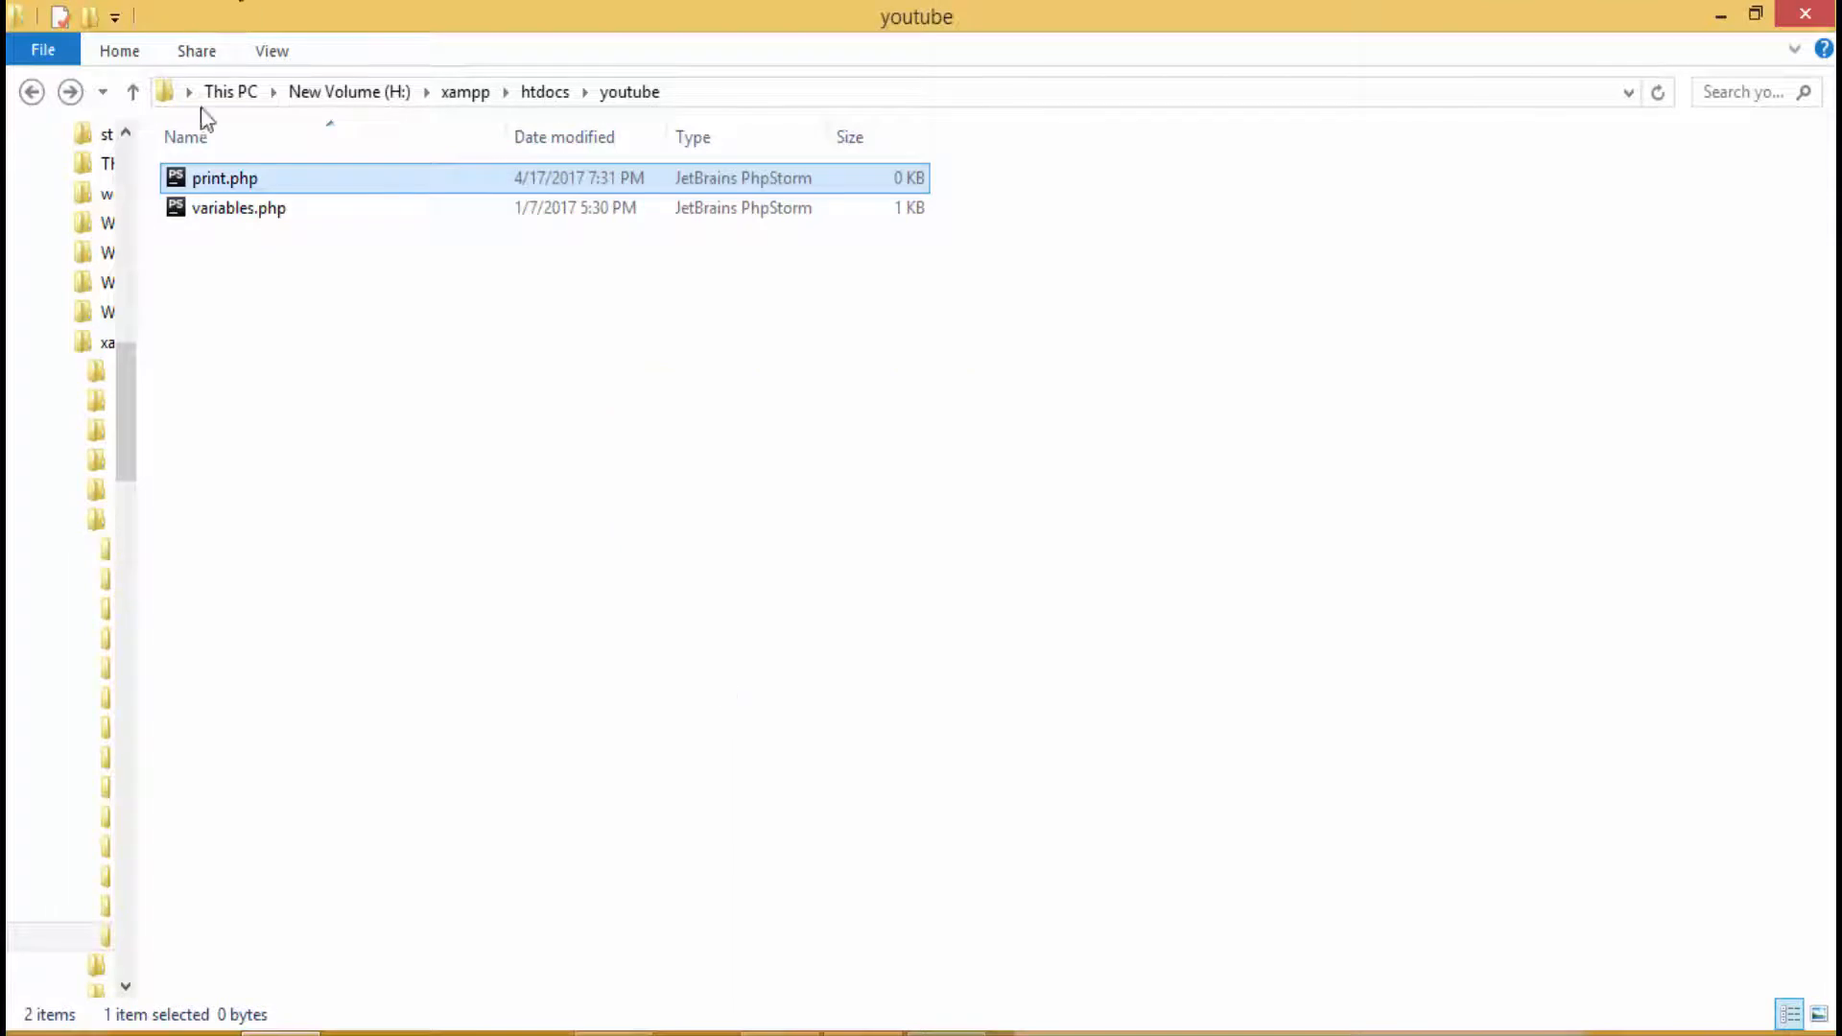
Step: Open print.php with Edit with Notepad++ from its context menu
right_click(224, 179)
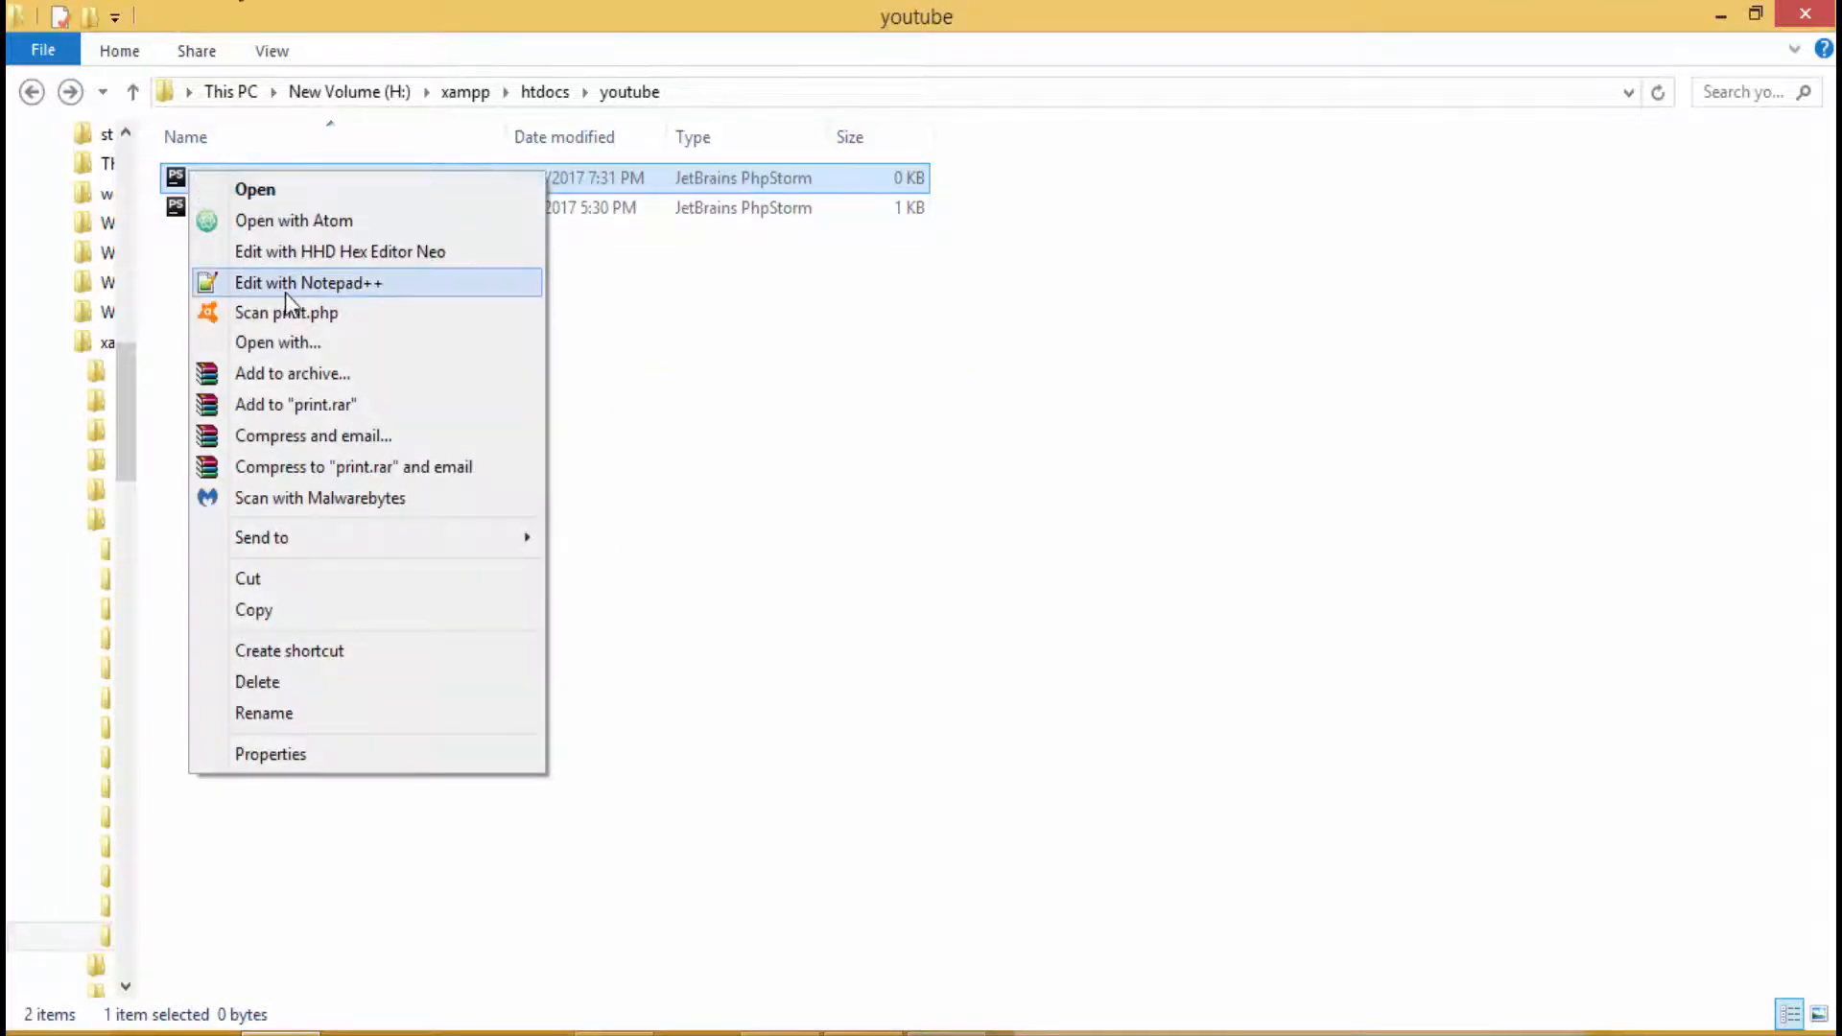
click(307, 282)
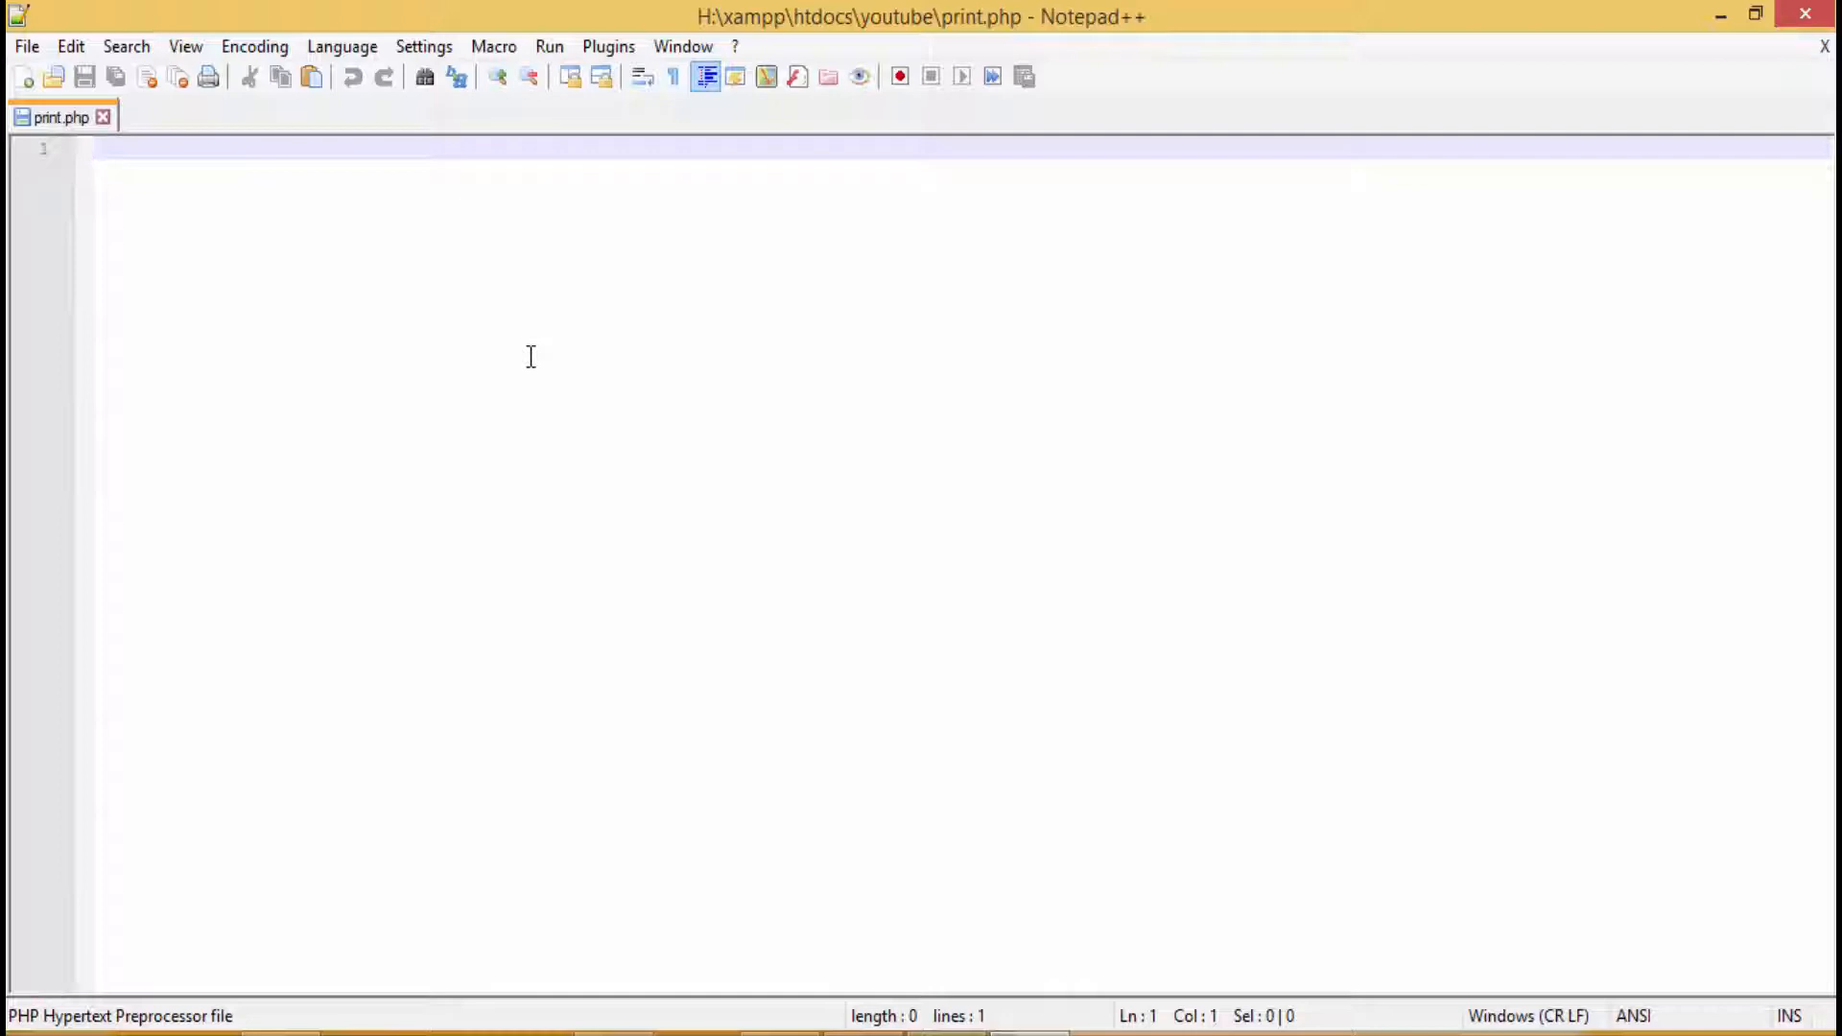
Step: Write <?php print "my name is abc"; with the ?> closing tag on the next line
text(<?)
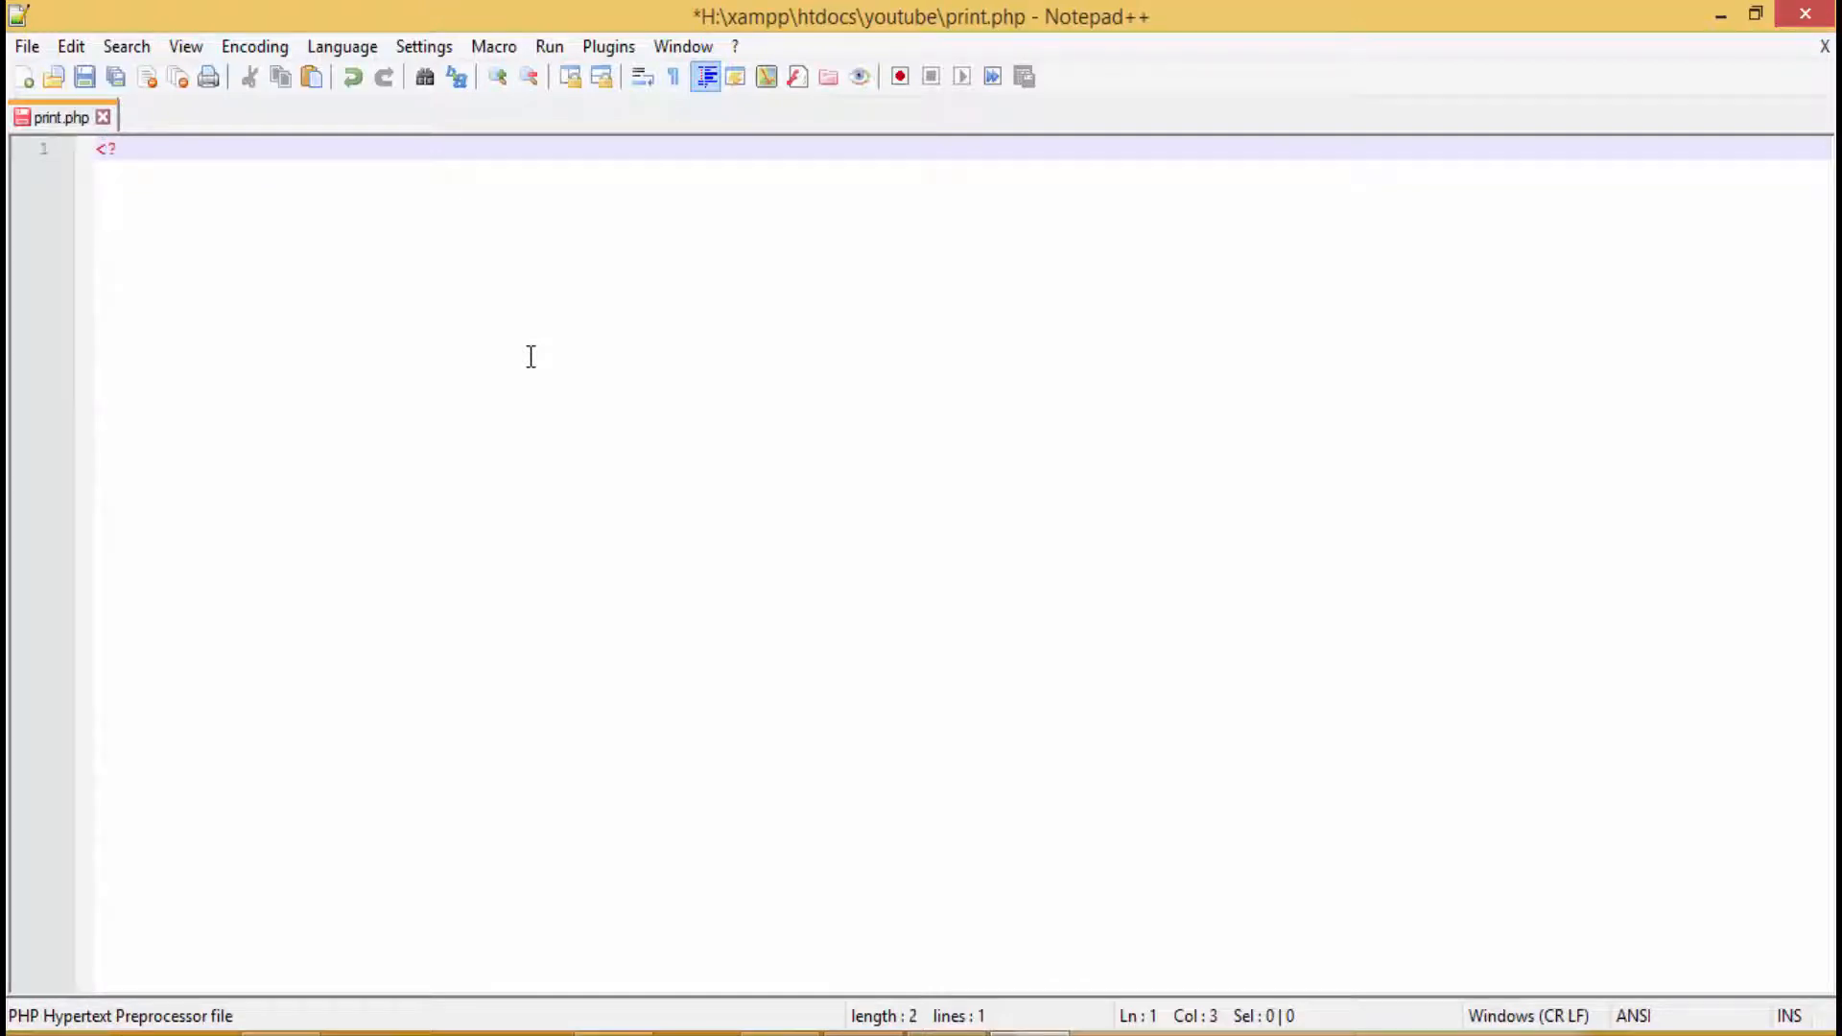
text(php)
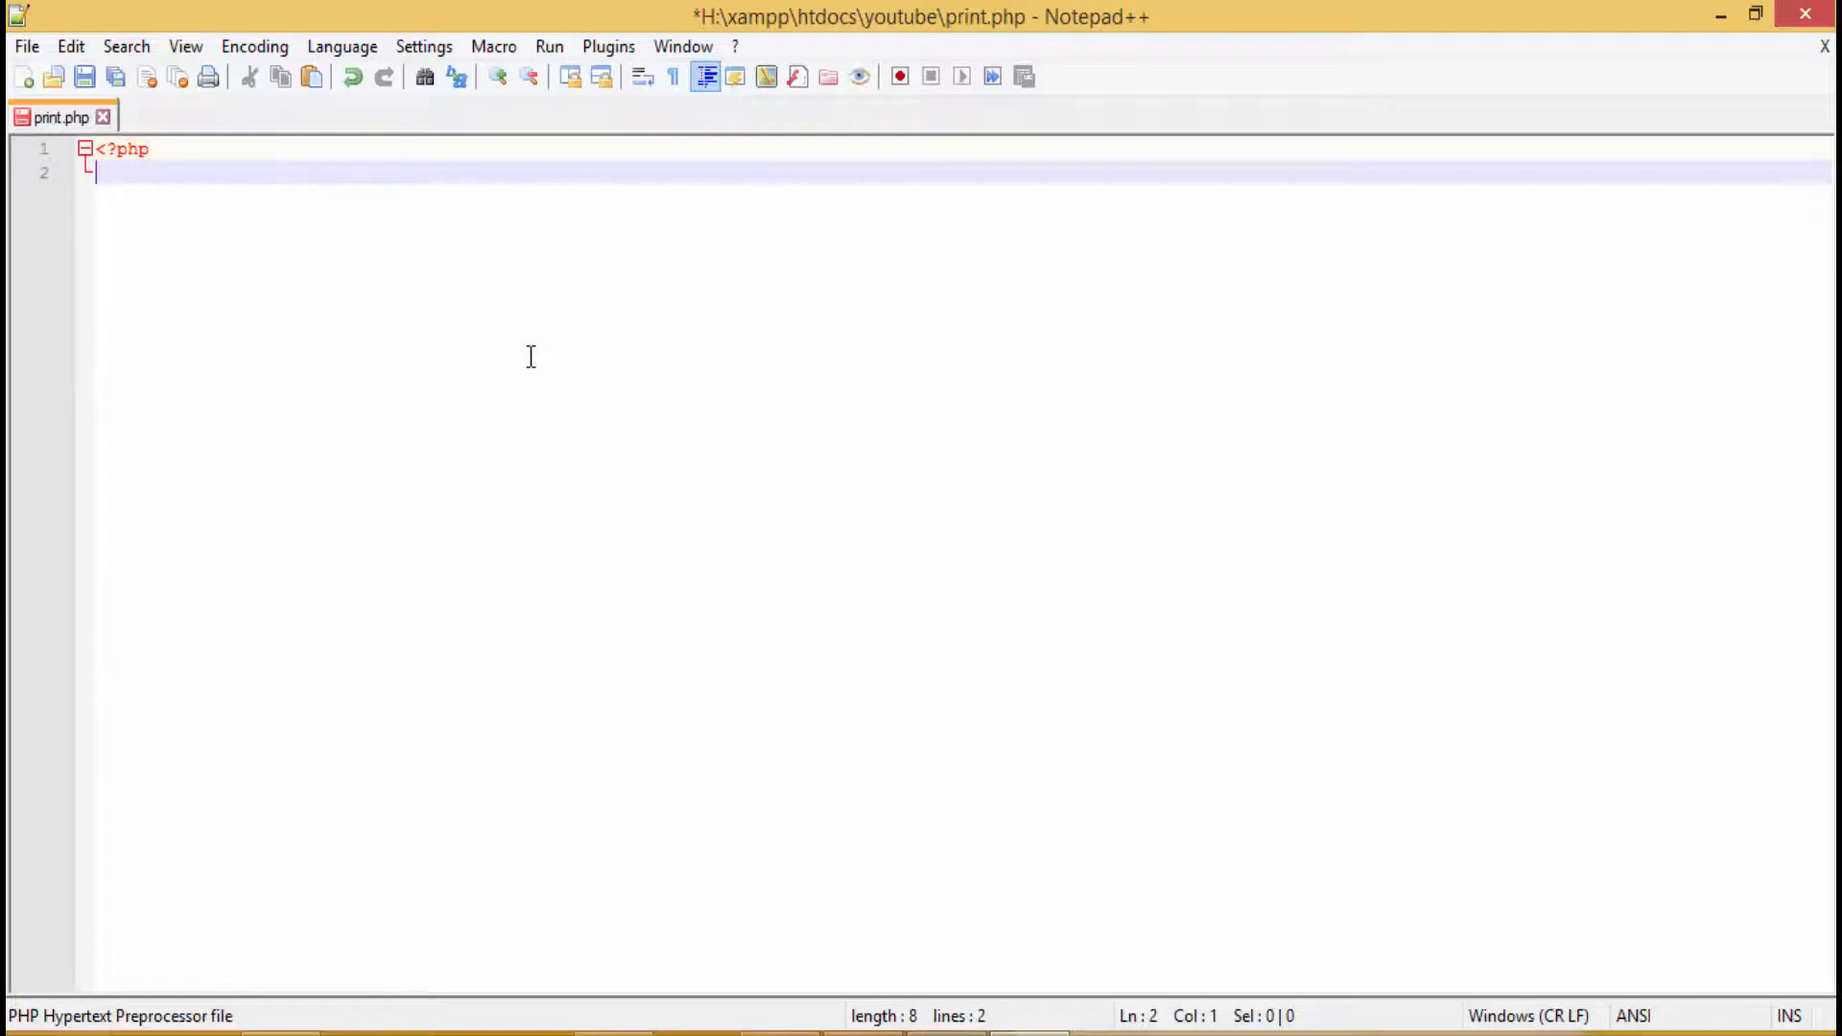
text(print)
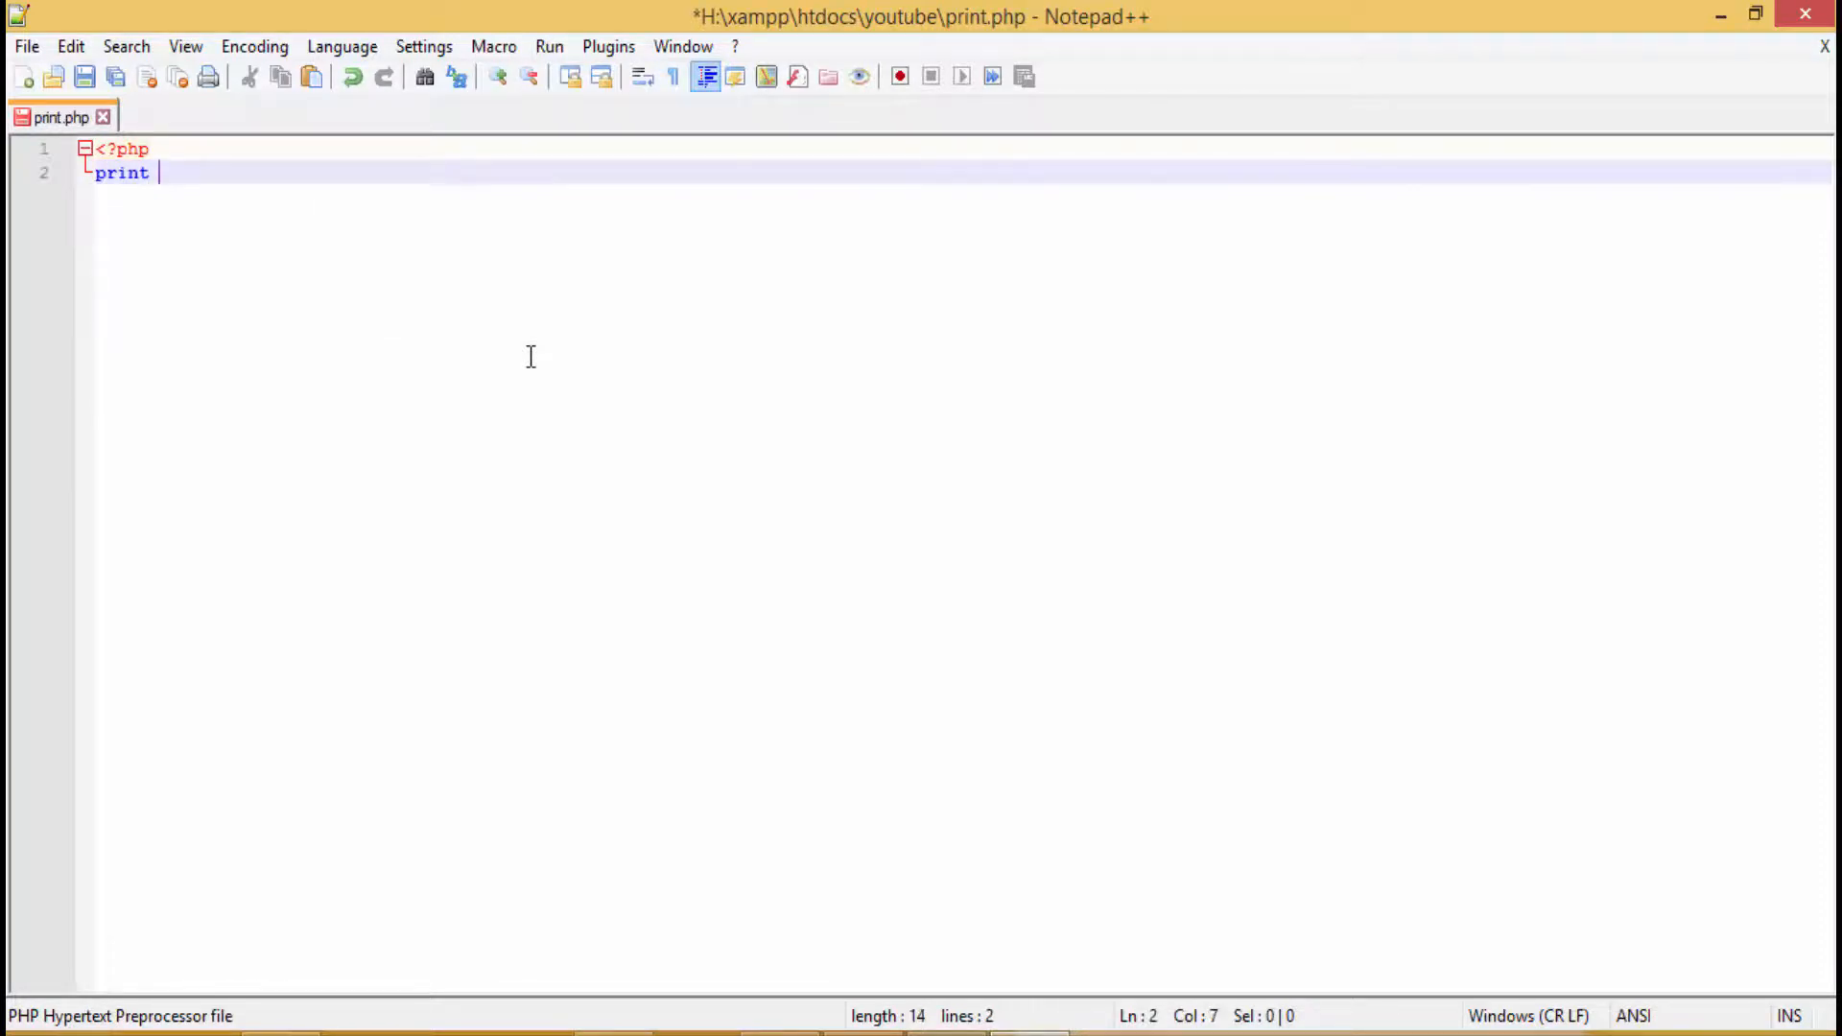
text("";)
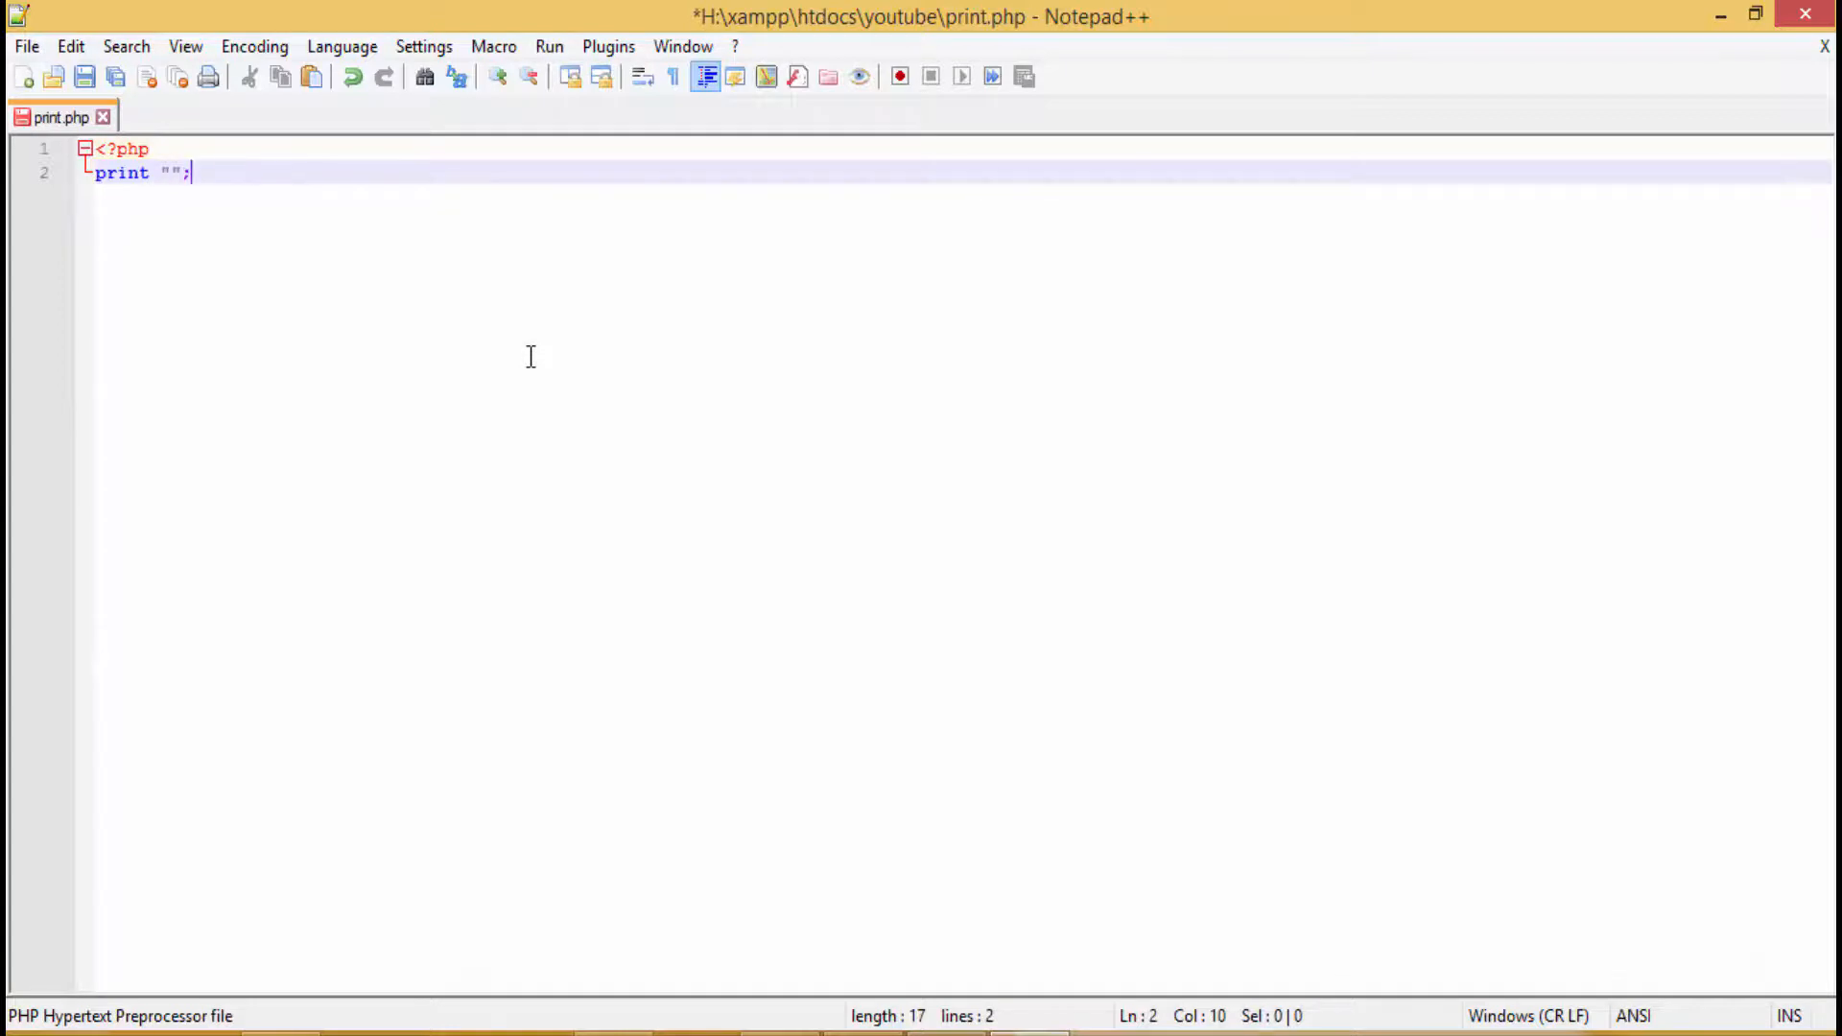
text(my)
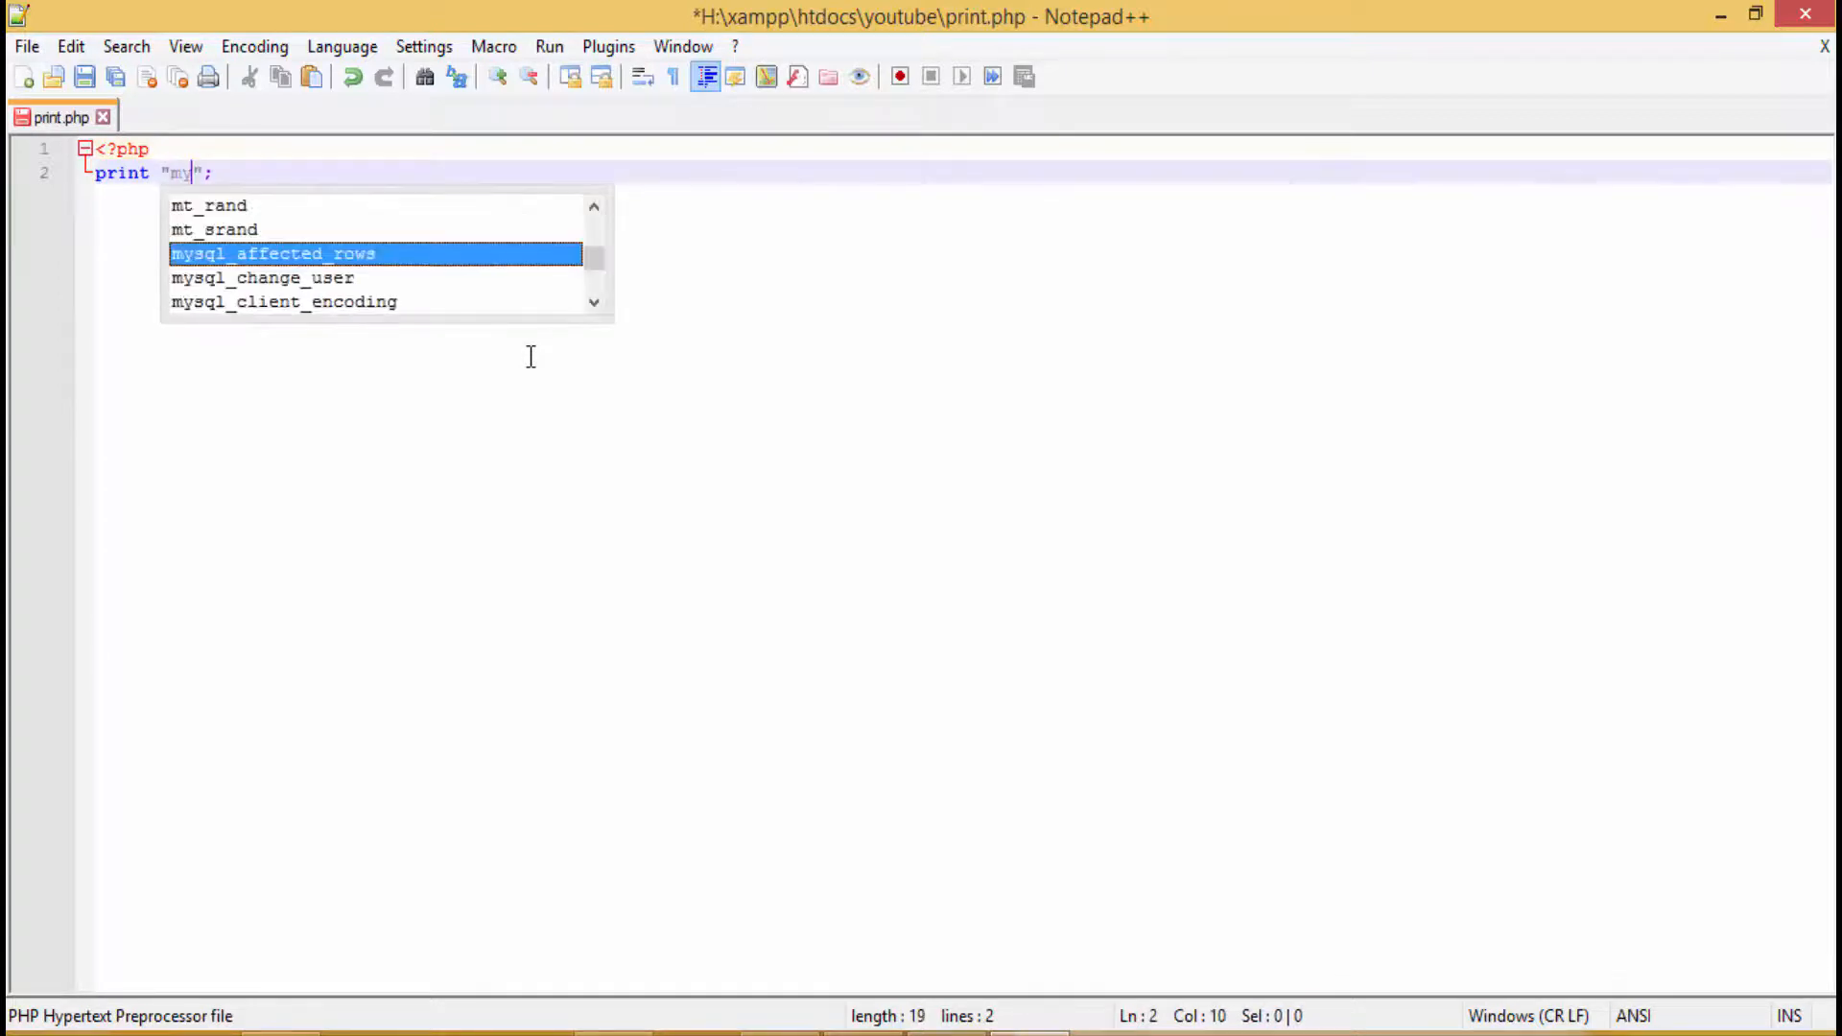
text(n)
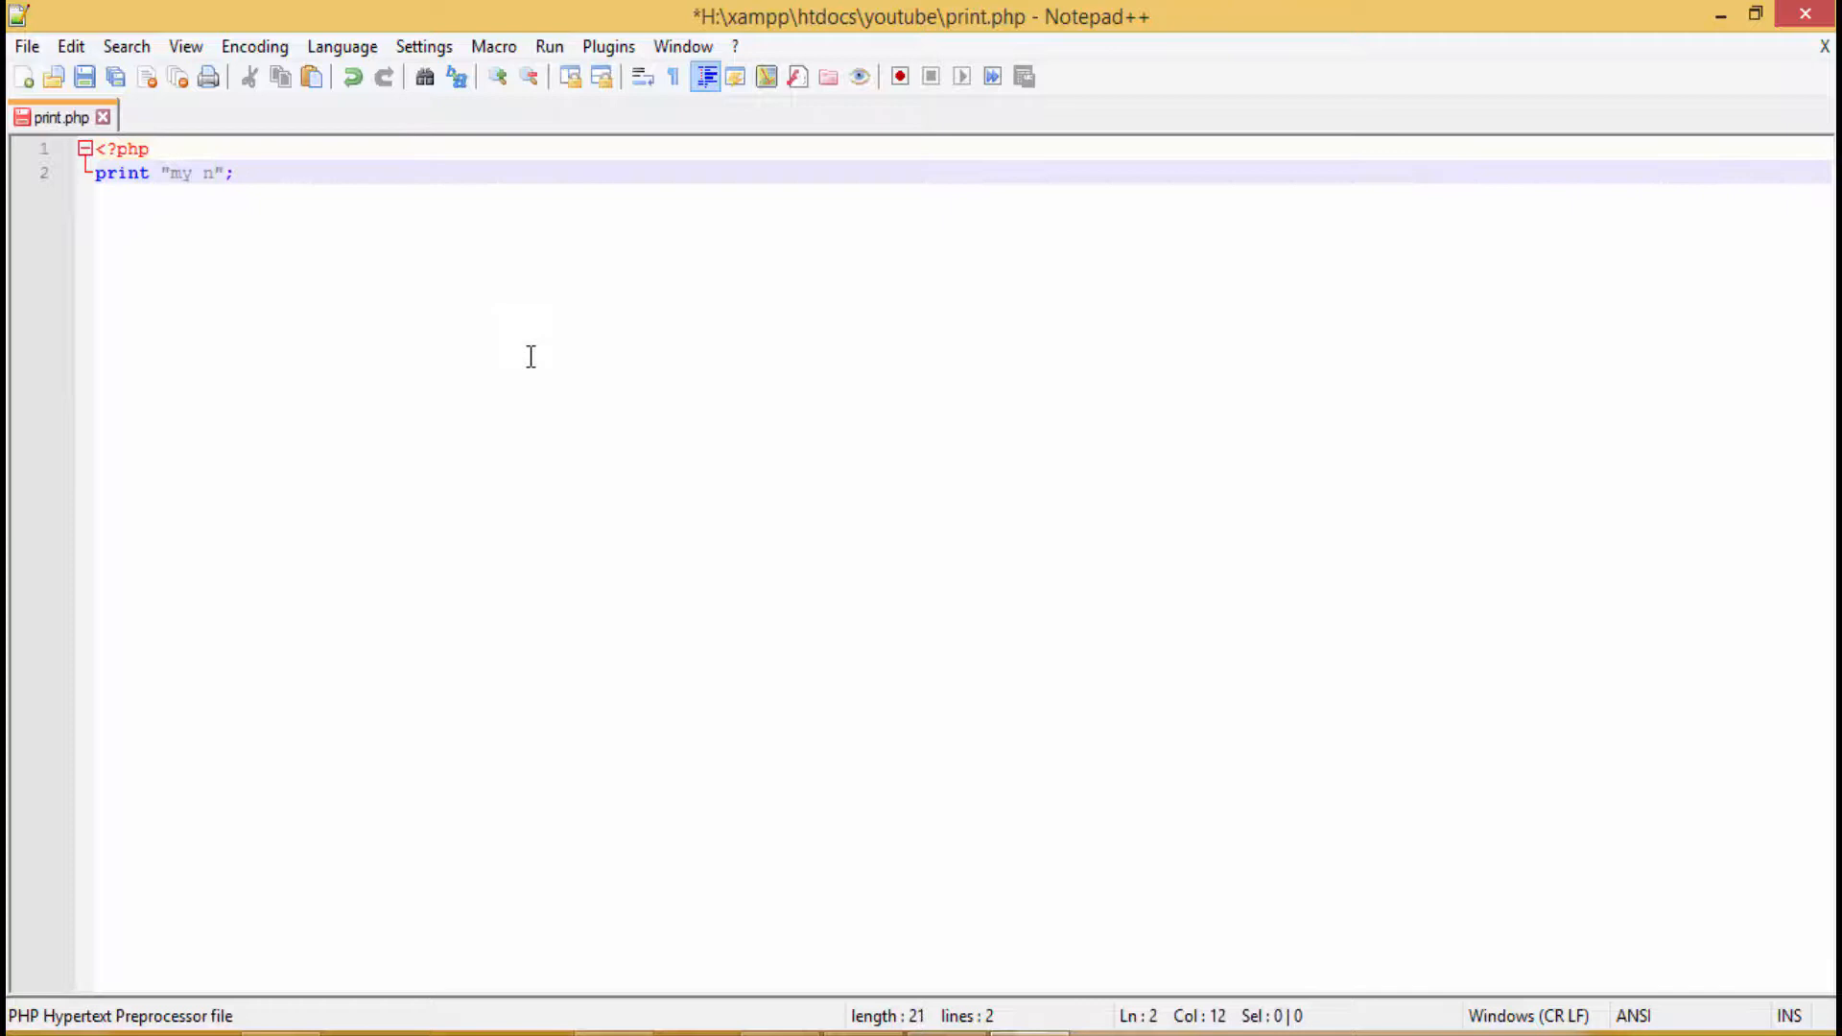
text(ame is)
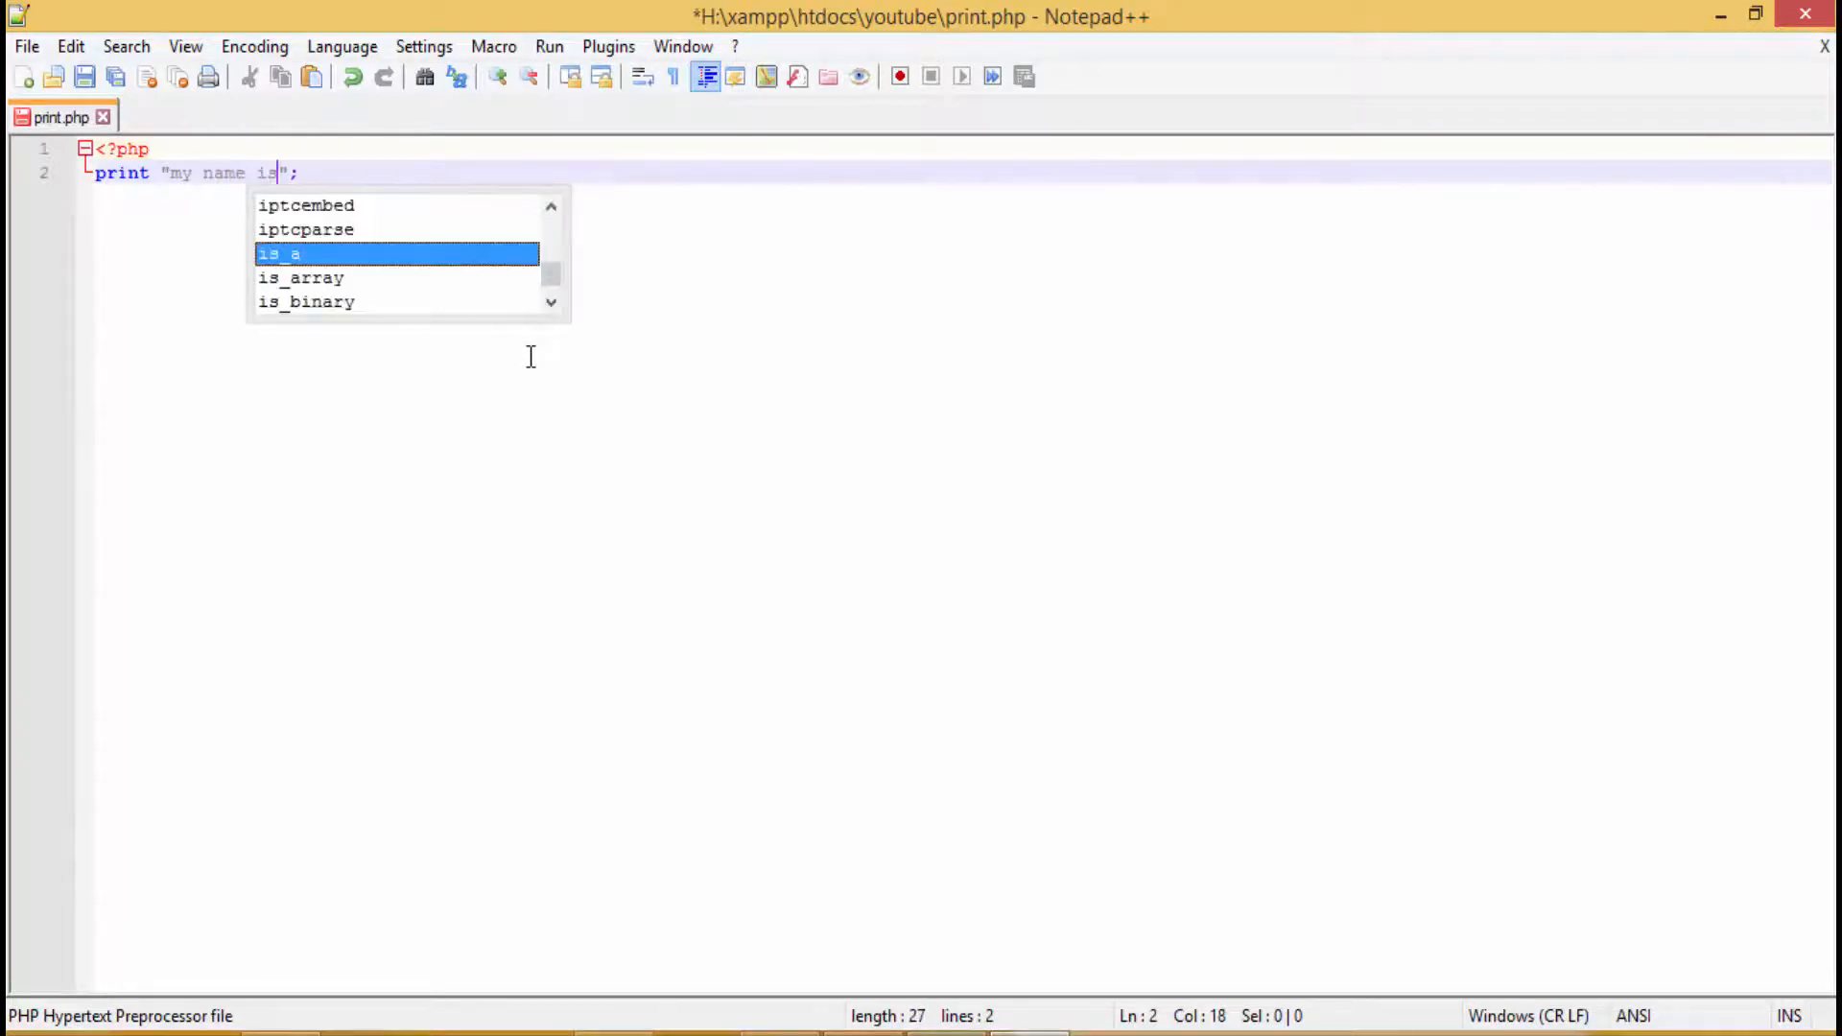
text(abc)
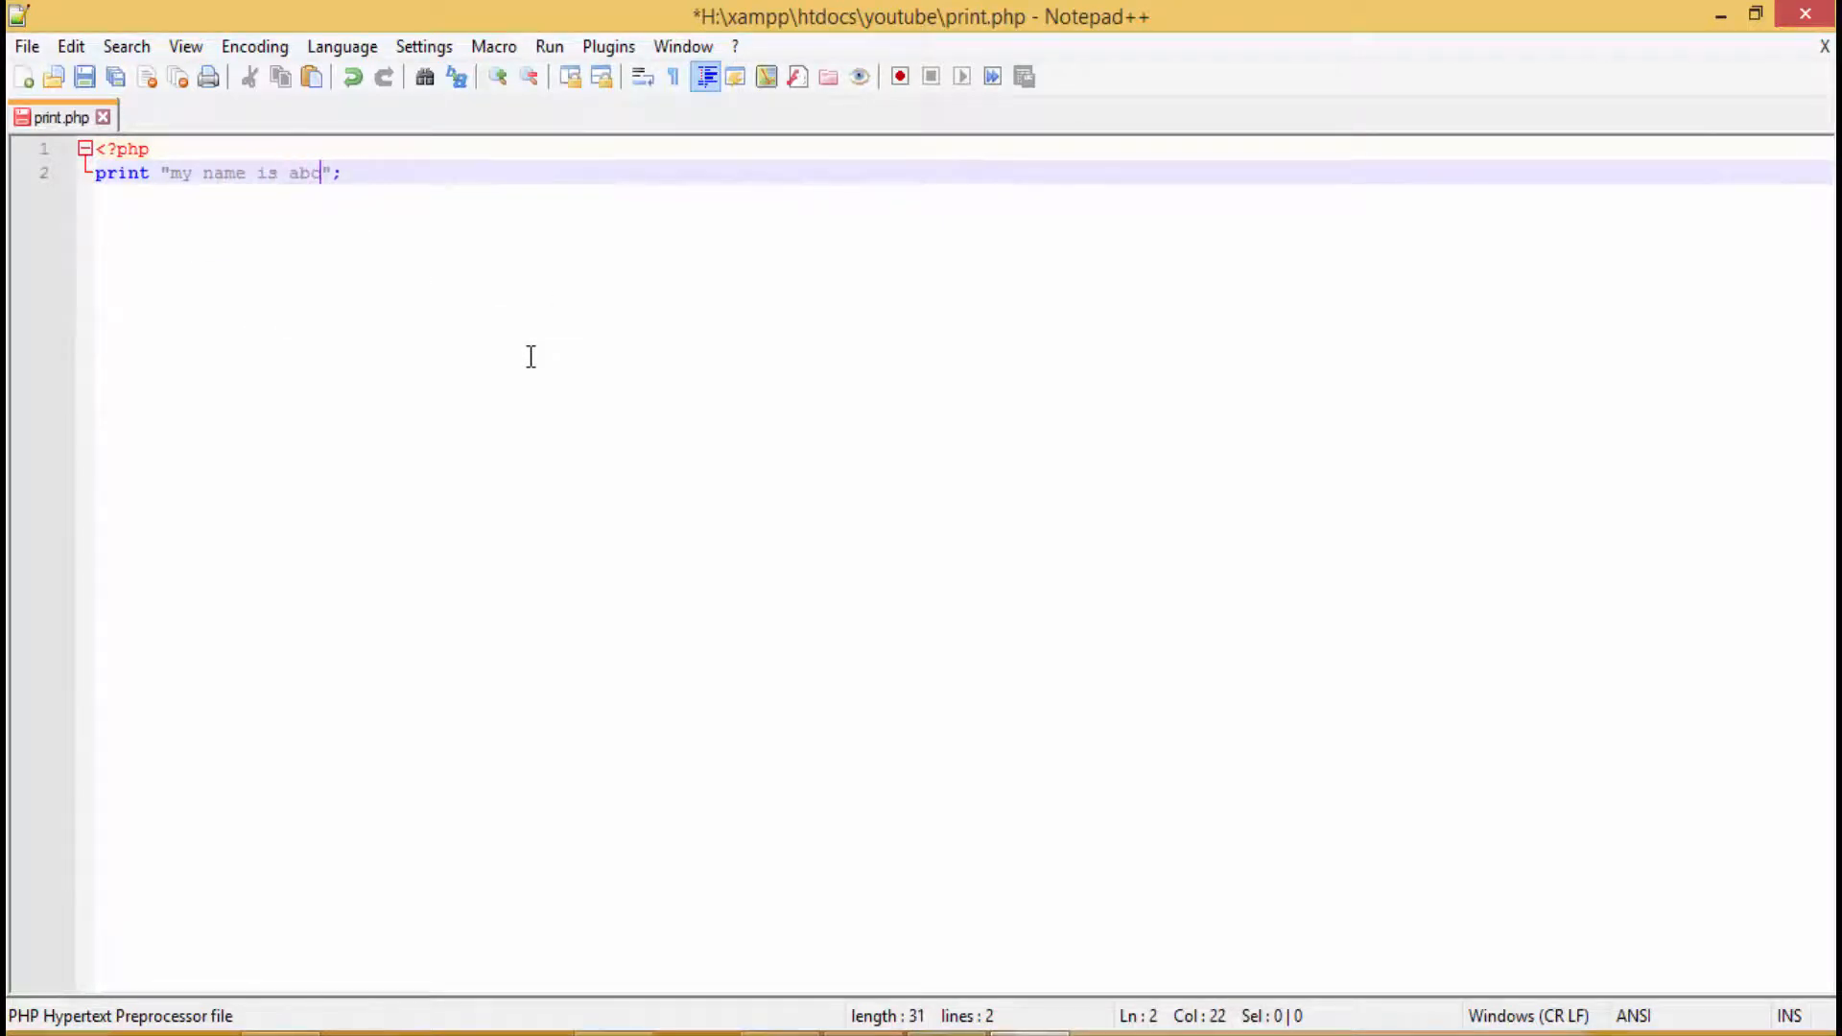
key(Enter)
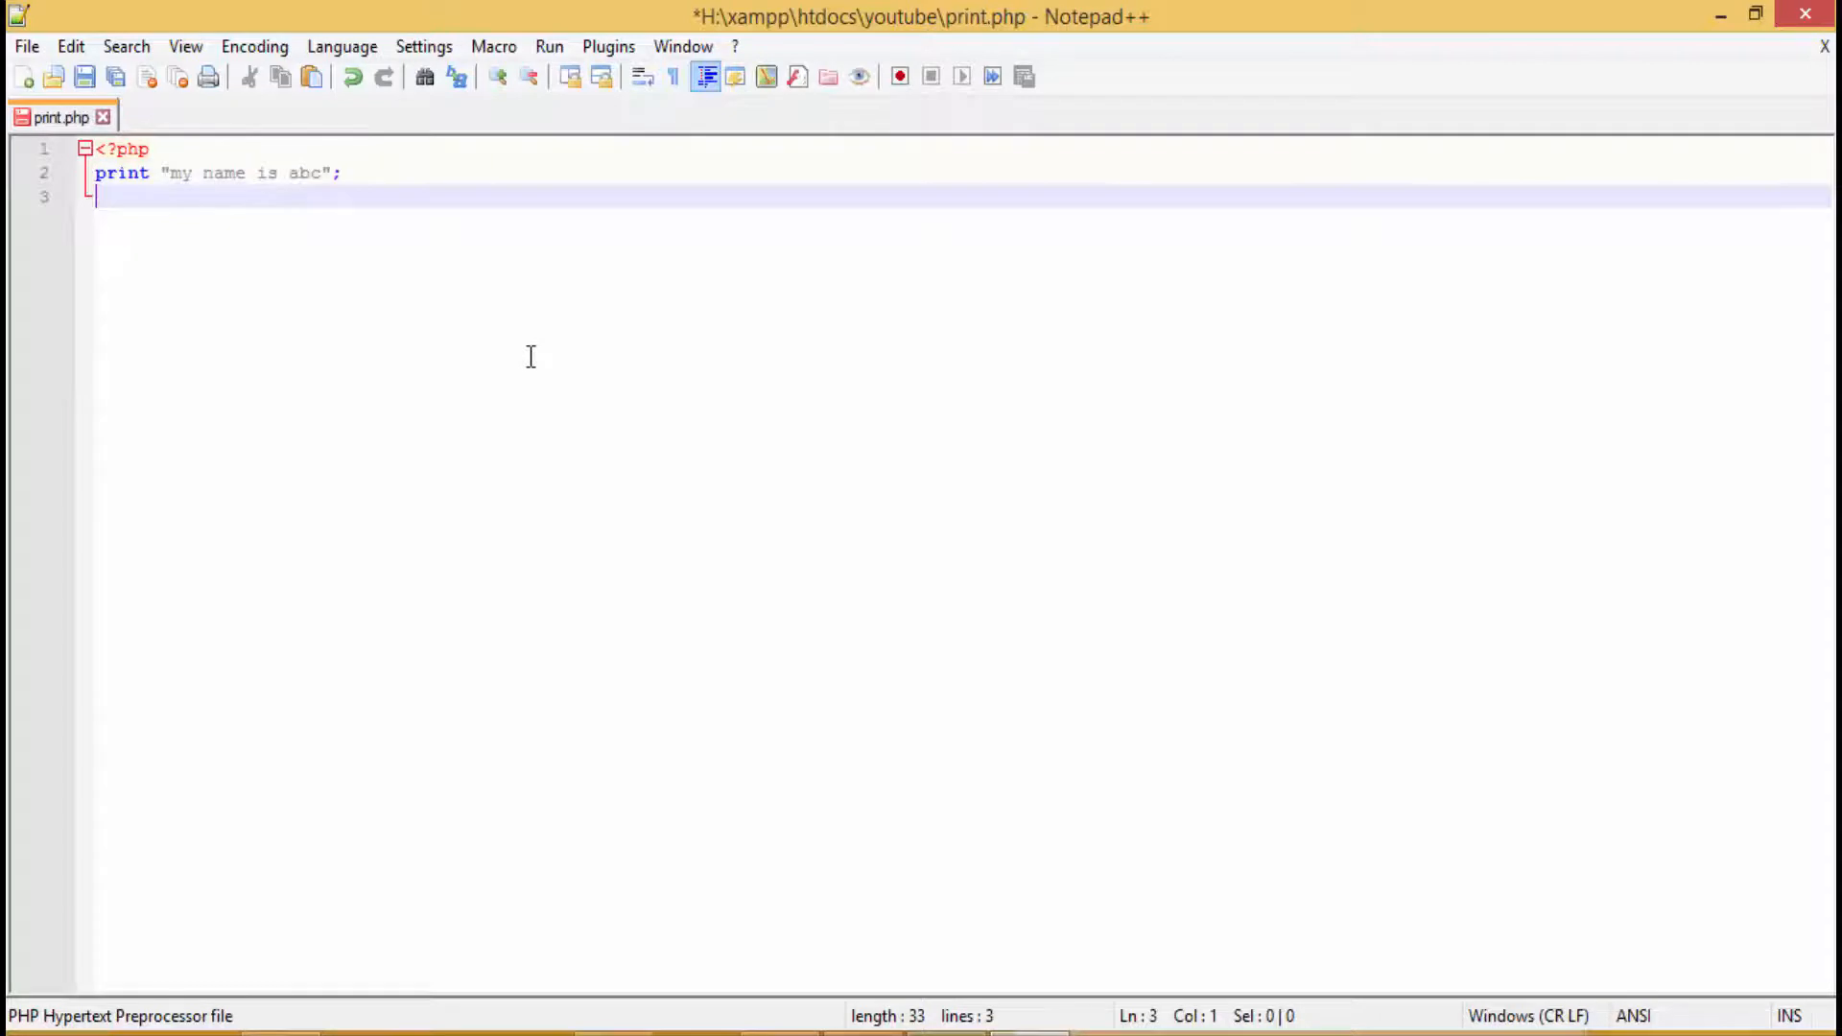
text(?>)
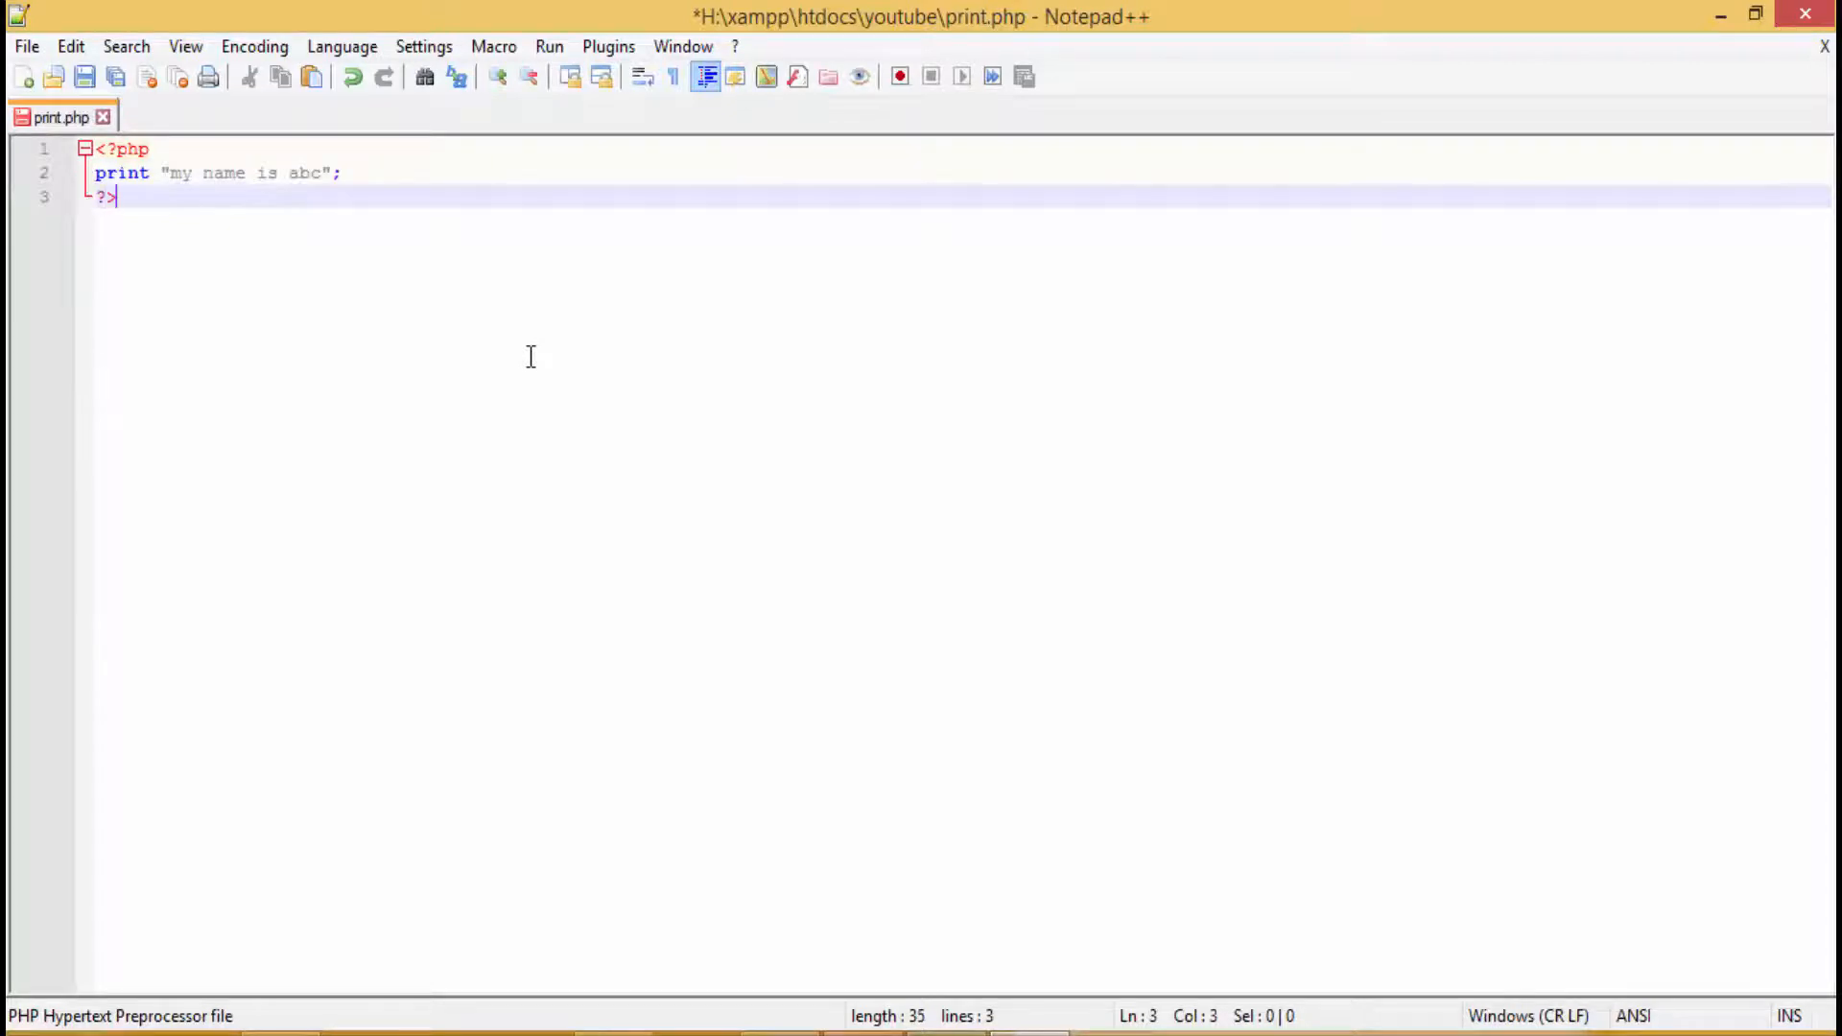
mouse_move(537, 323)
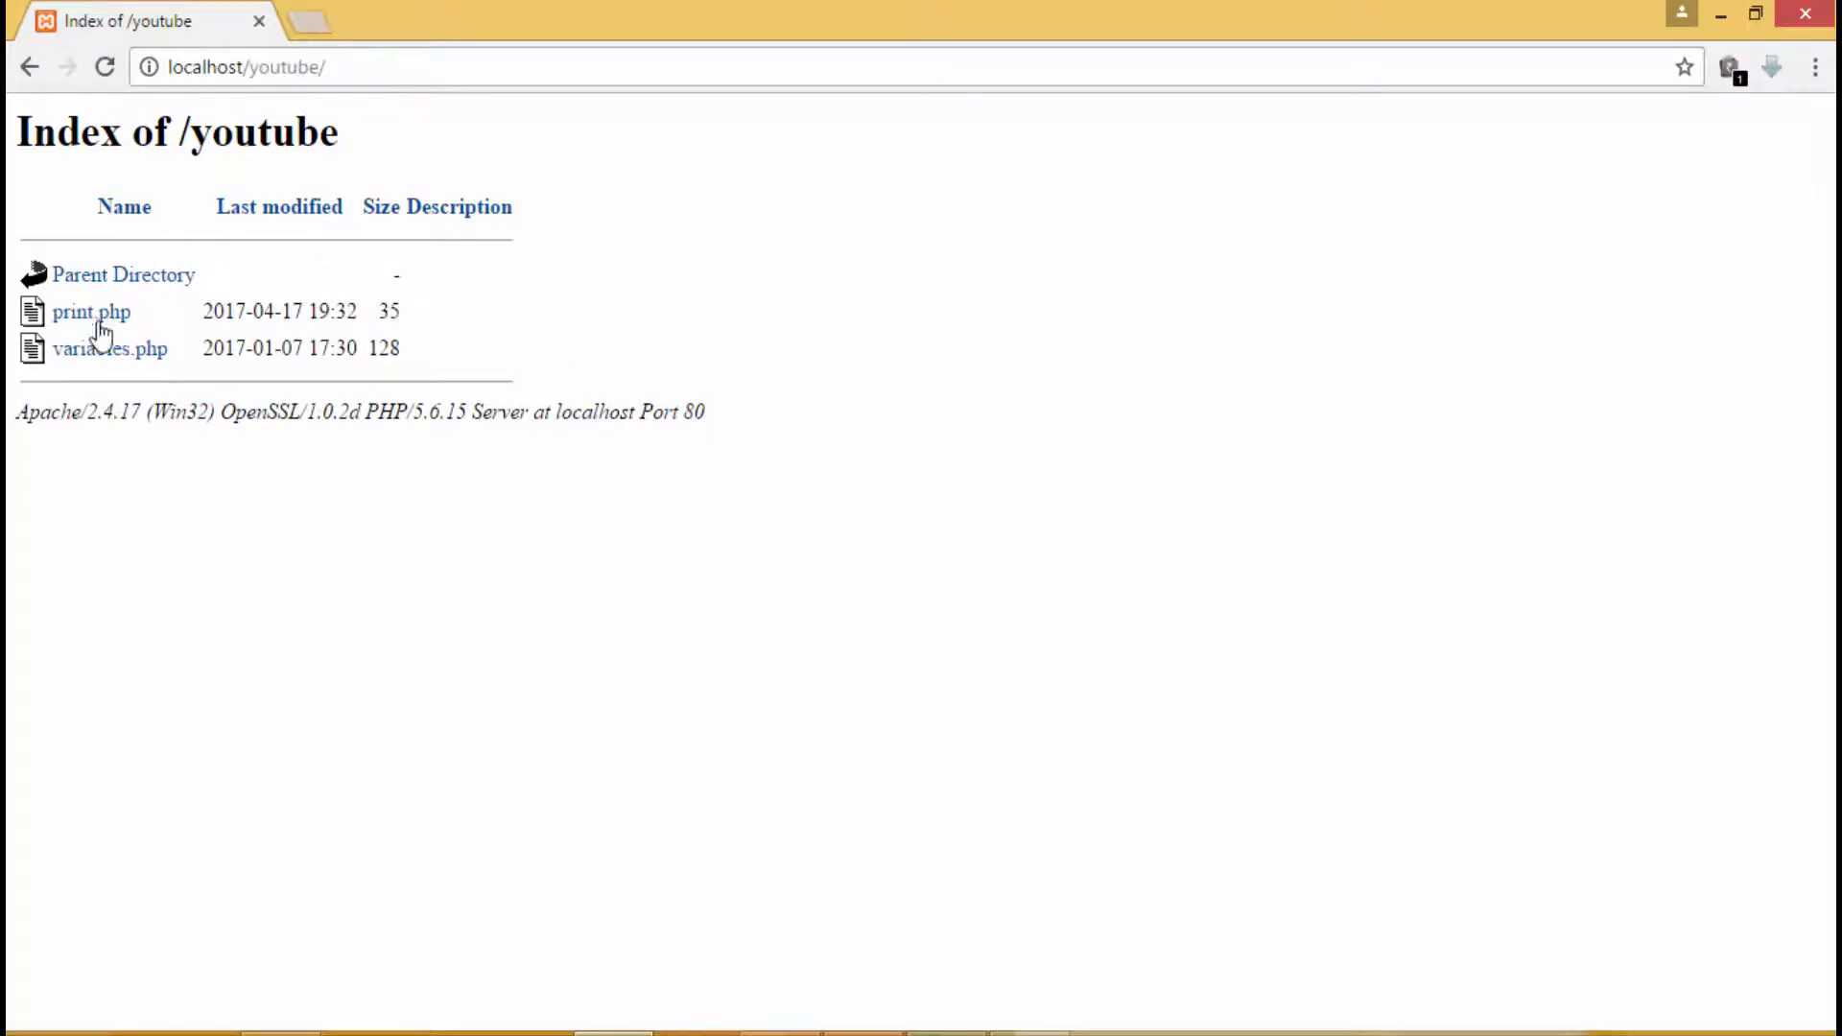
mouse_move(81, 321)
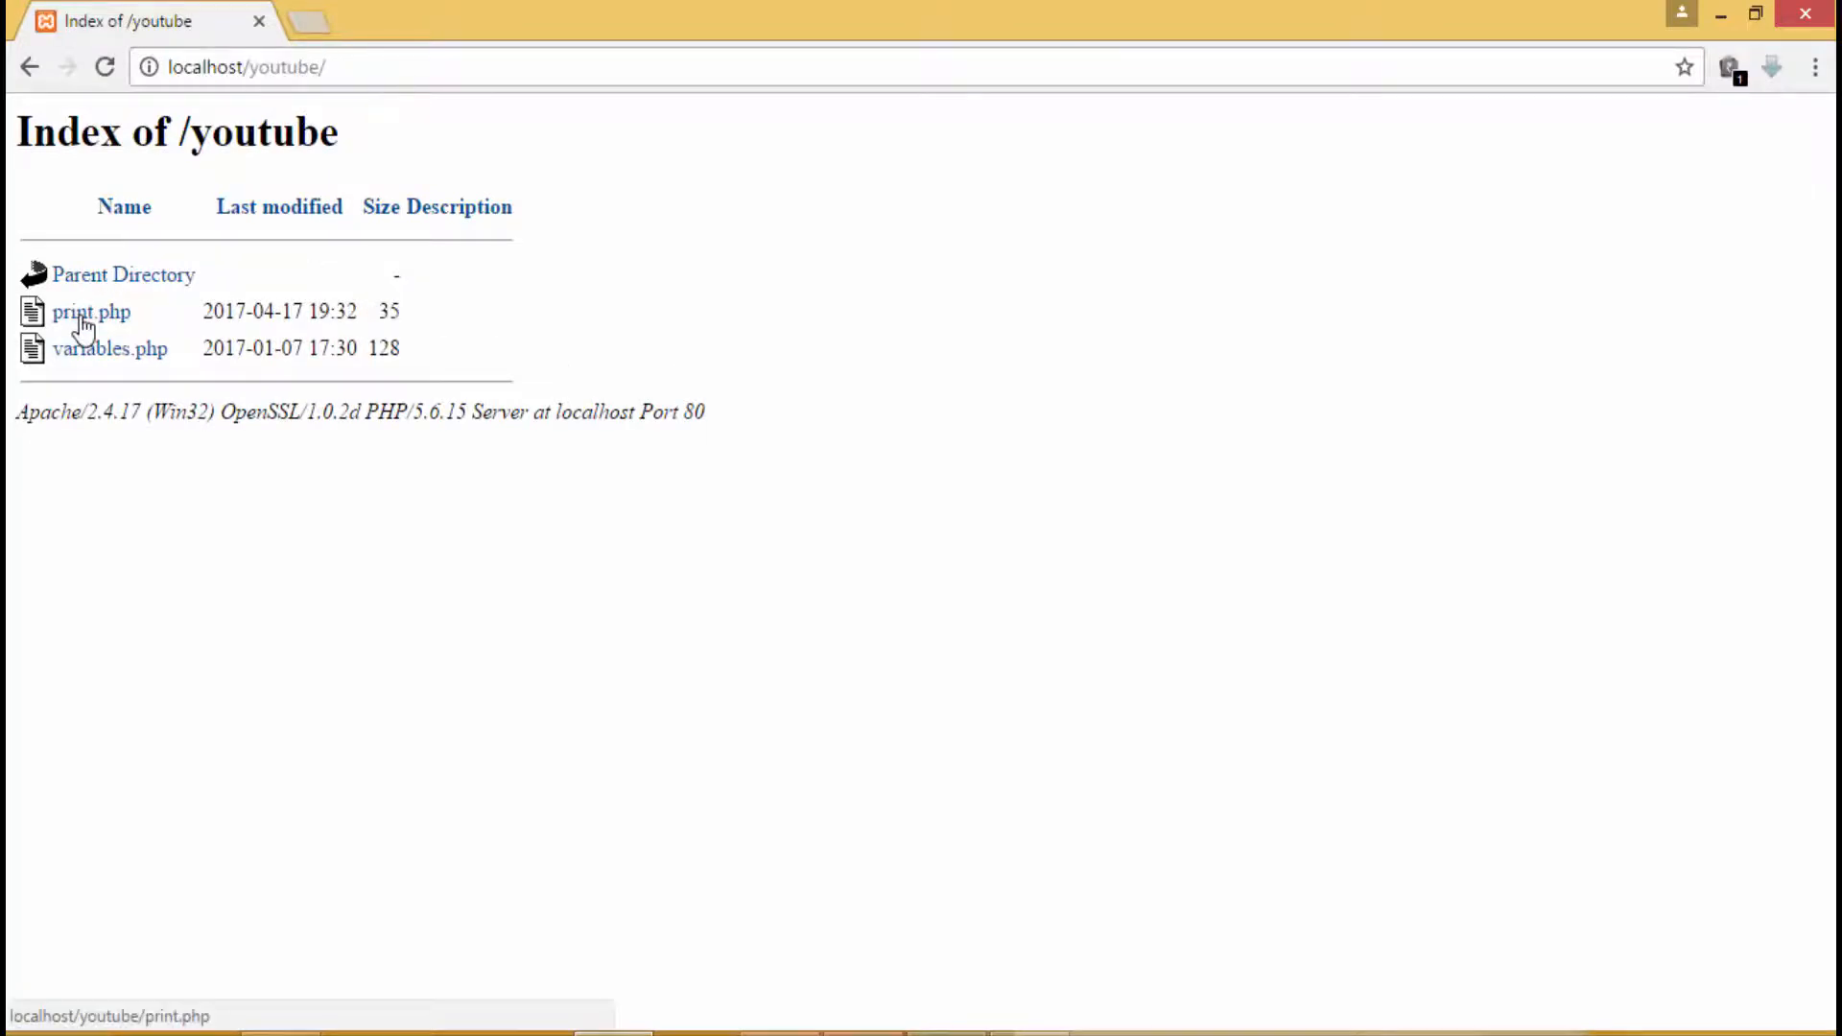
Step: Load print.php from the localhost/youtube listing to see 'my name is abc'
click(92, 311)
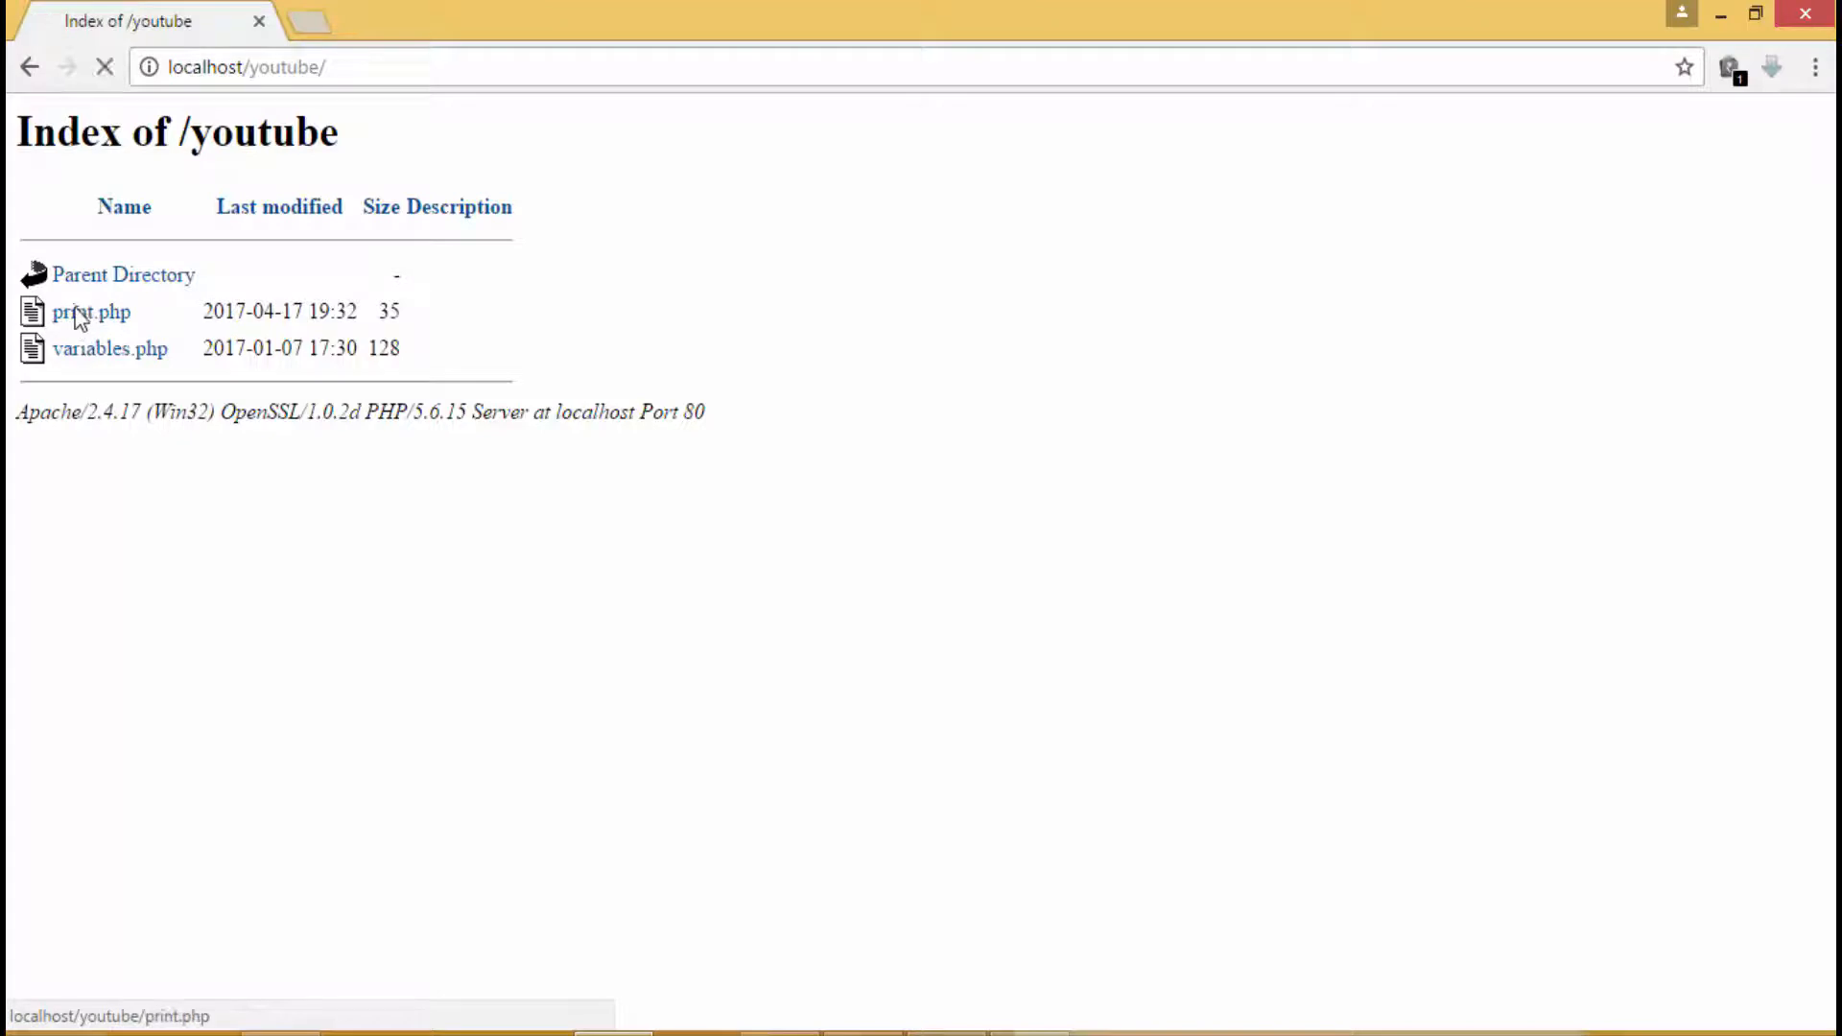
click(86, 312)
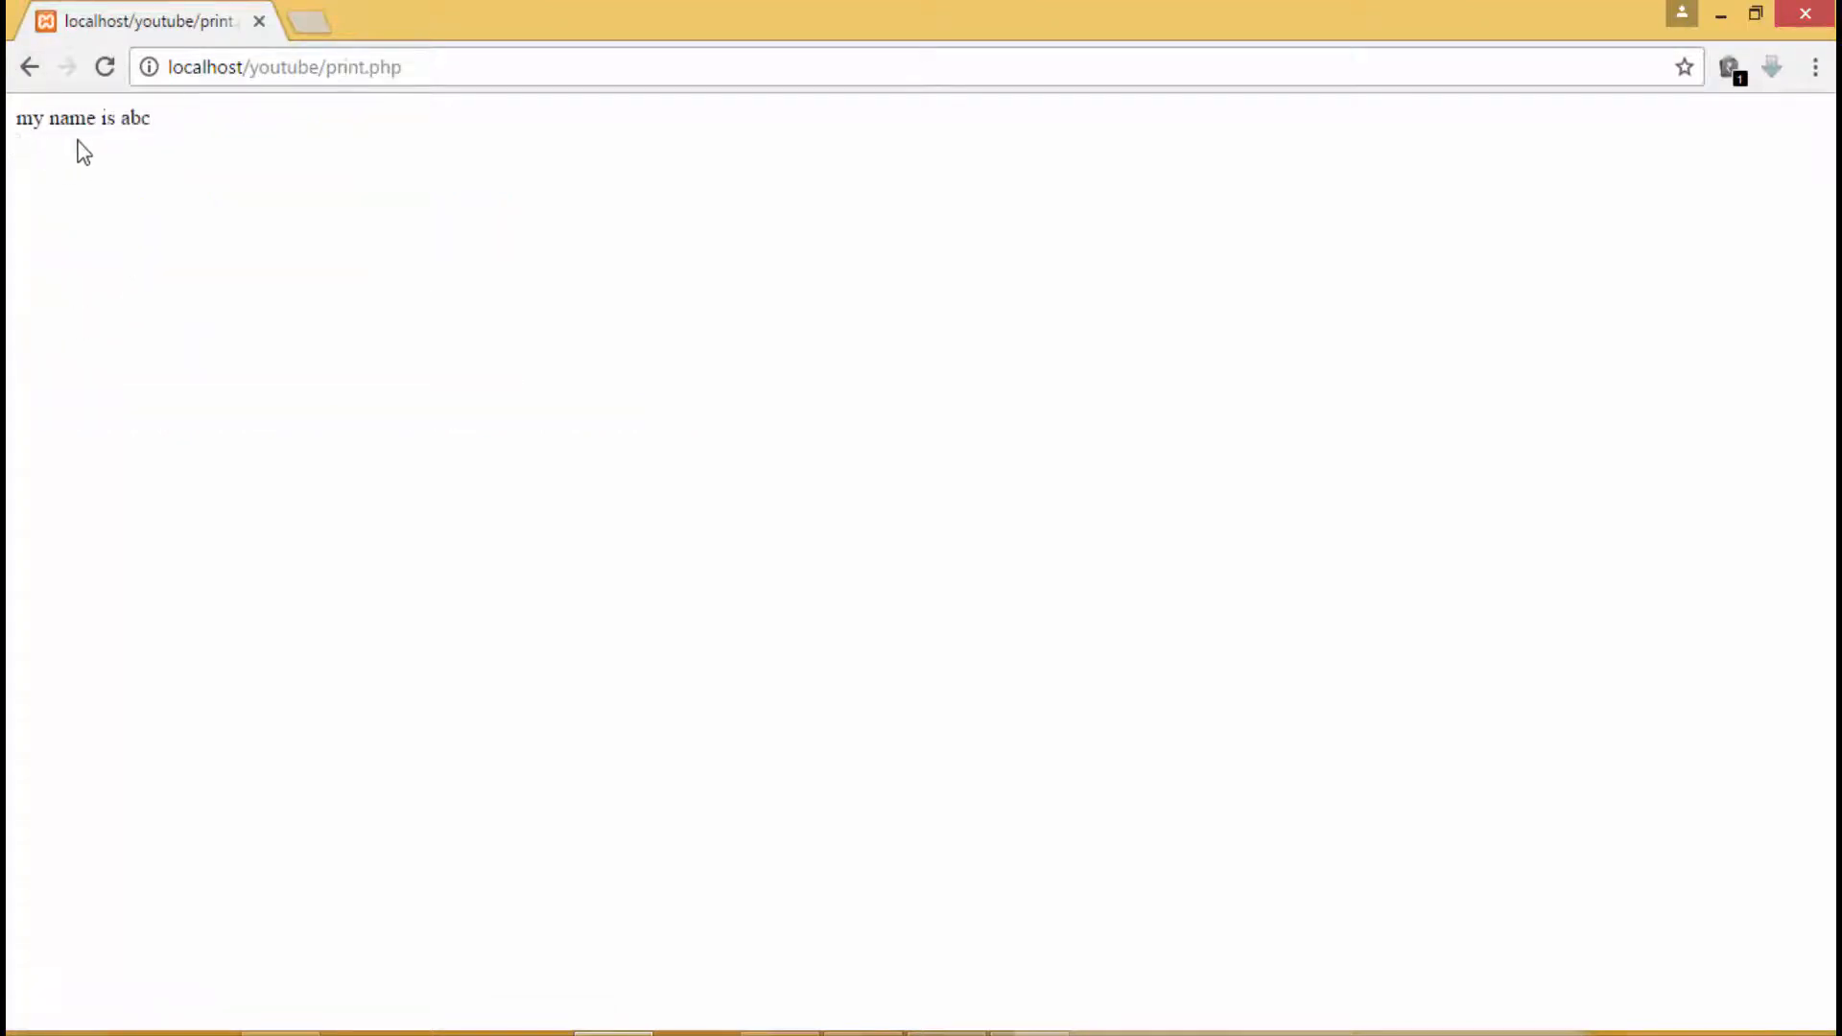
mouse_move(439, 286)
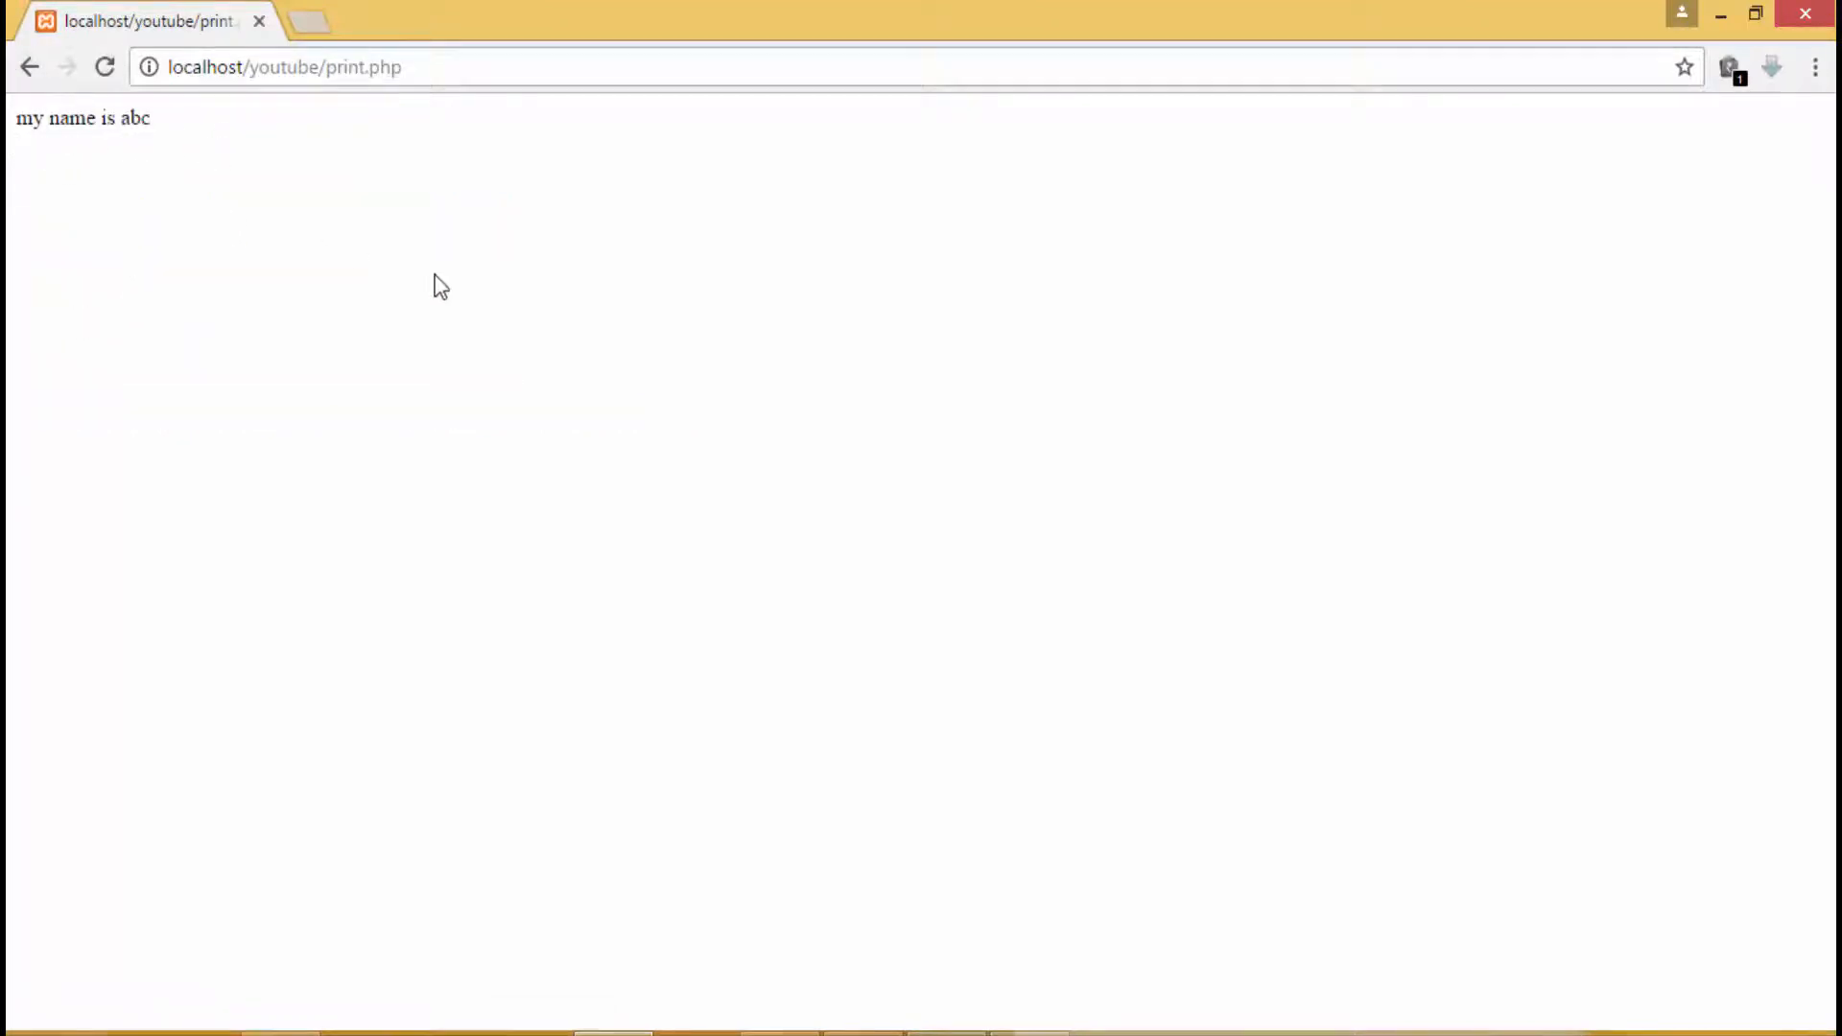
mouse_move(525, 243)
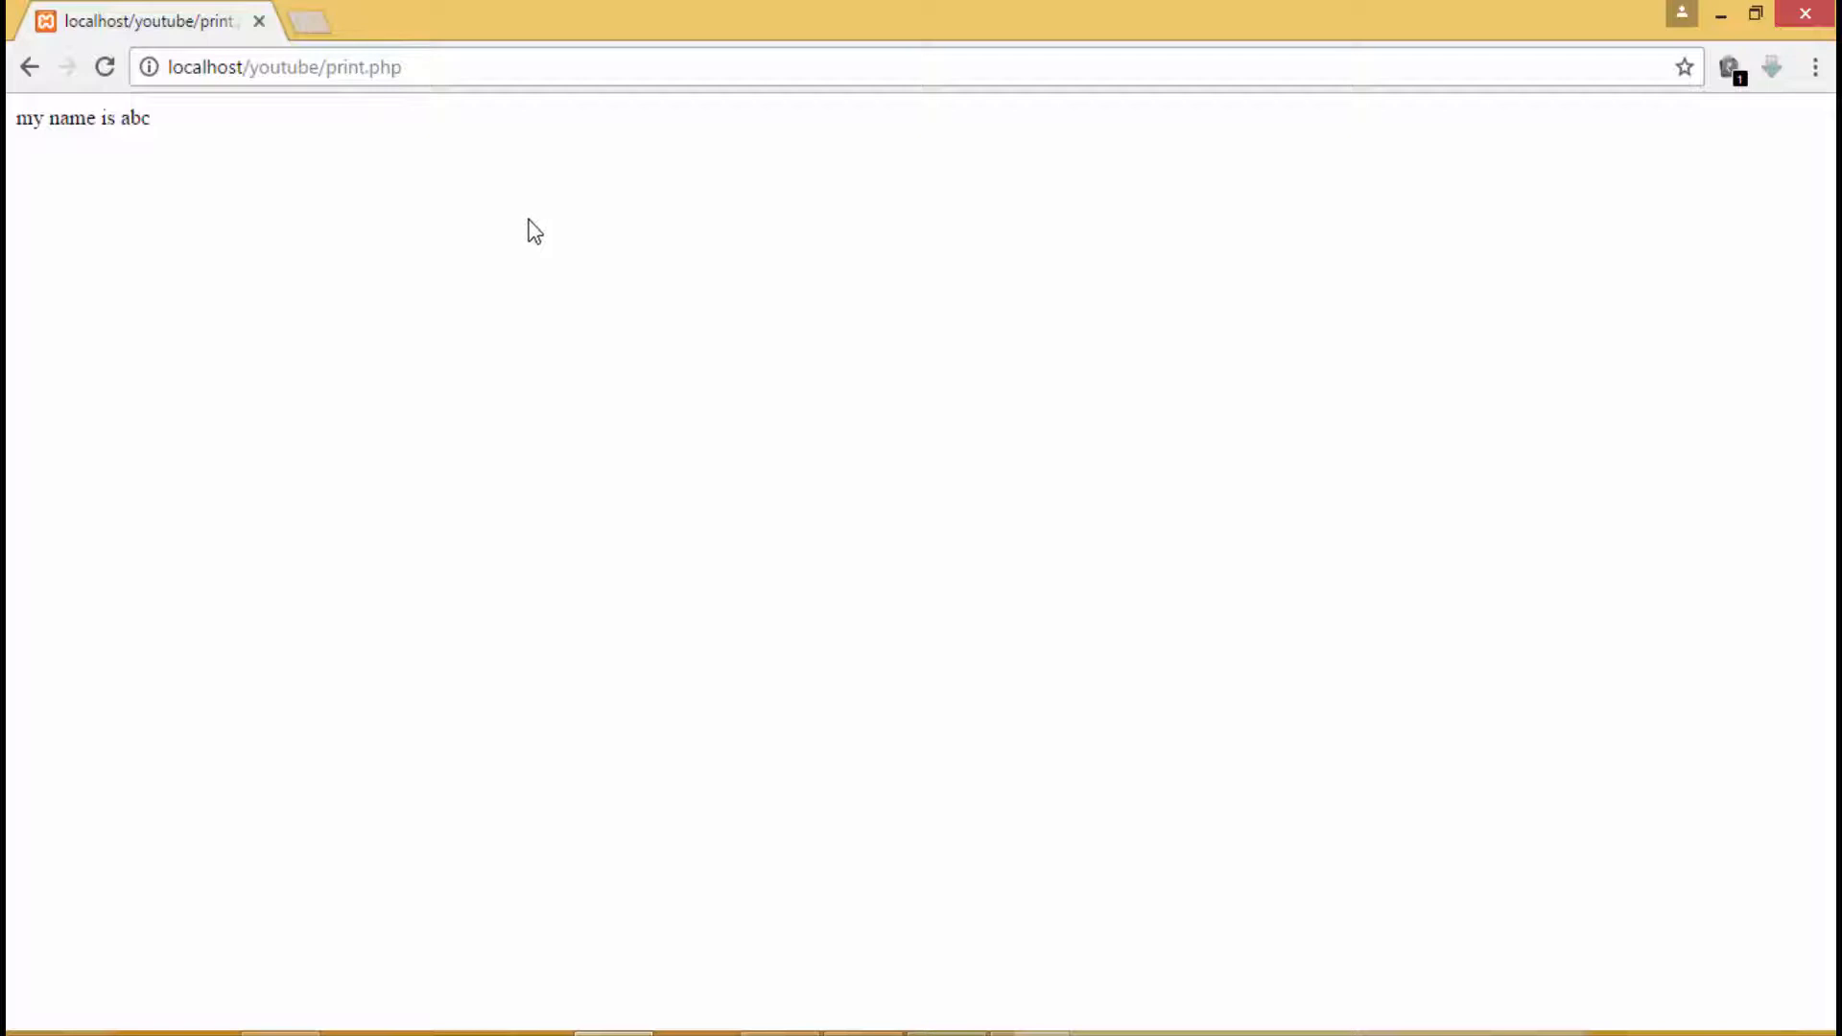
mouse_move(395, 435)
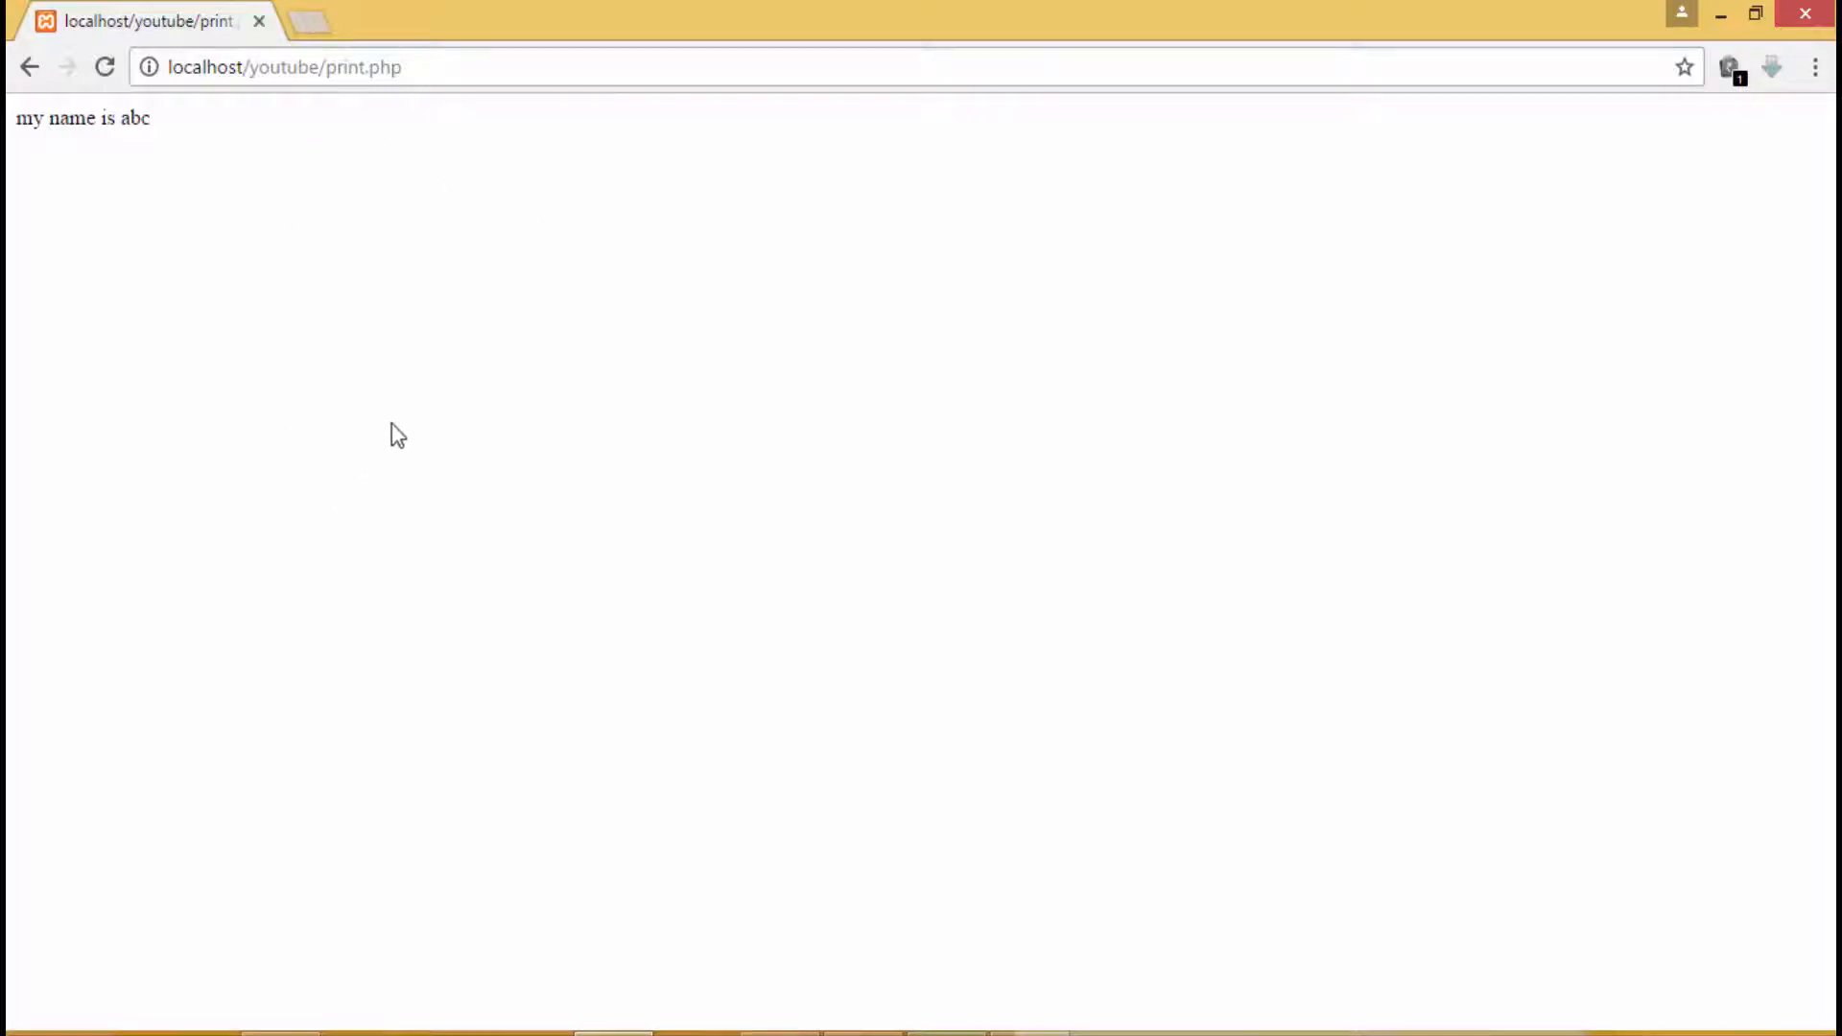
mouse_move(512, 443)
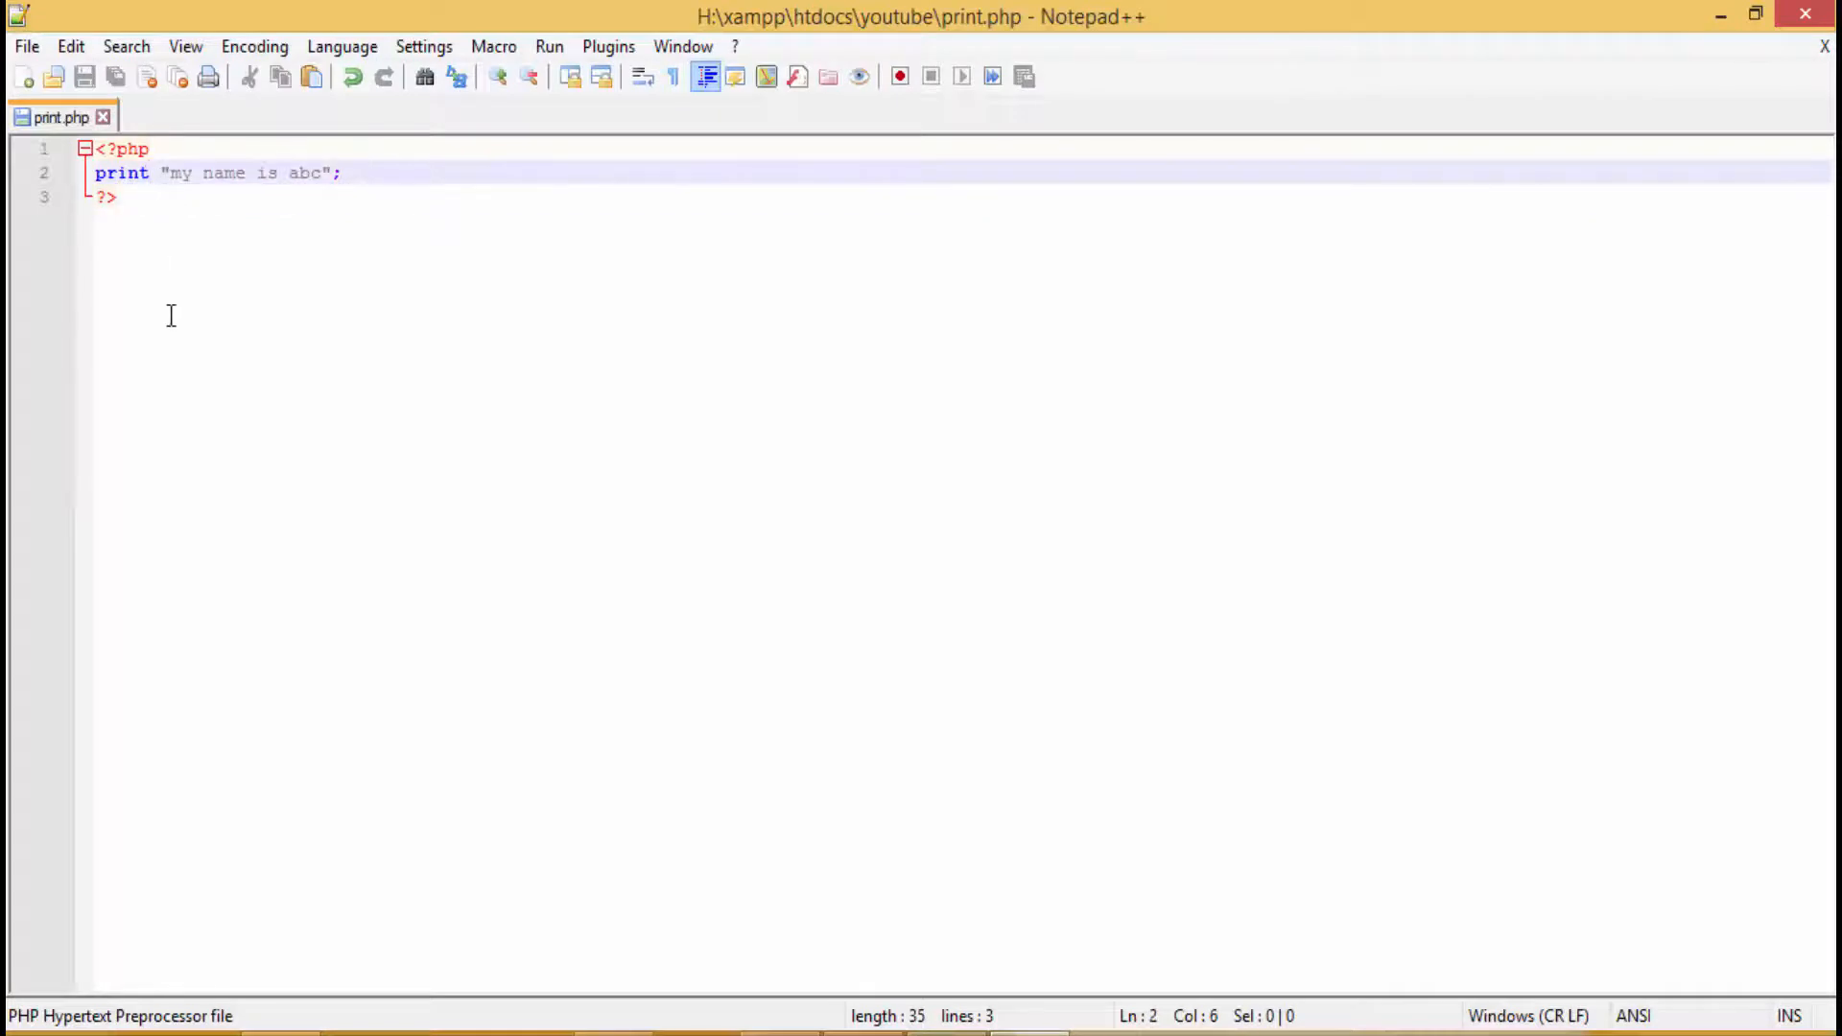
Step: Replace print with echo and change the message to 'my name is xyz'
text(e)
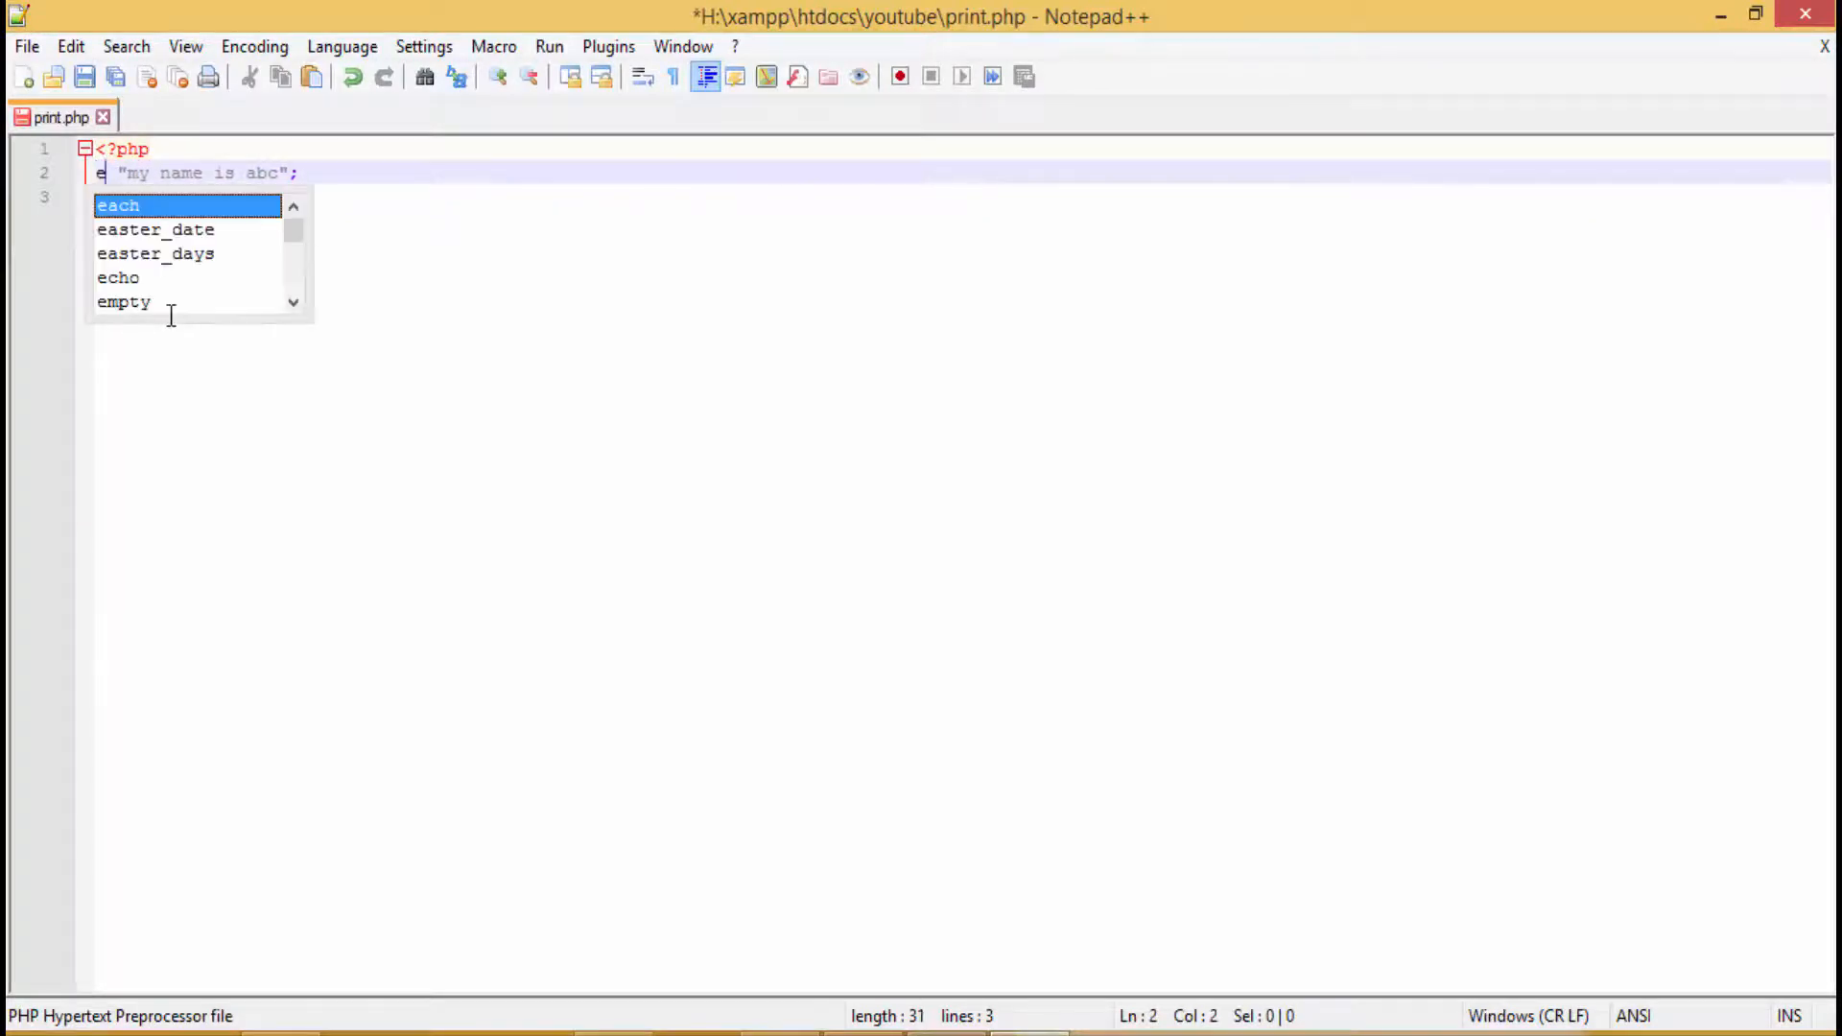
text(cho)
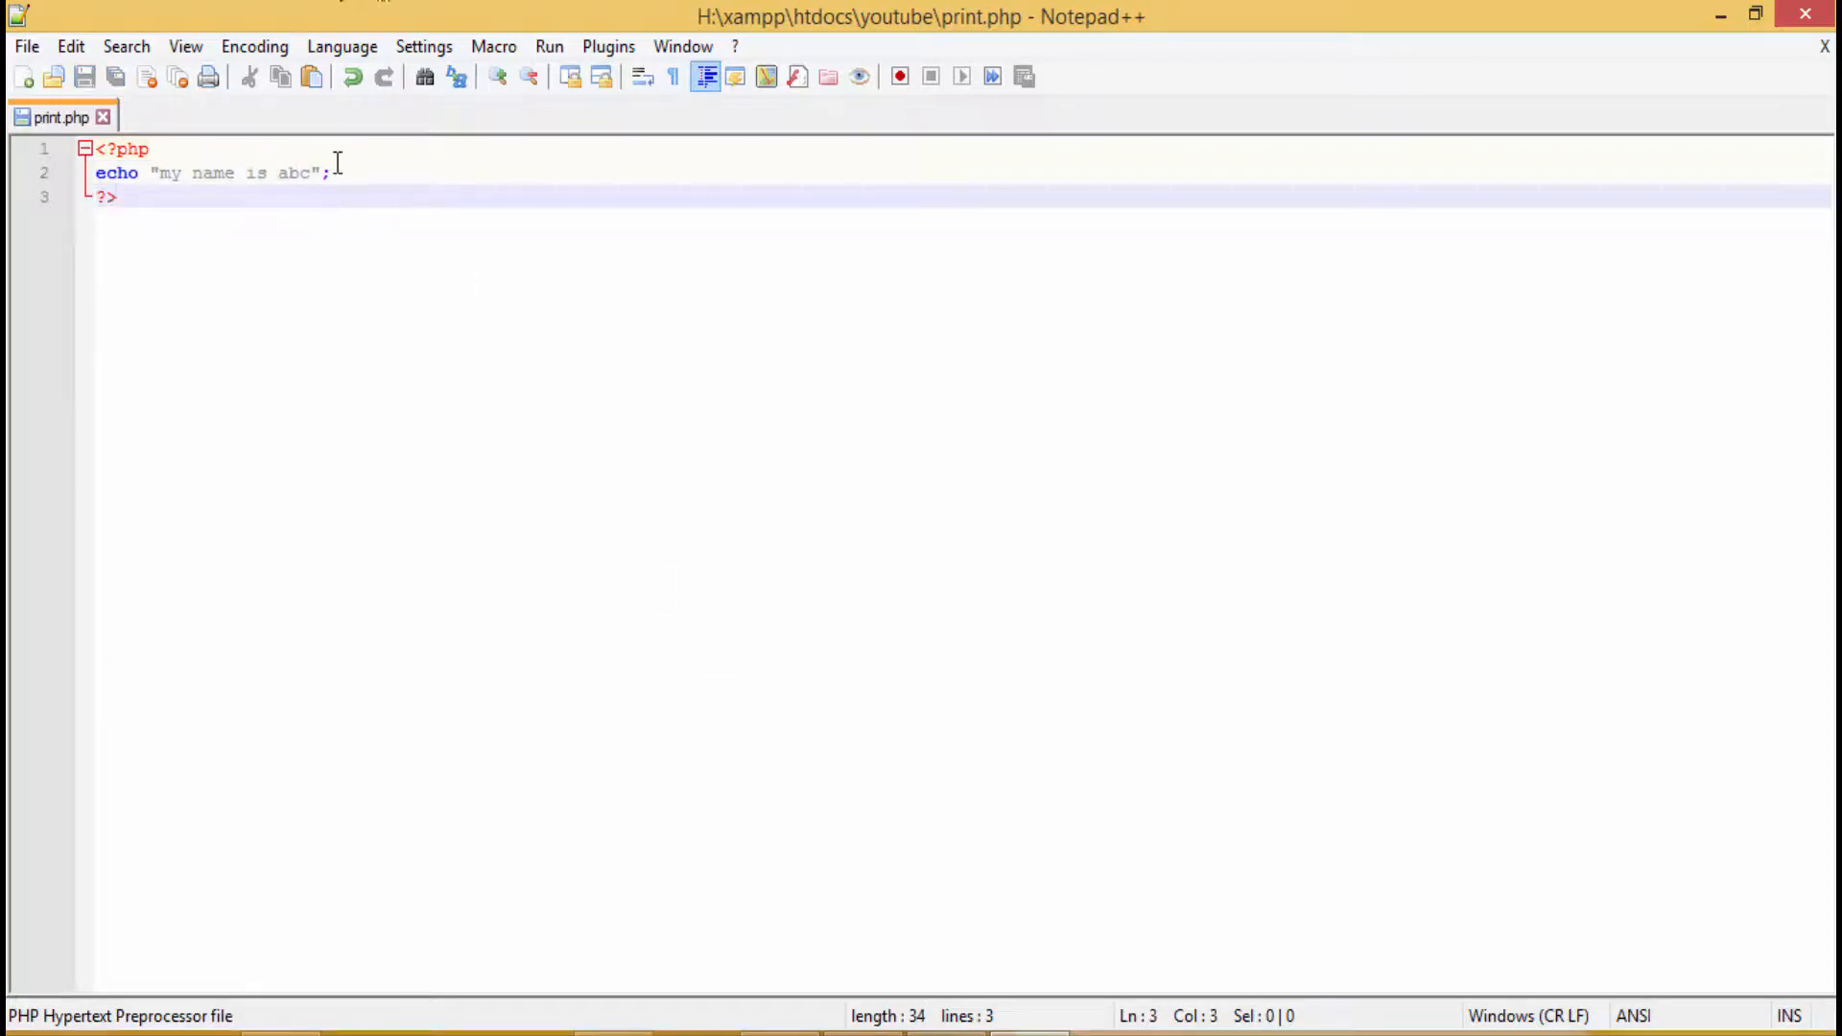
key(BackSpace)
text(x)
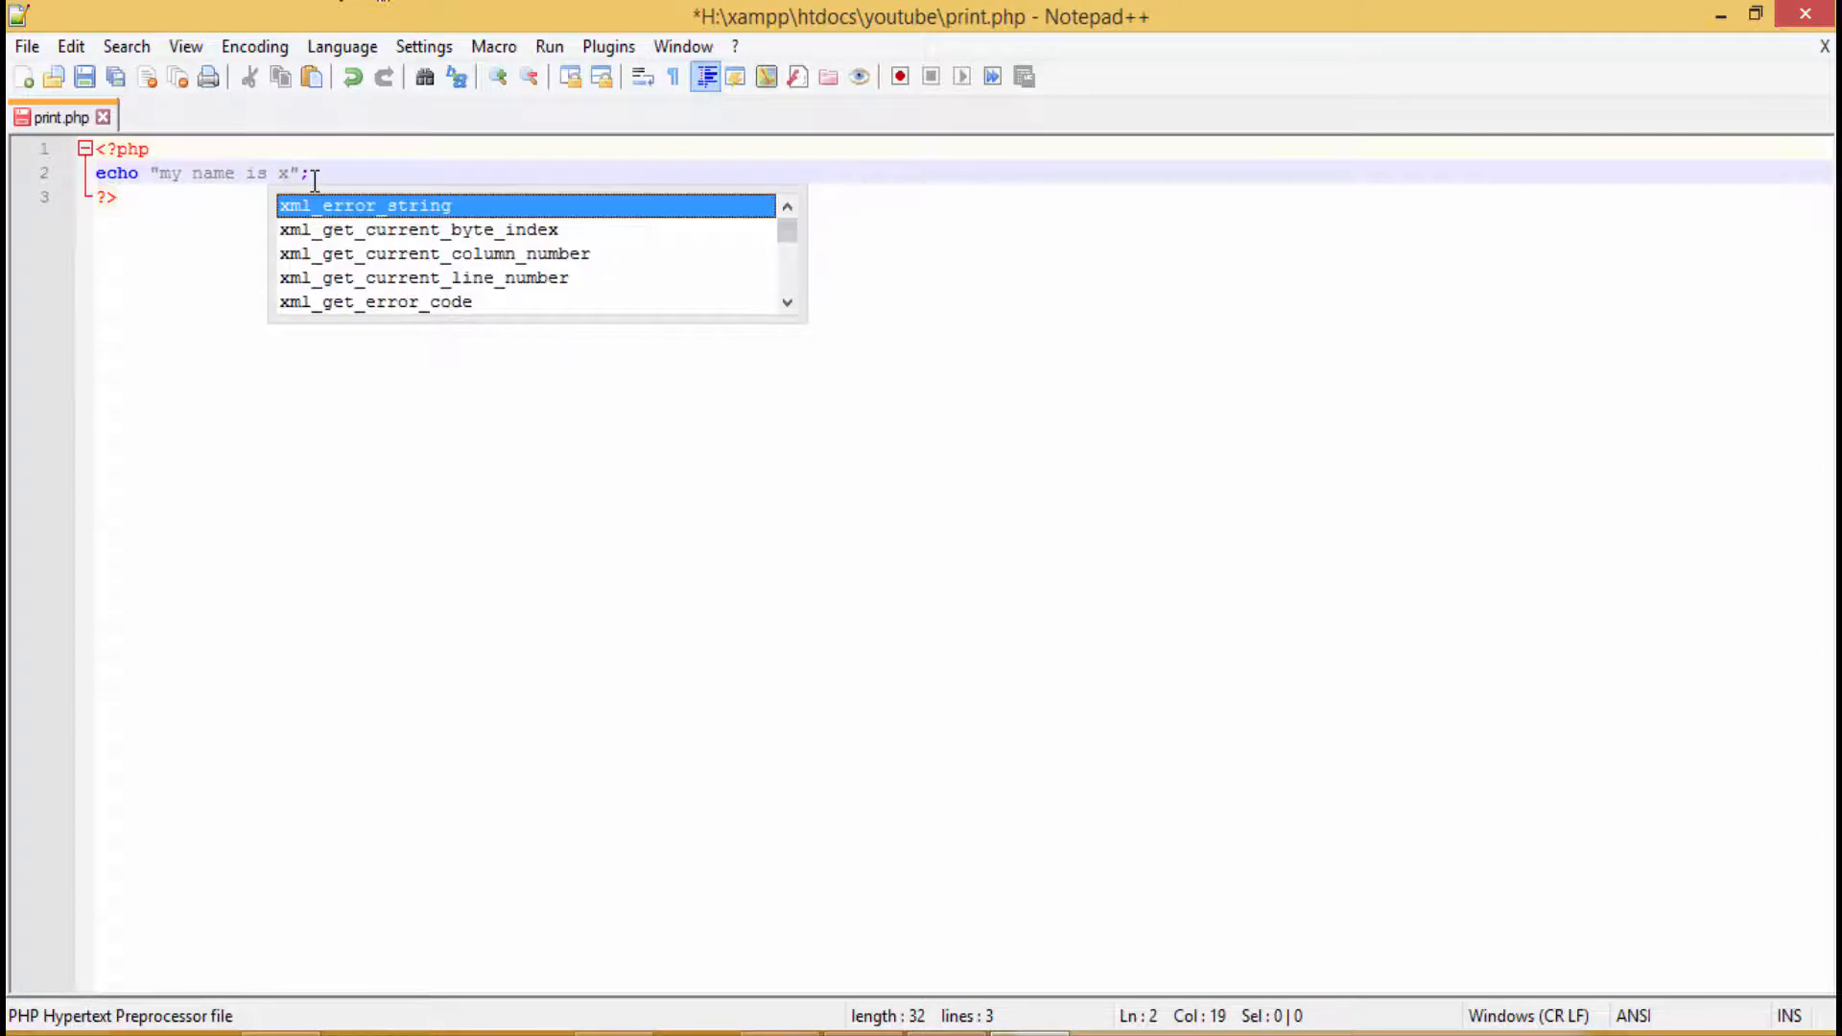
text(yz)
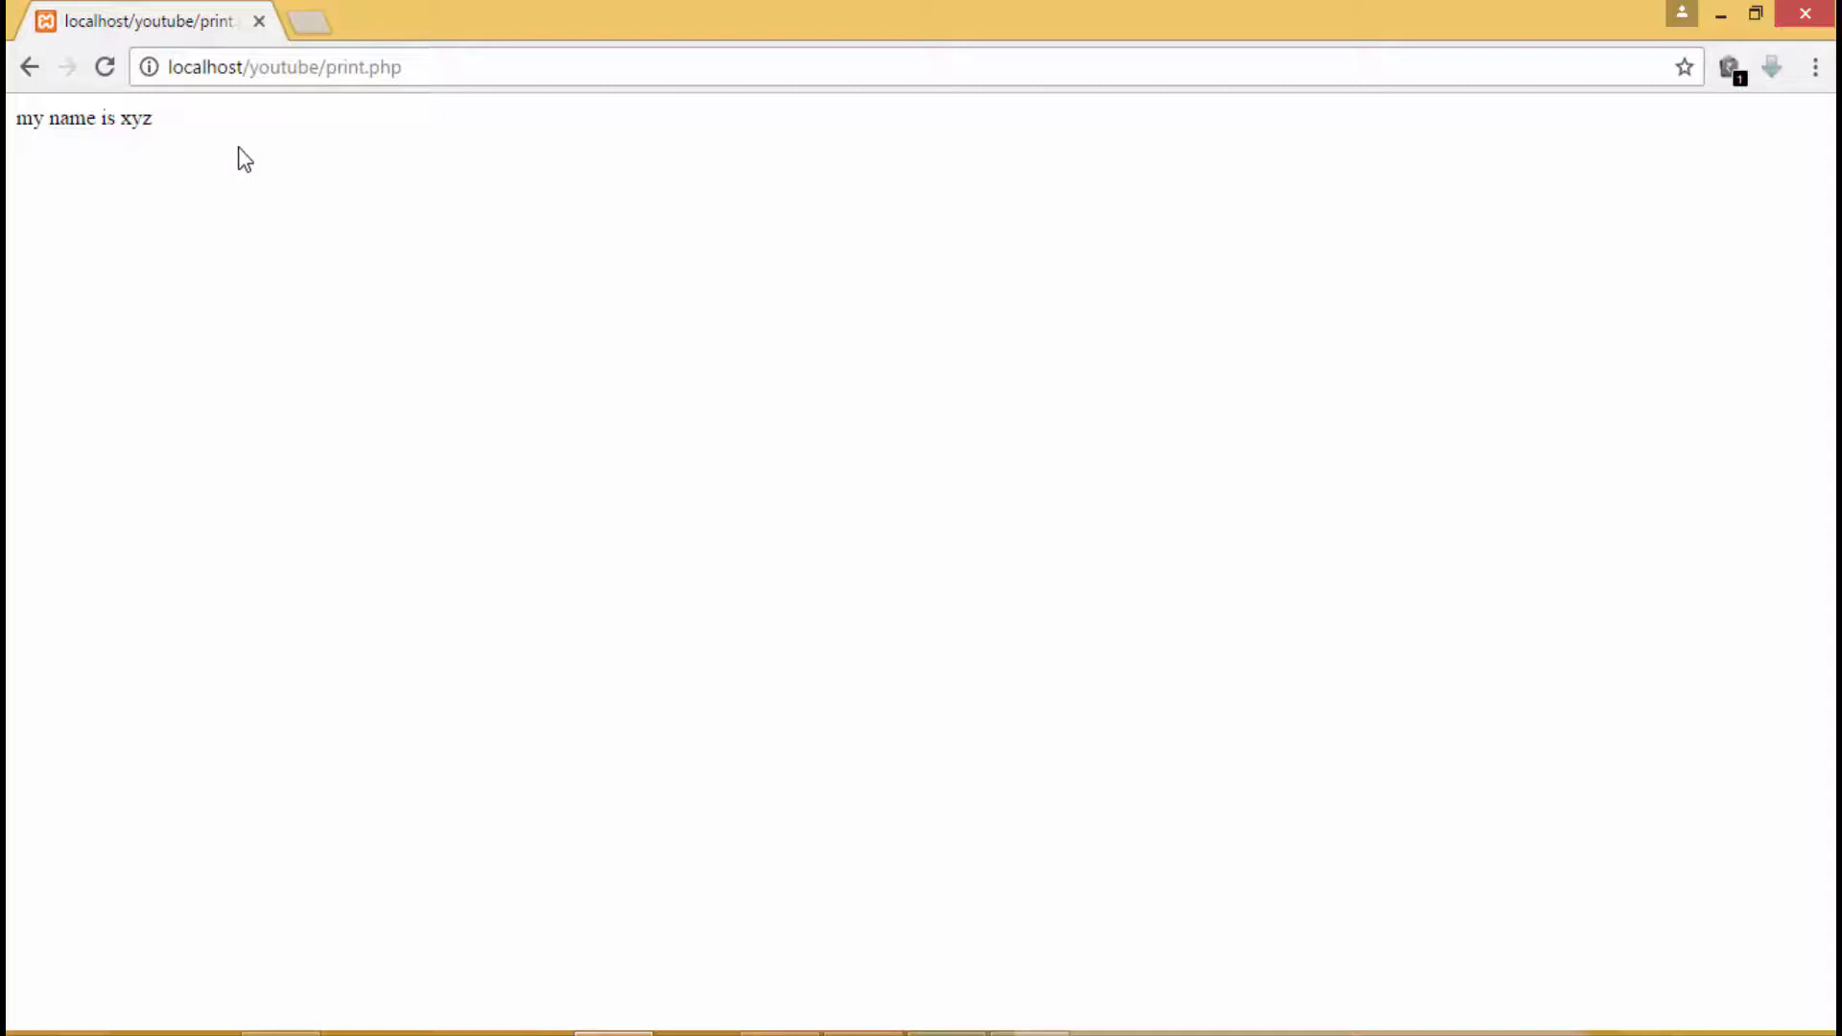
mouse_move(236, 132)
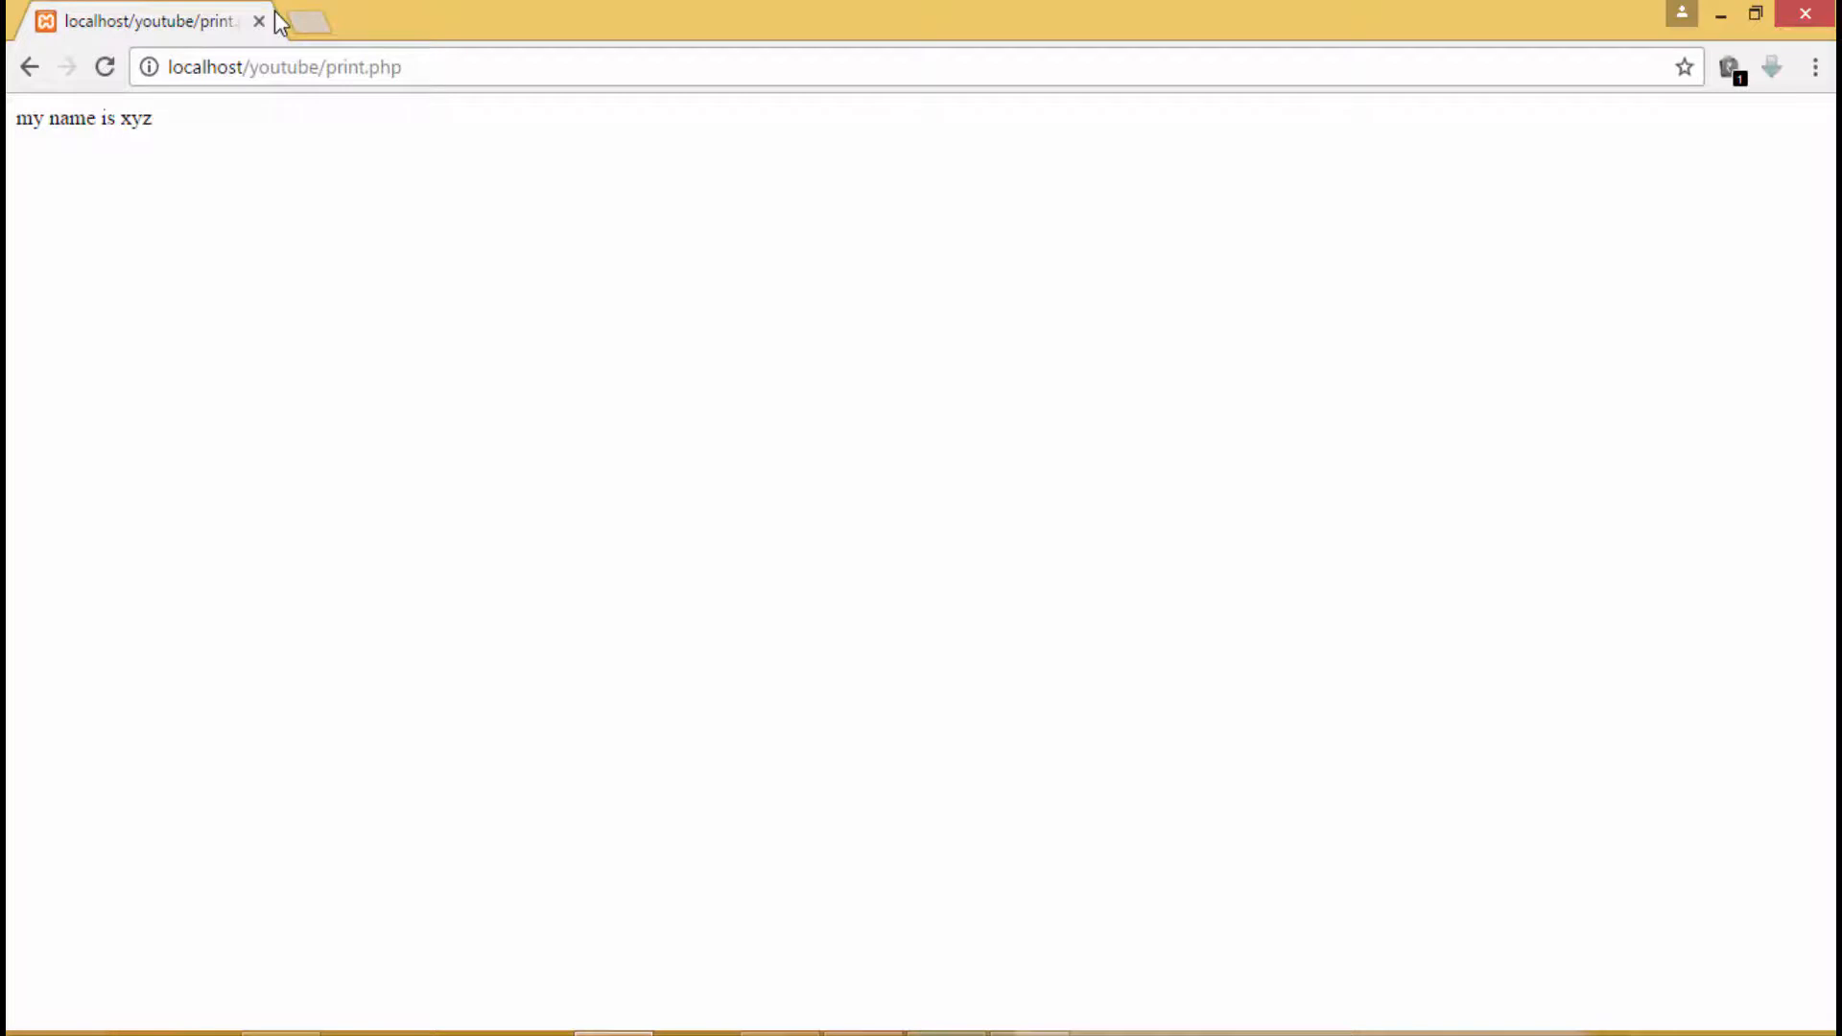
mouse_move(299, 66)
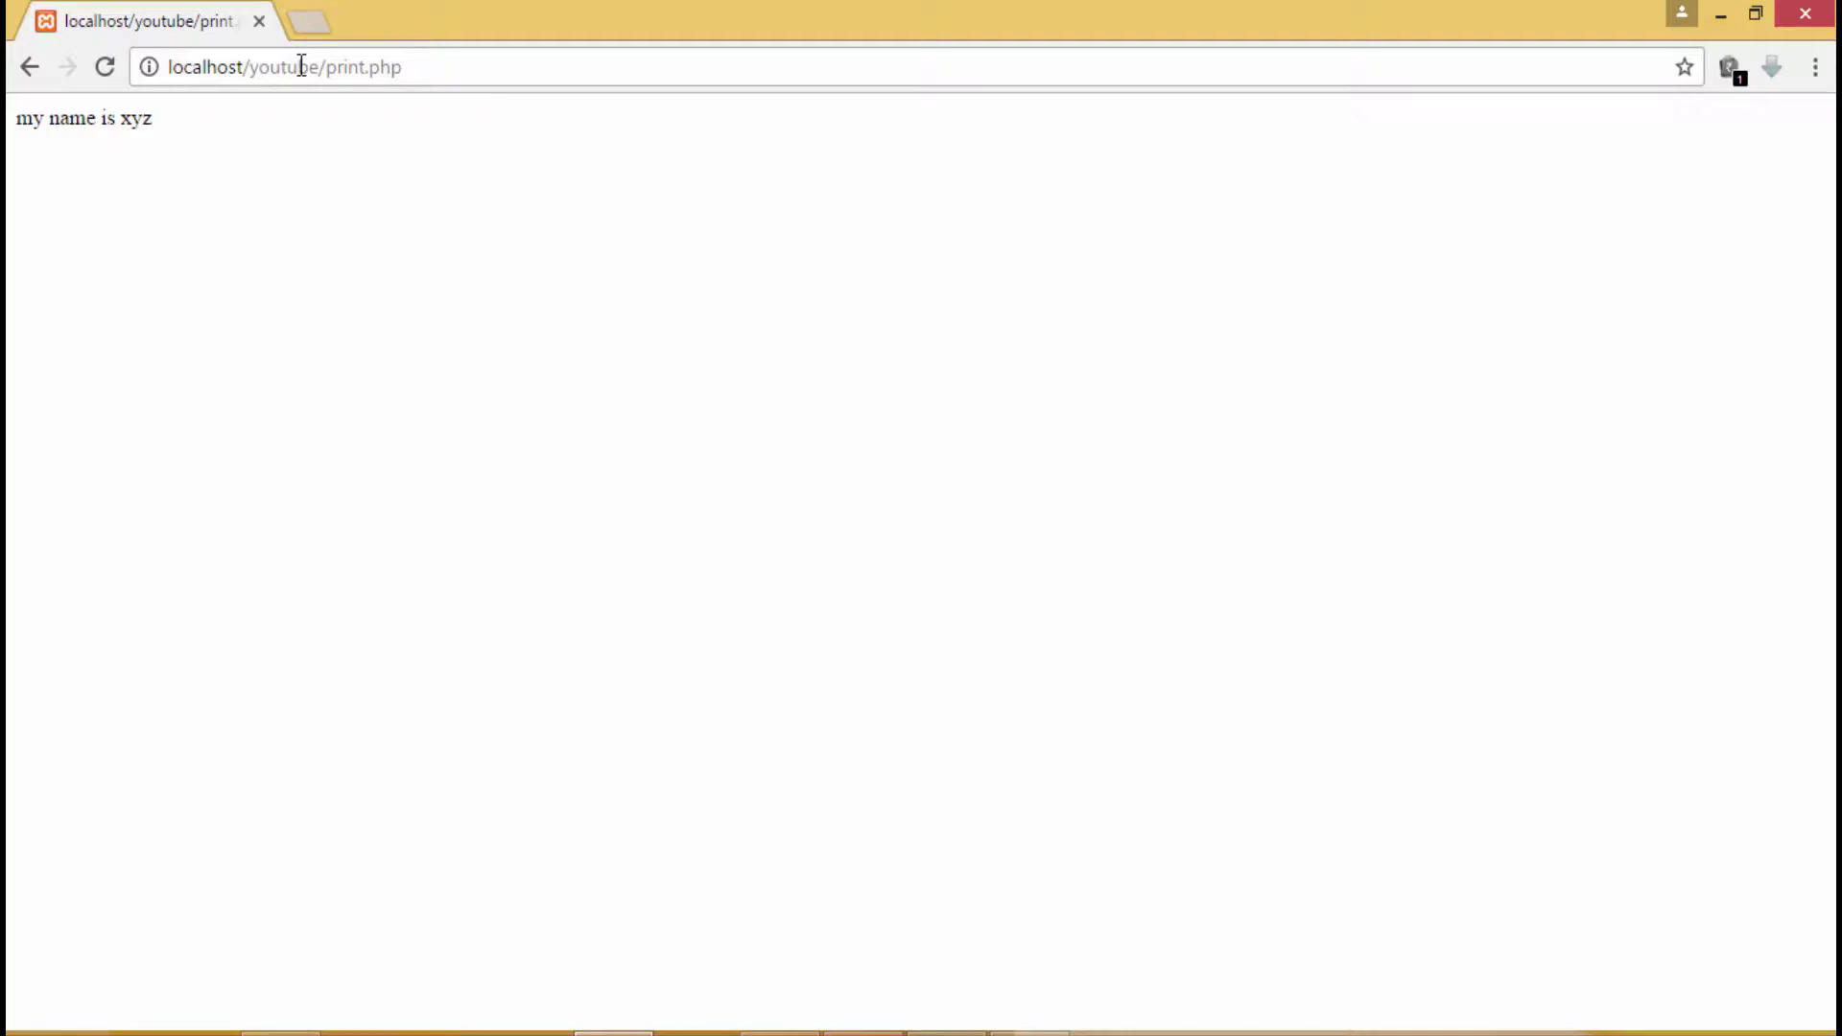
mouse_move(839, 1005)
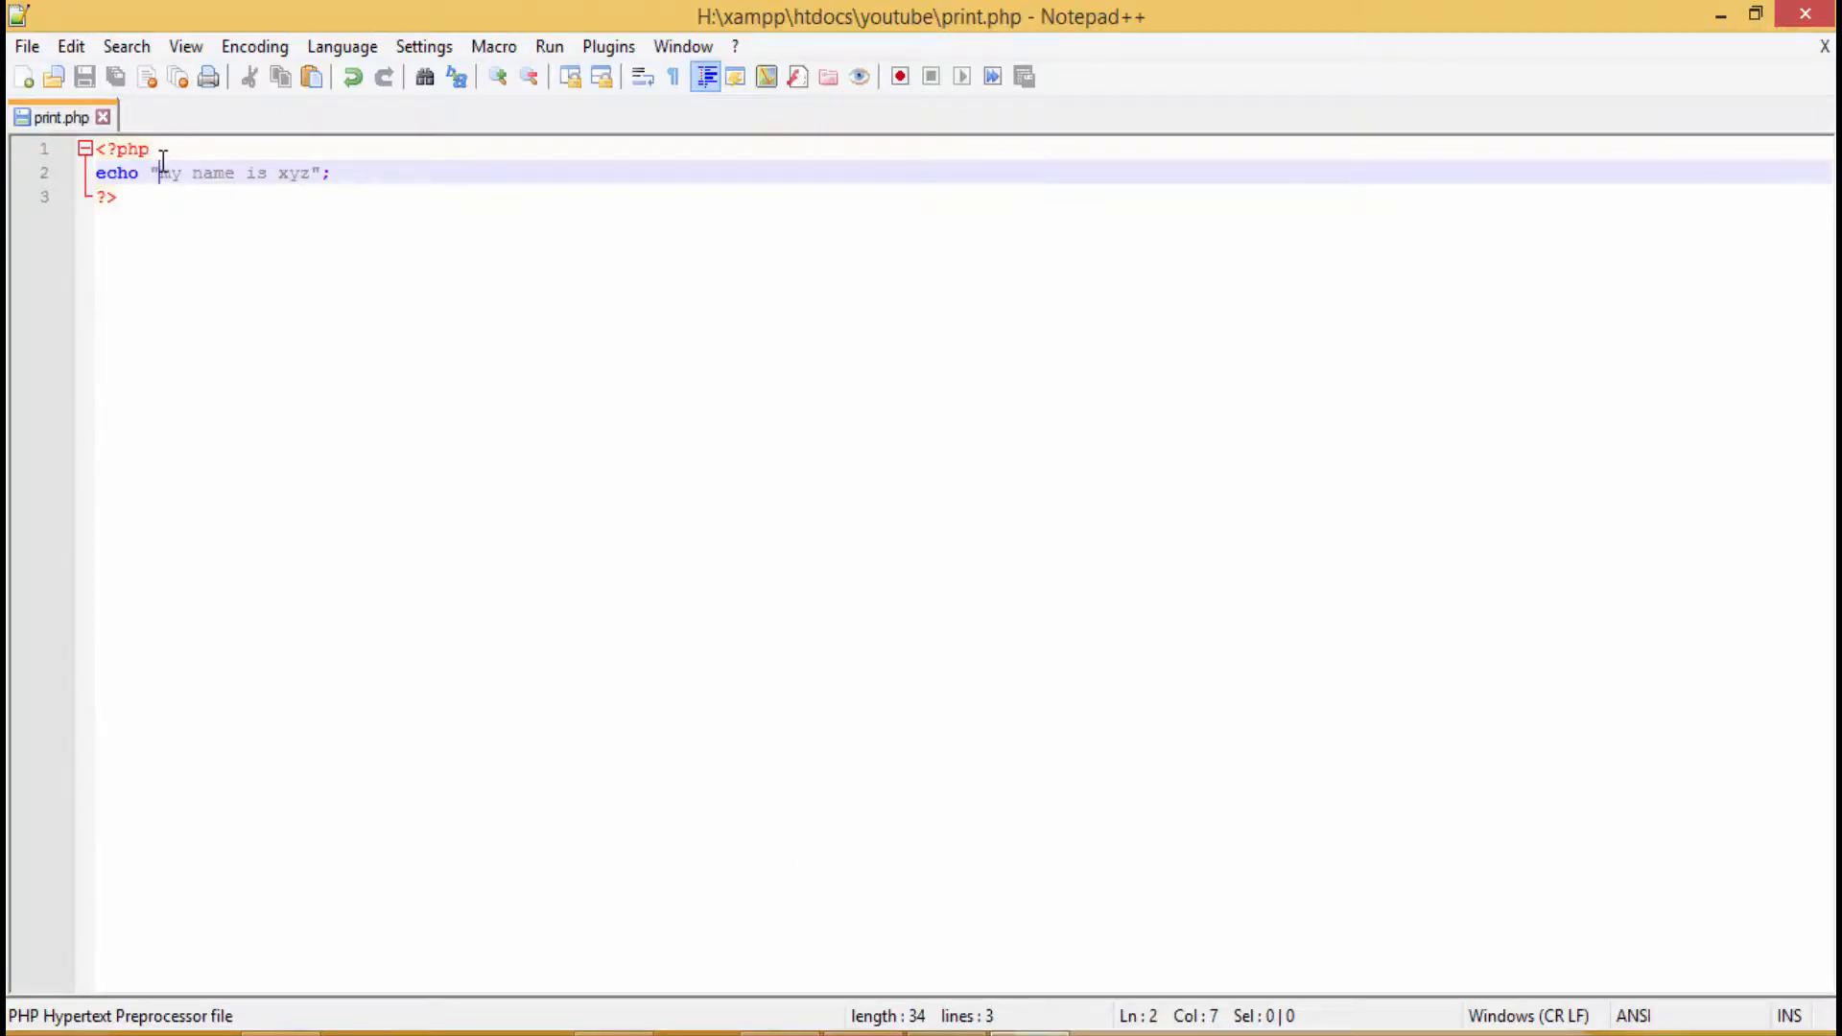
Step: Insert '//this is a single line comment' on a new line above the echo
key(Enter)
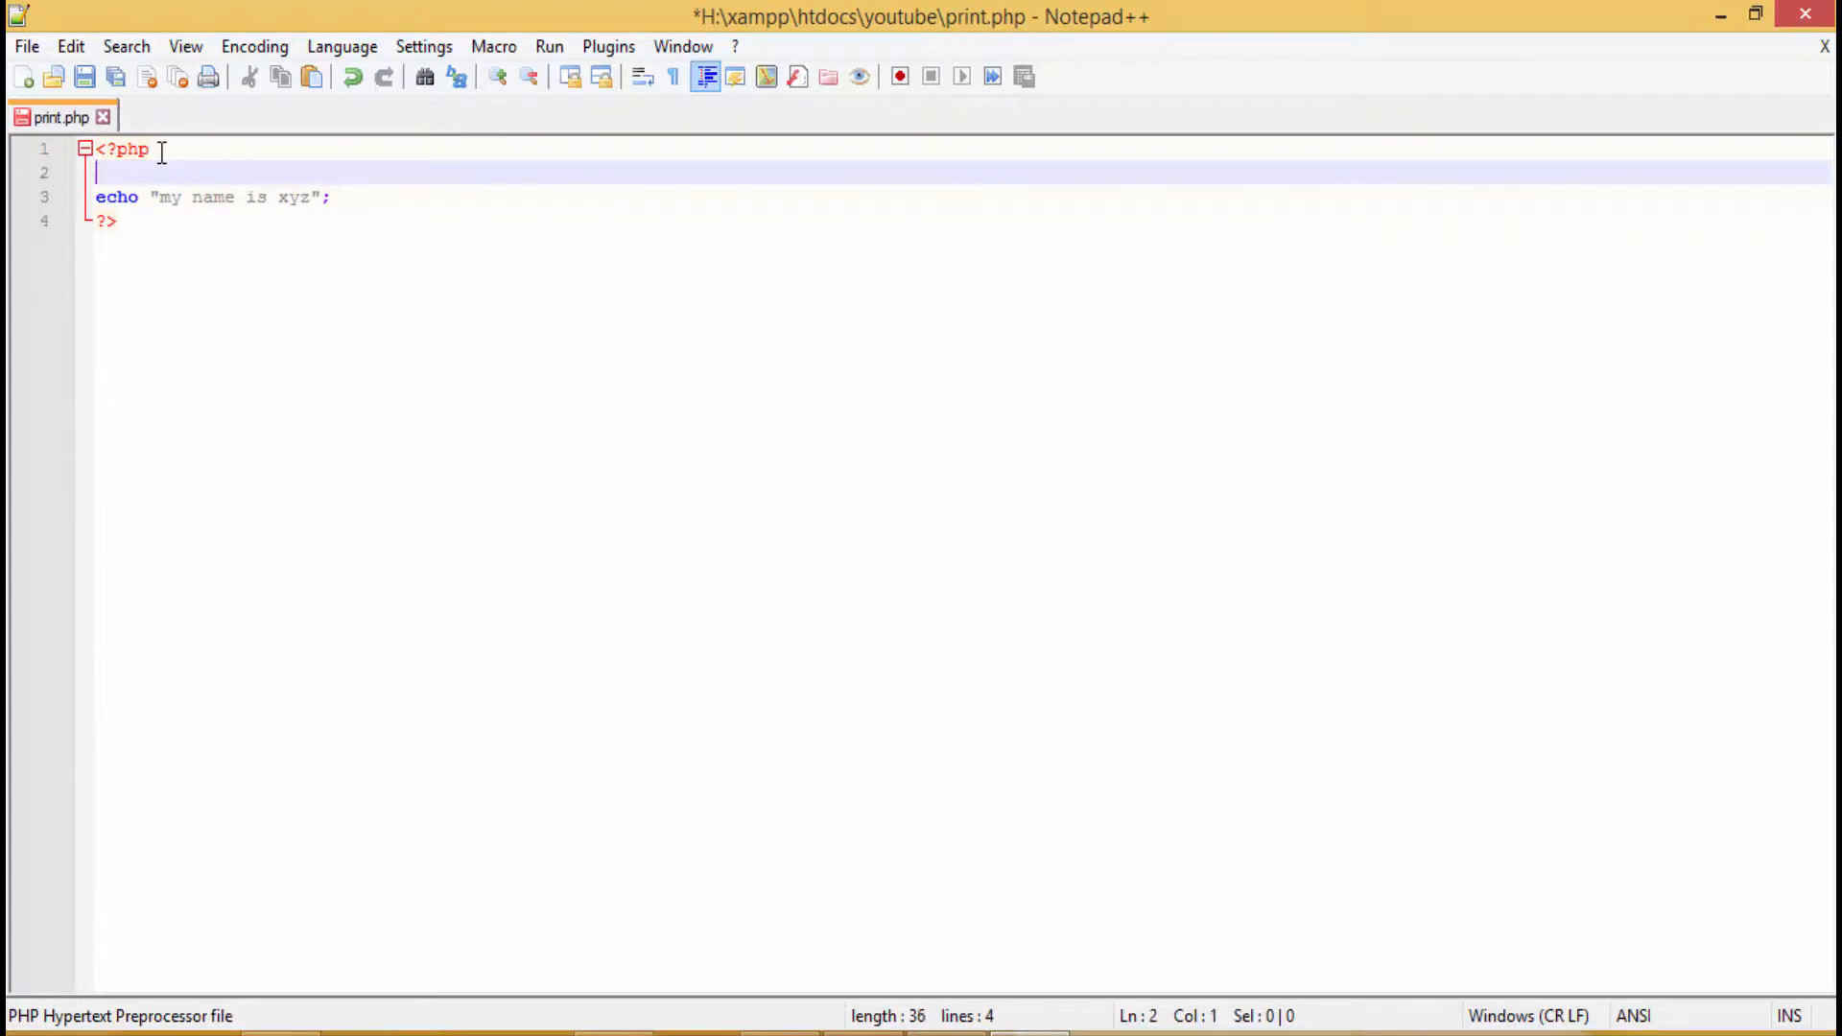
text(//)
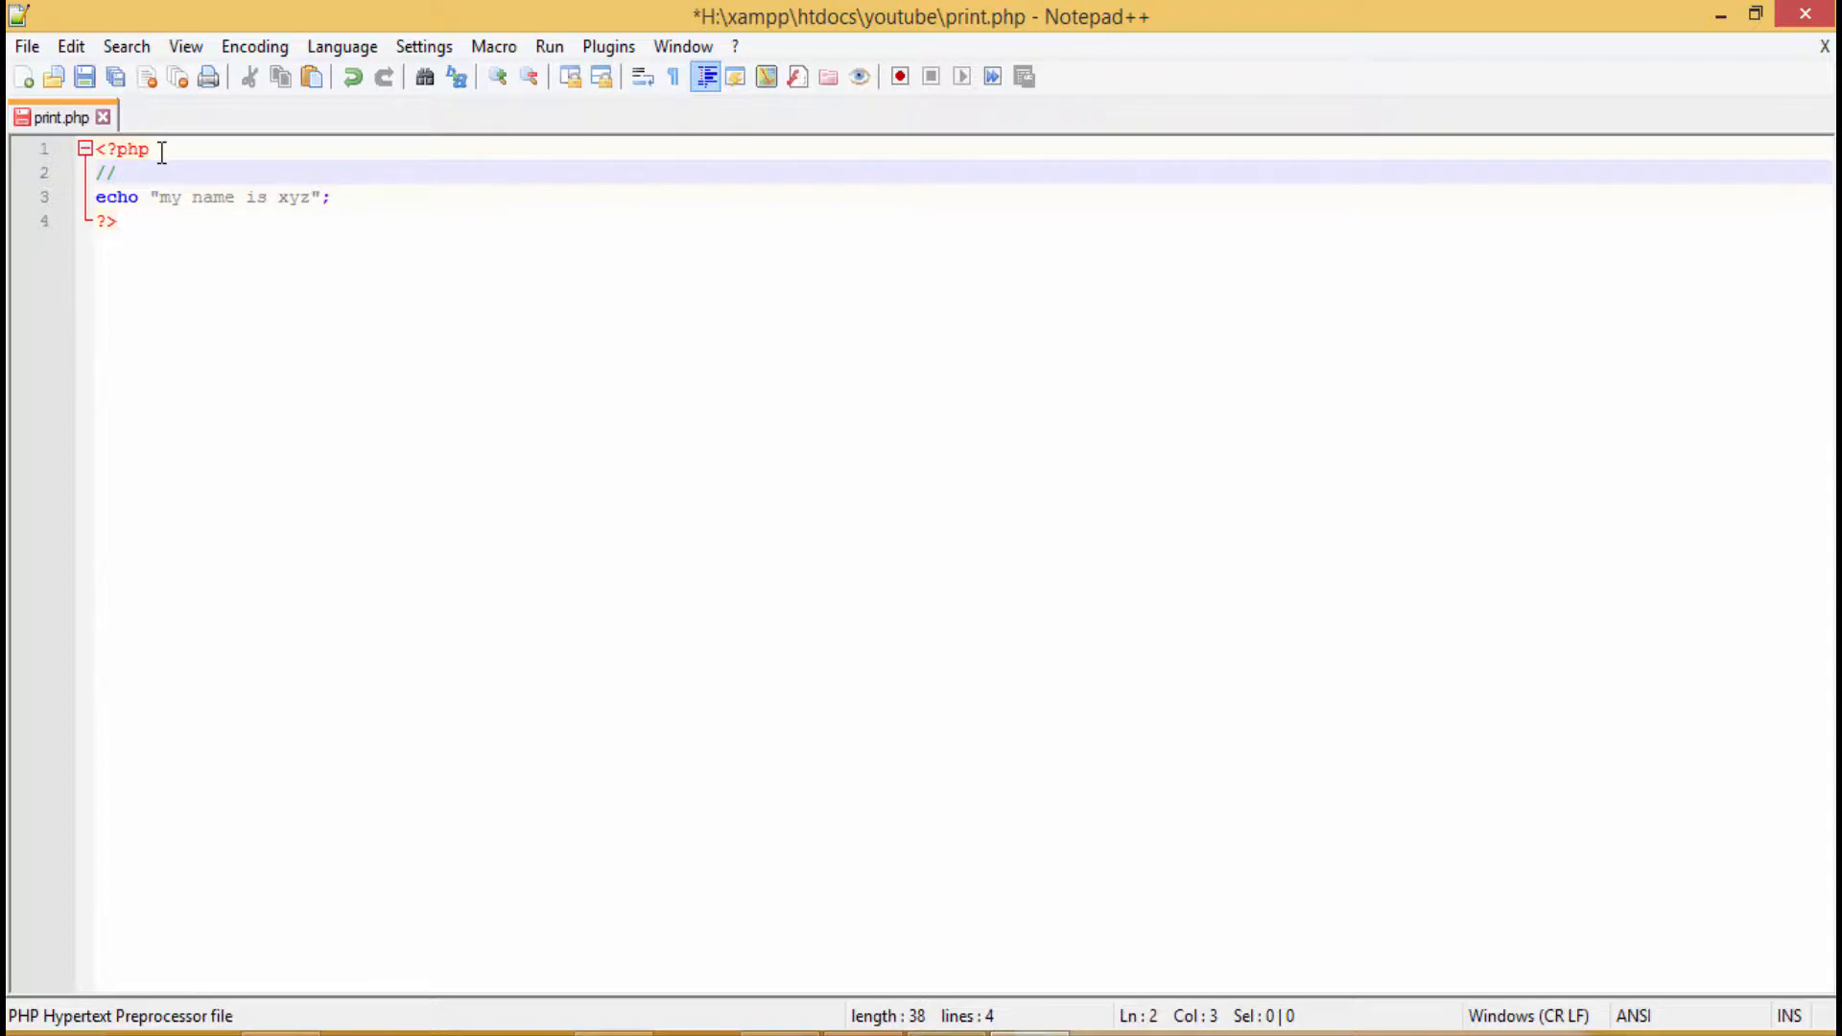
text(this is)
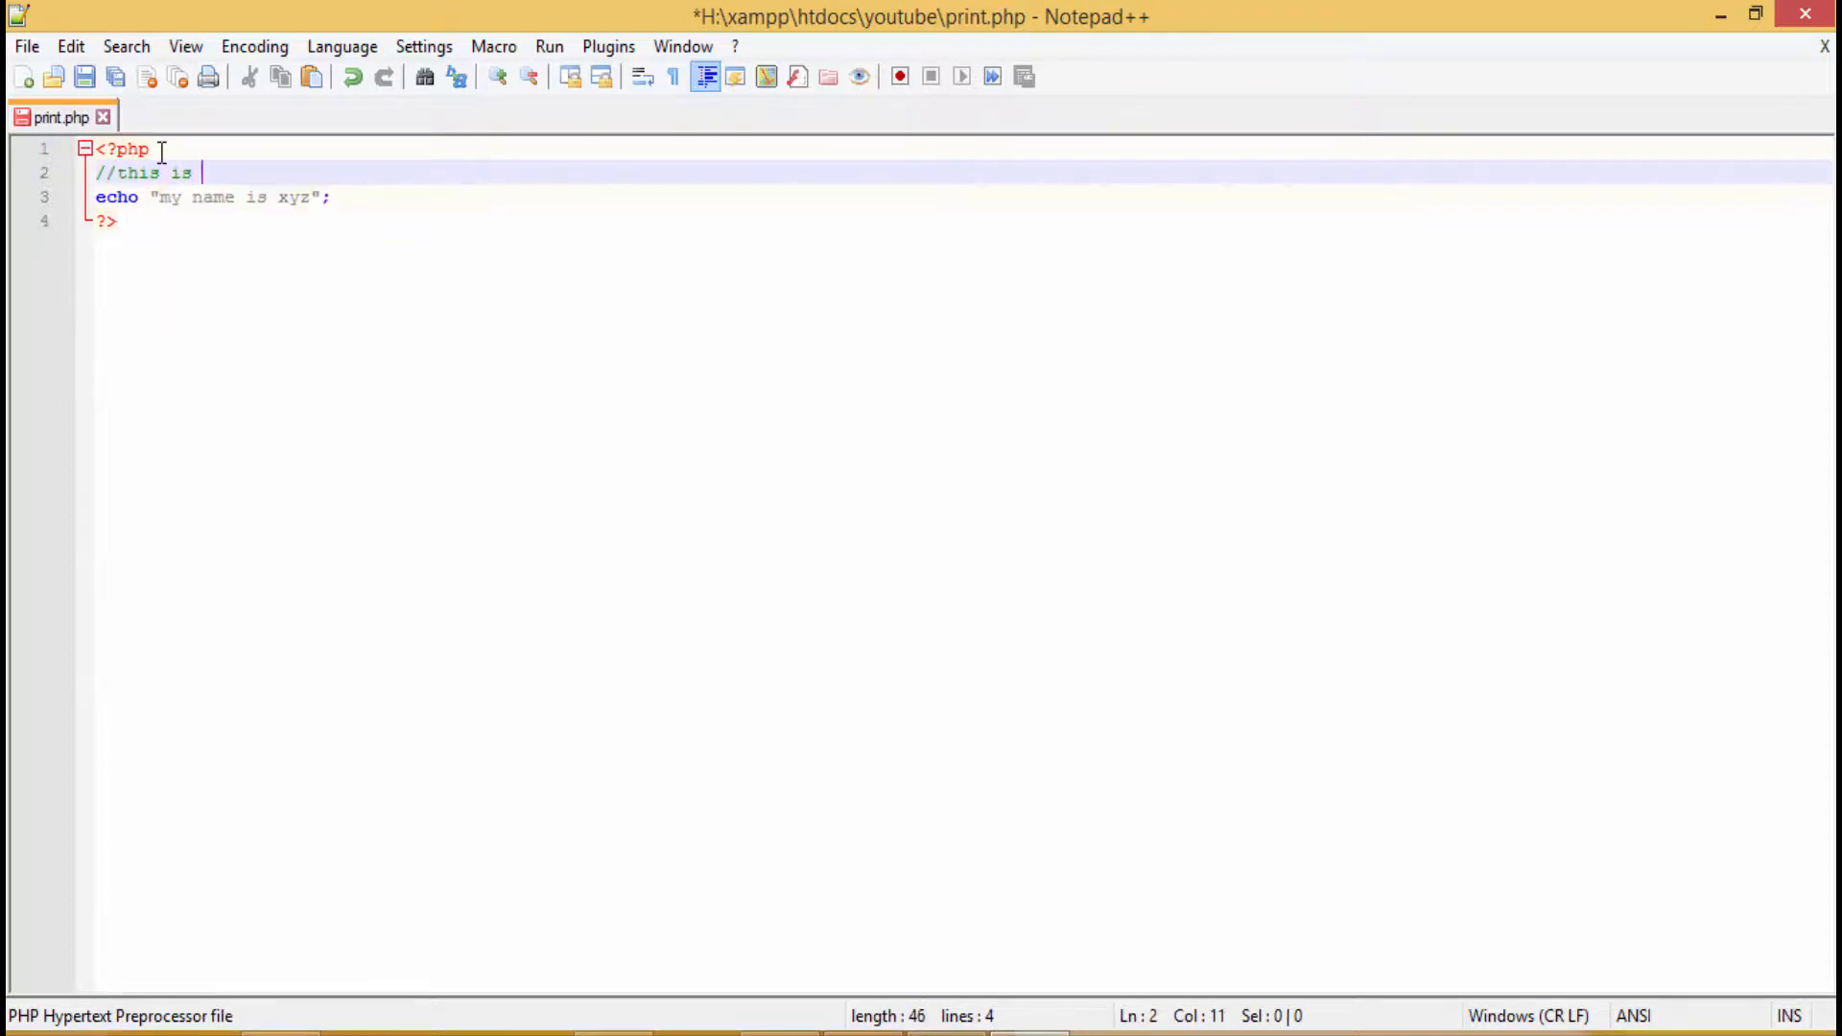
text(a single)
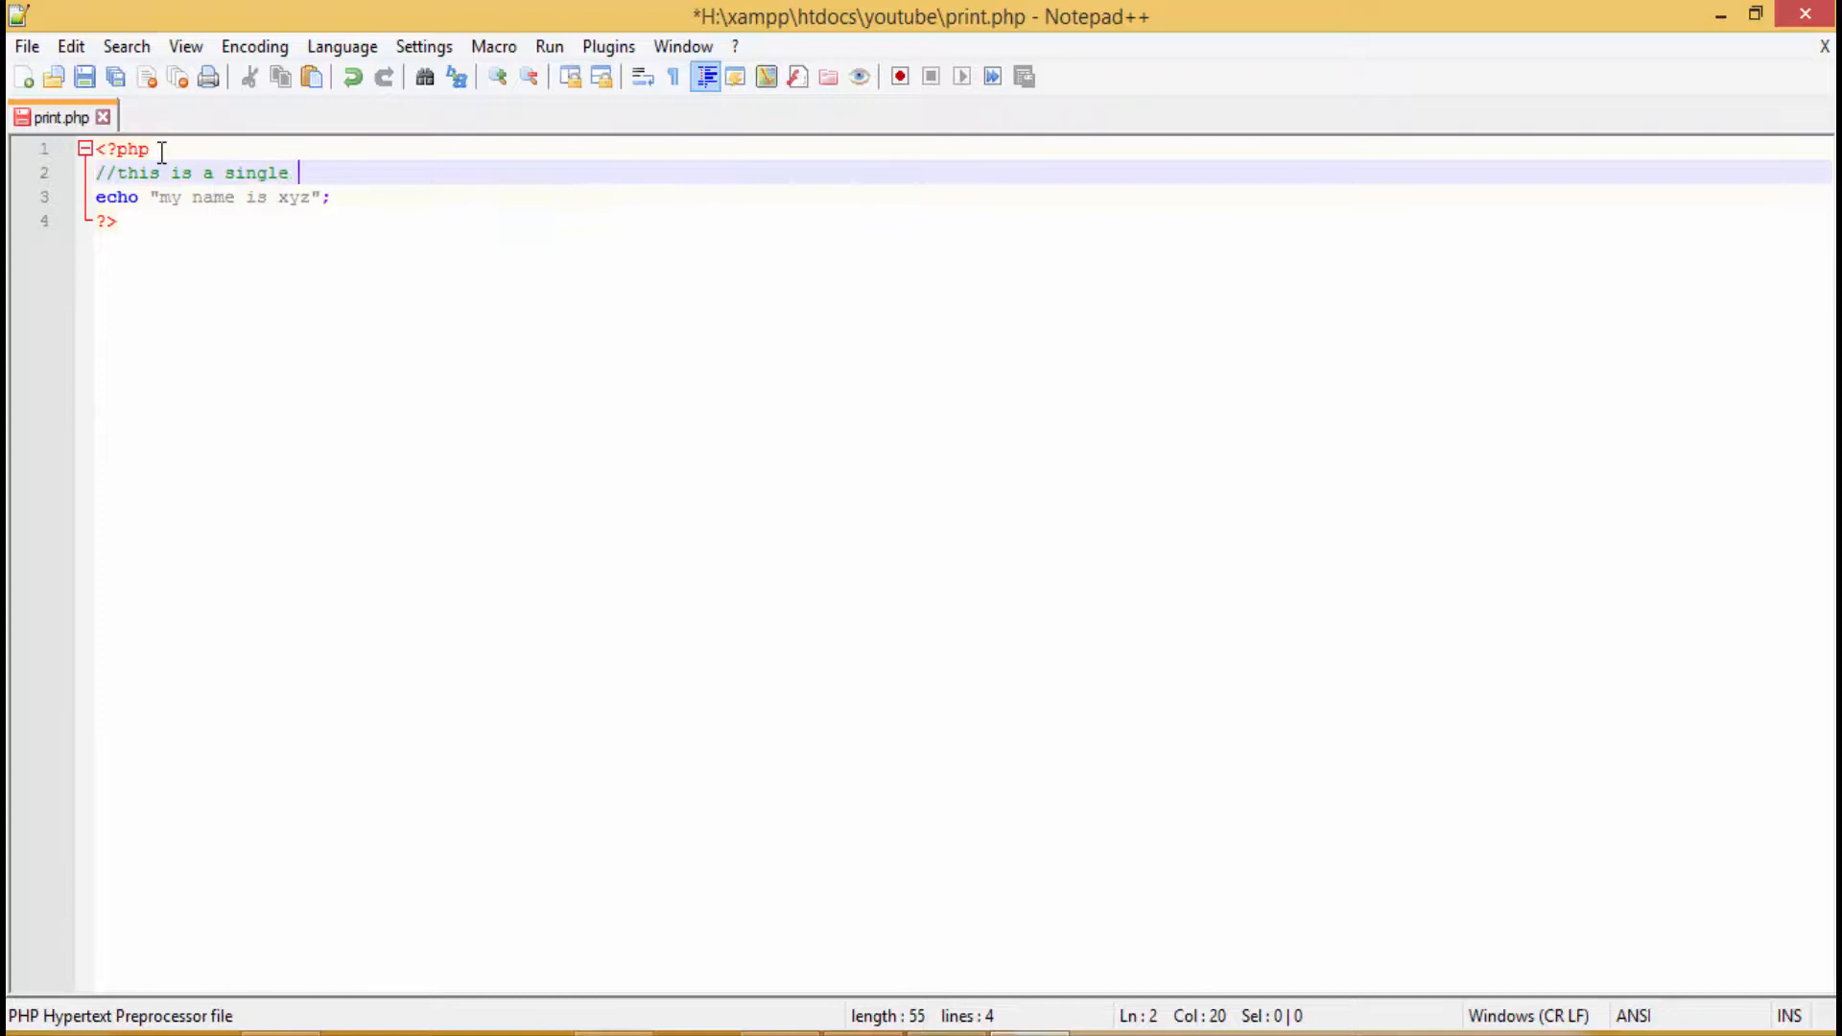
text(line com)
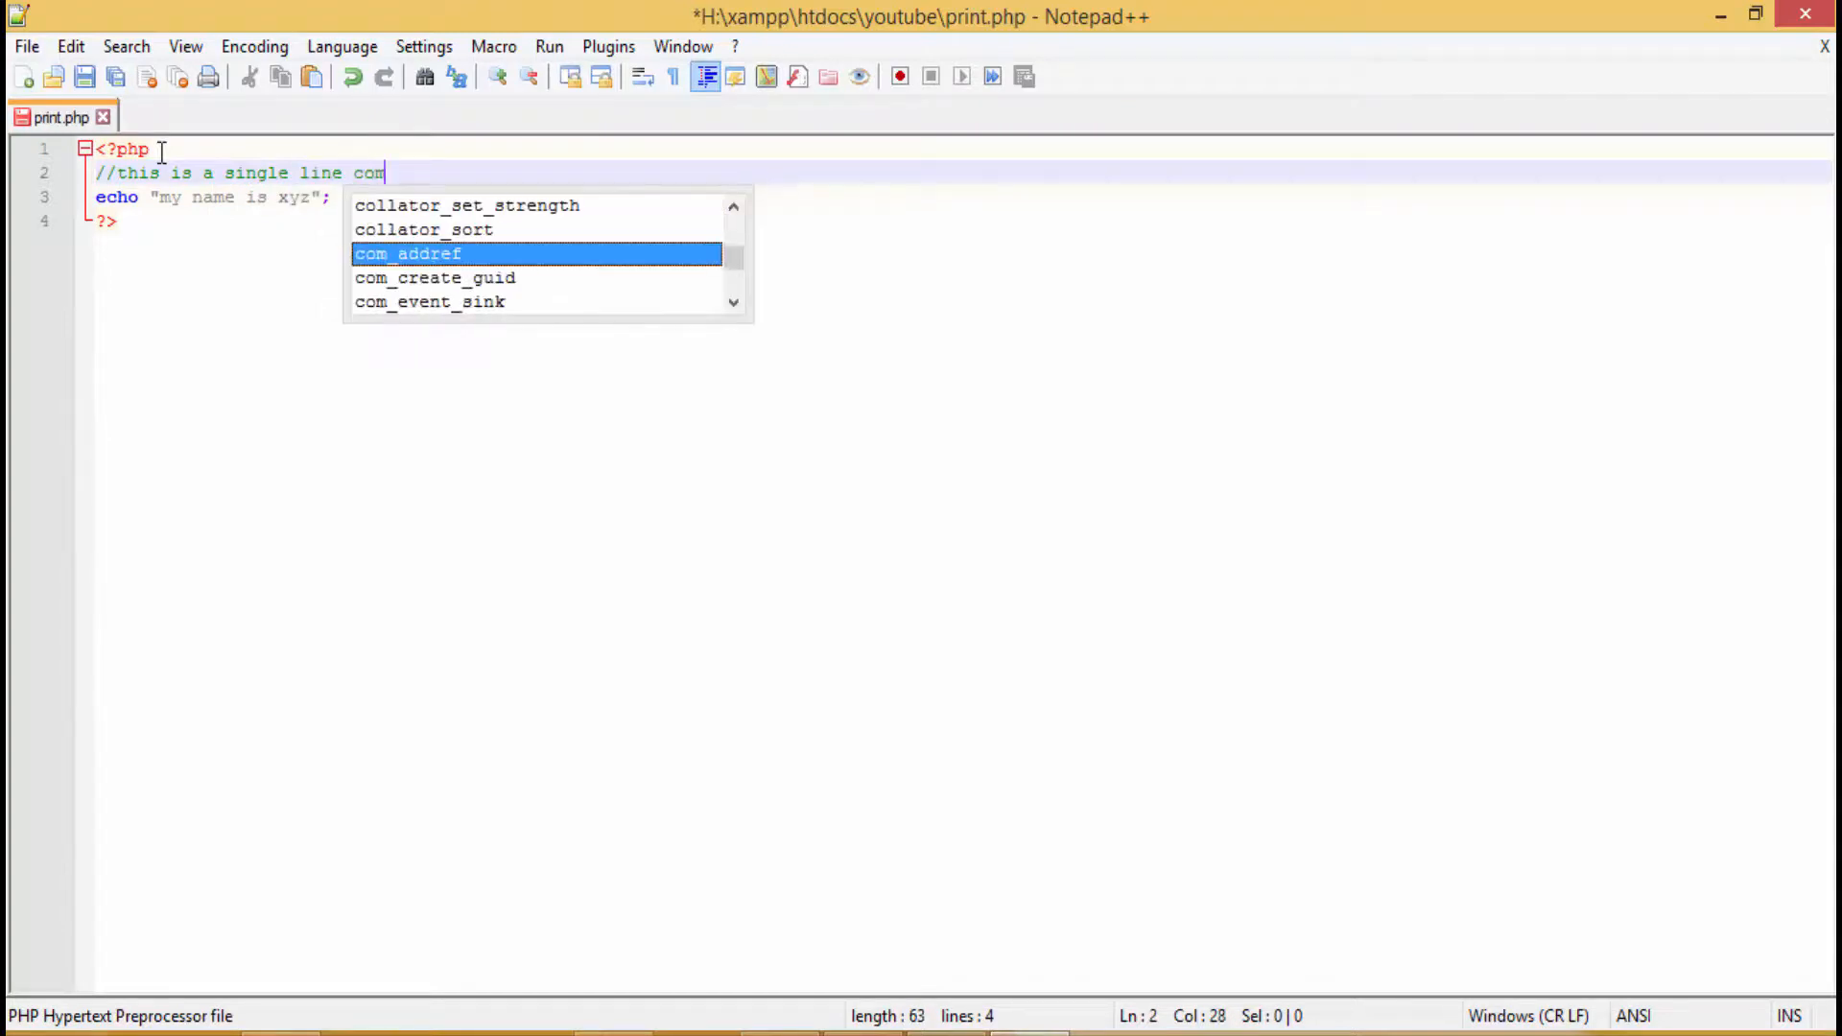
text(ment)
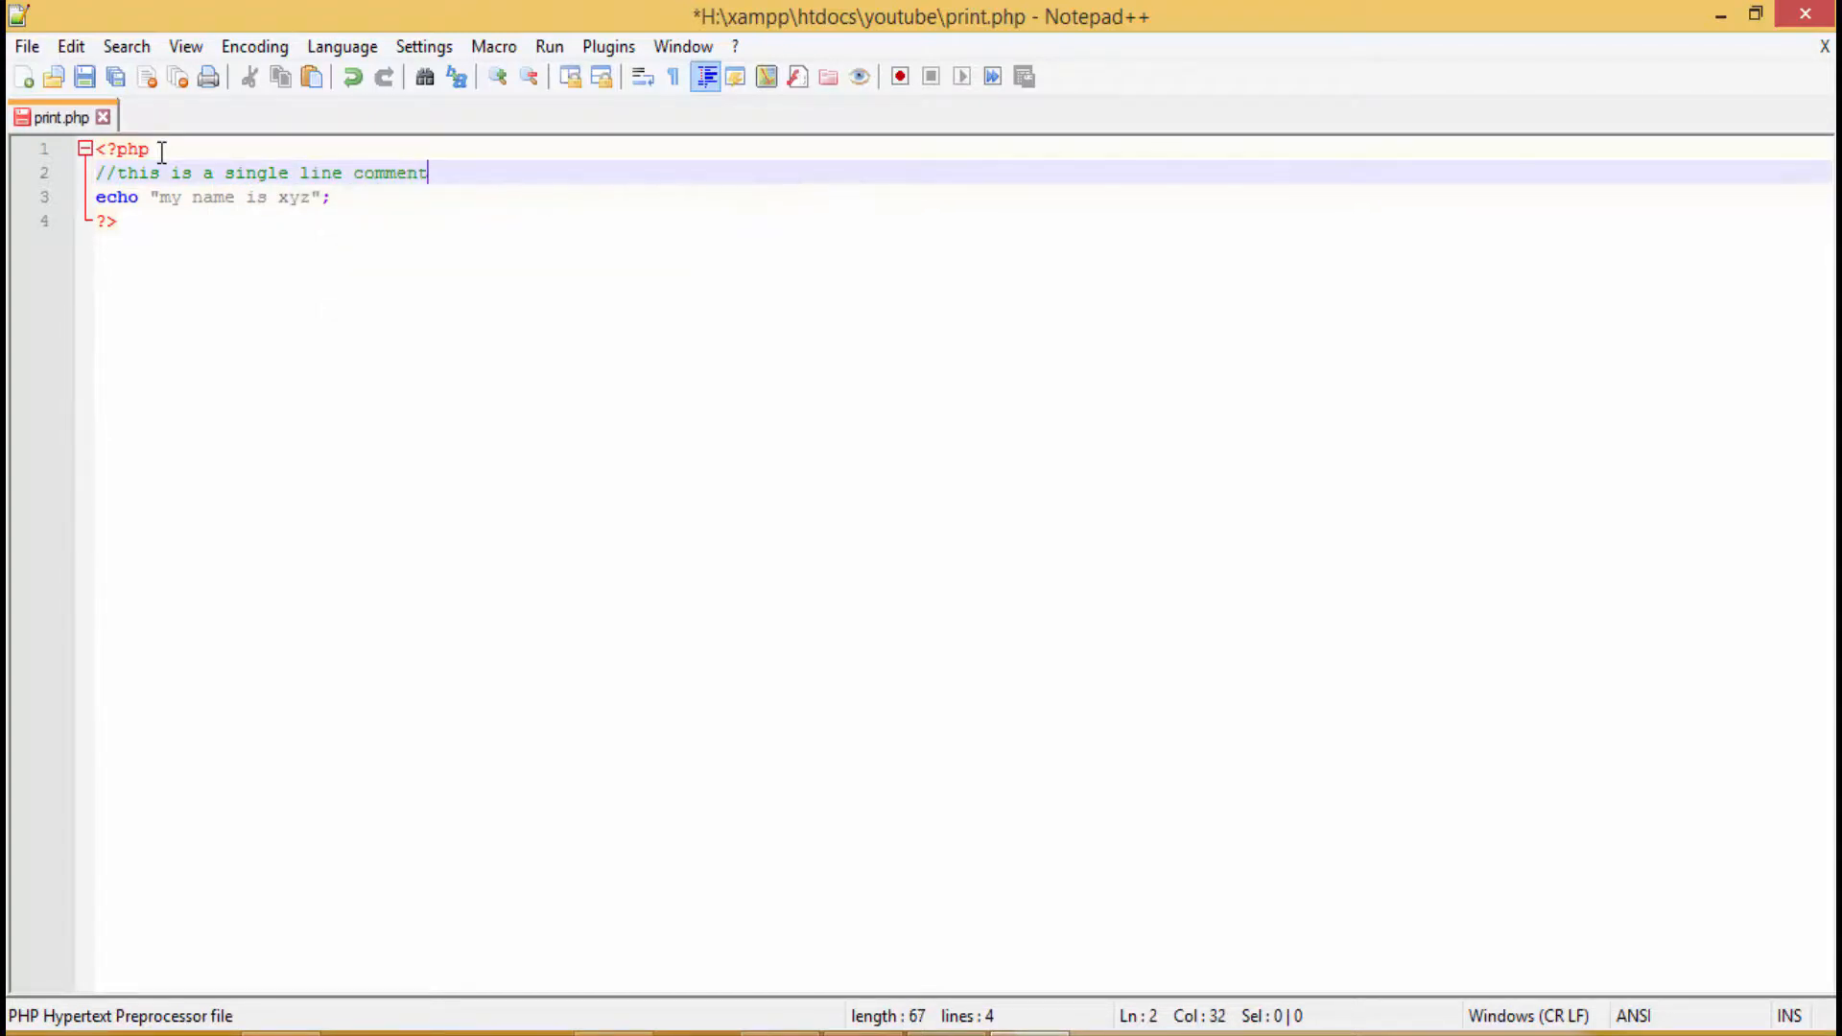
key(Enter)
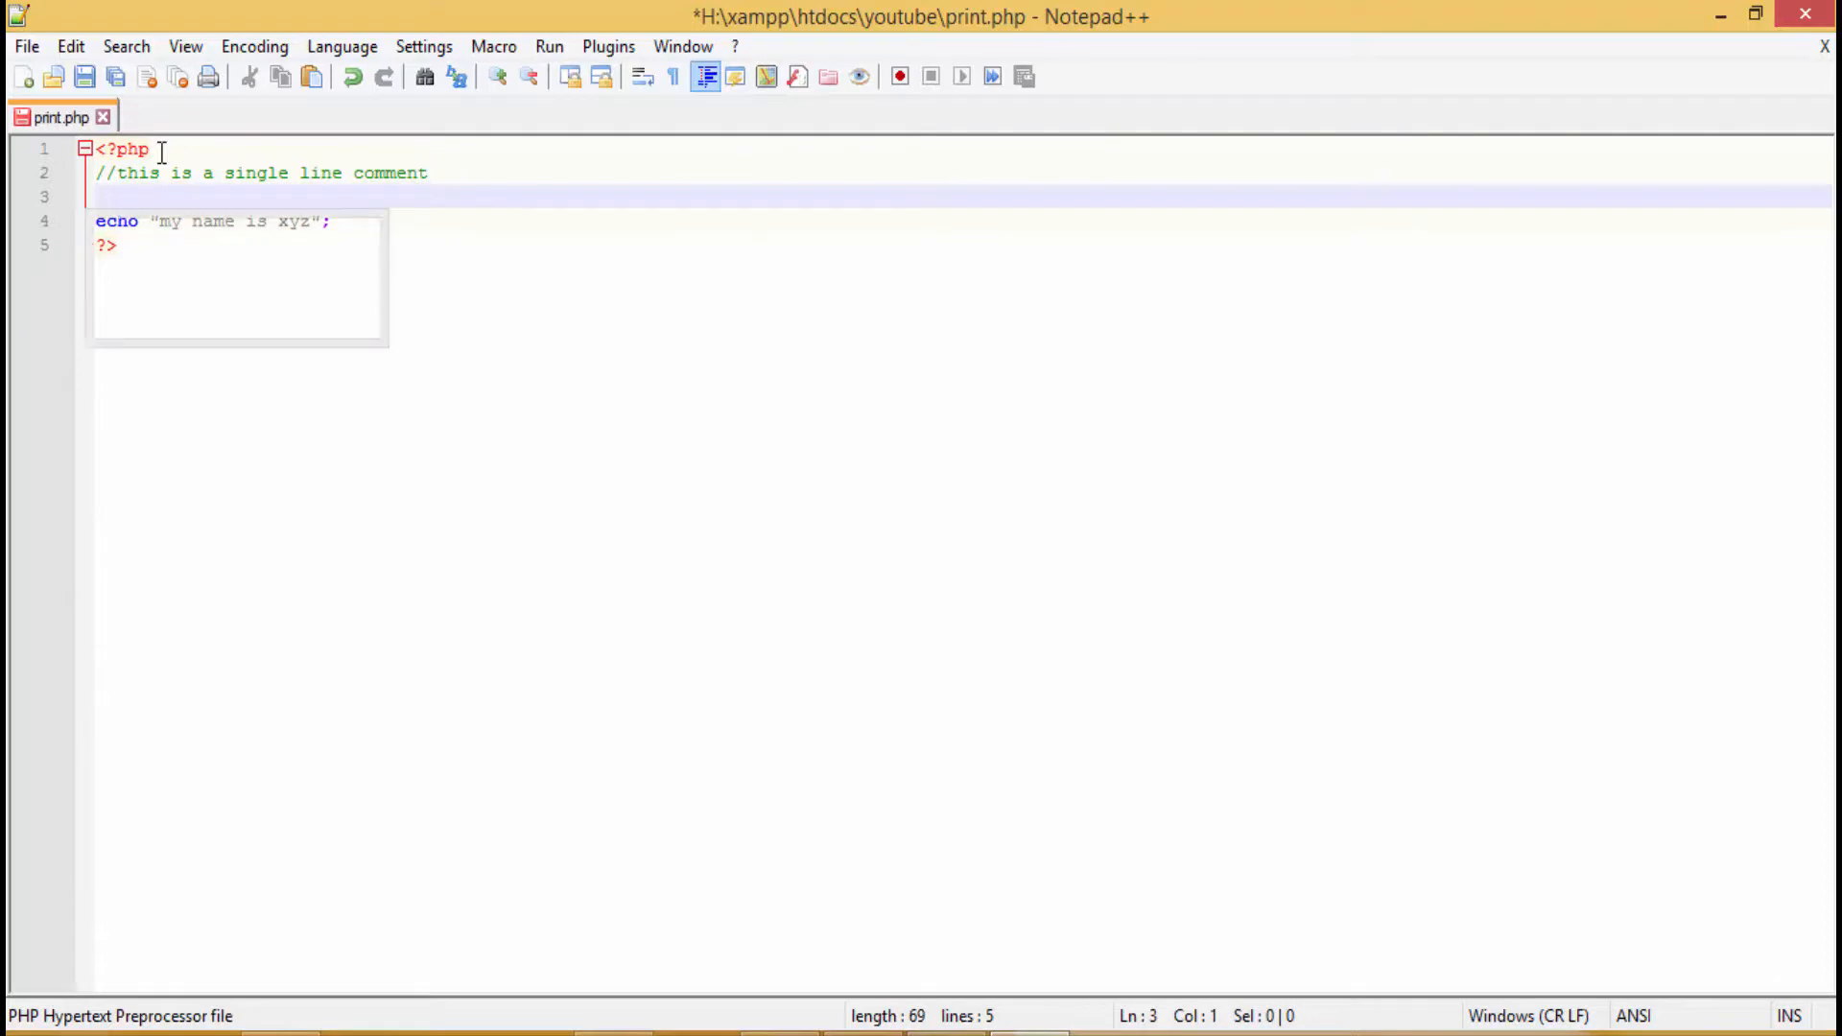
text(asdas)
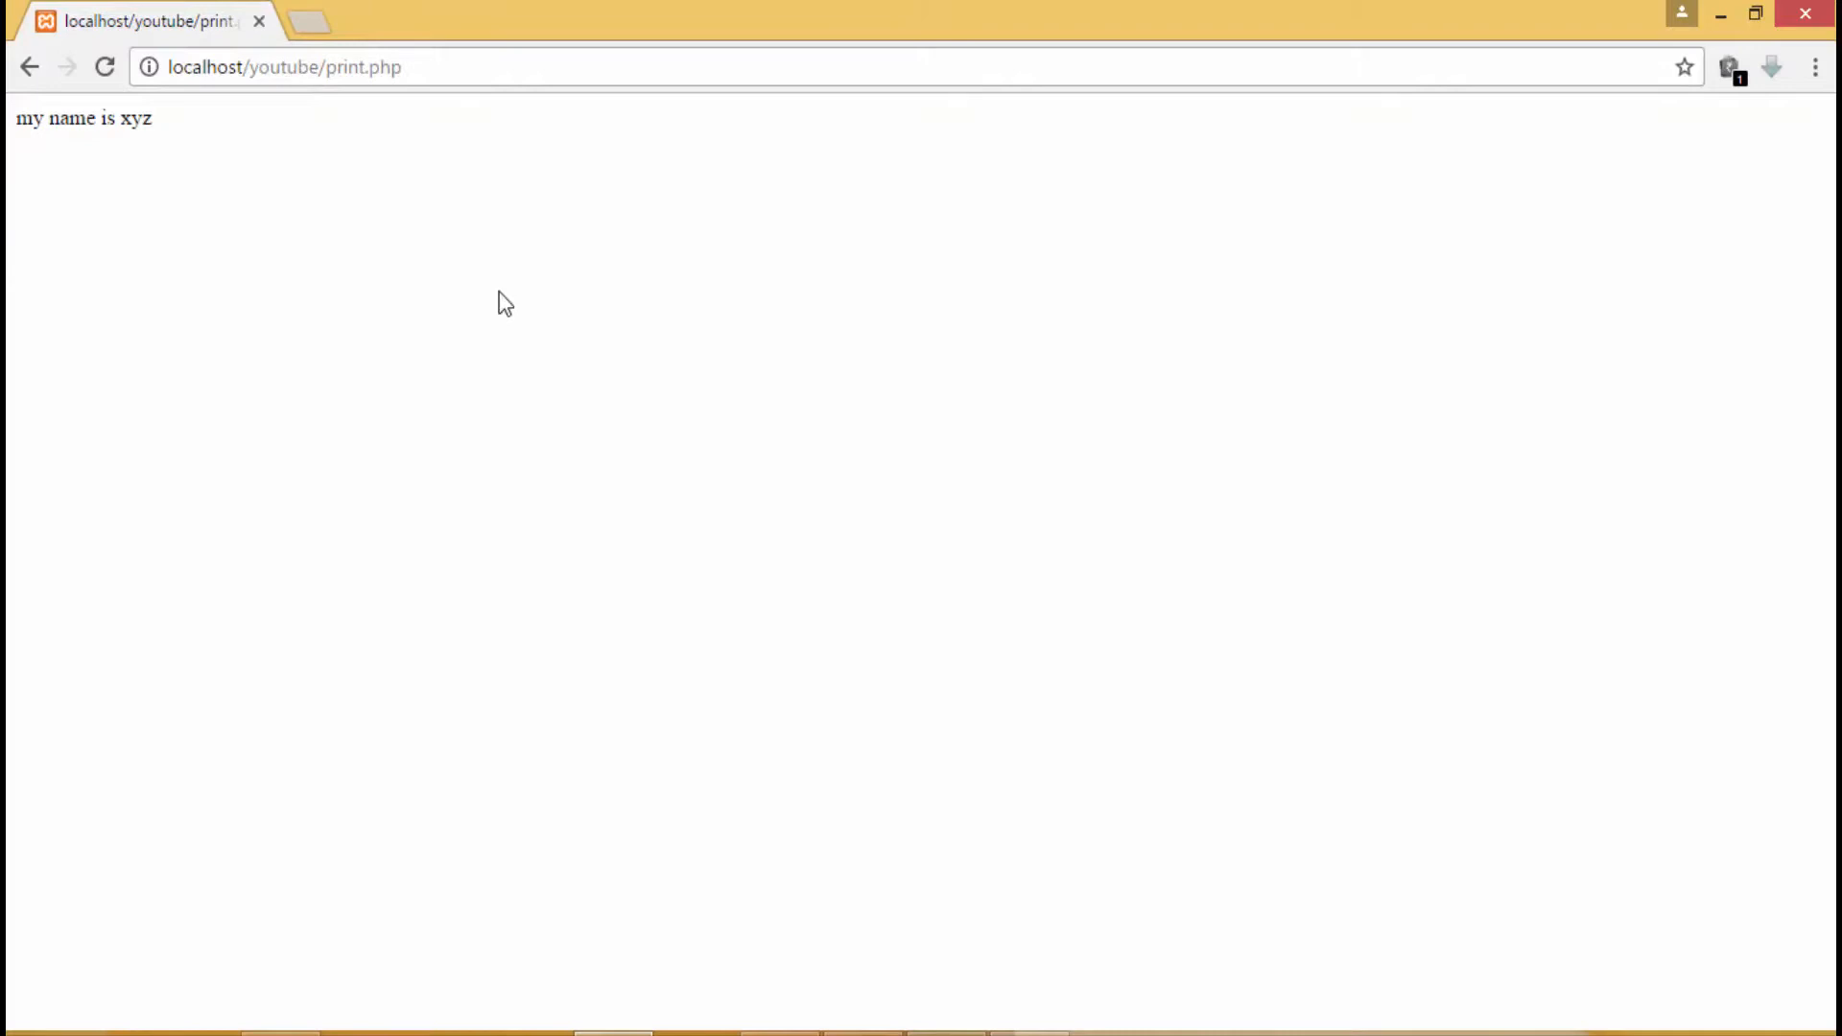
mouse_move(757, 676)
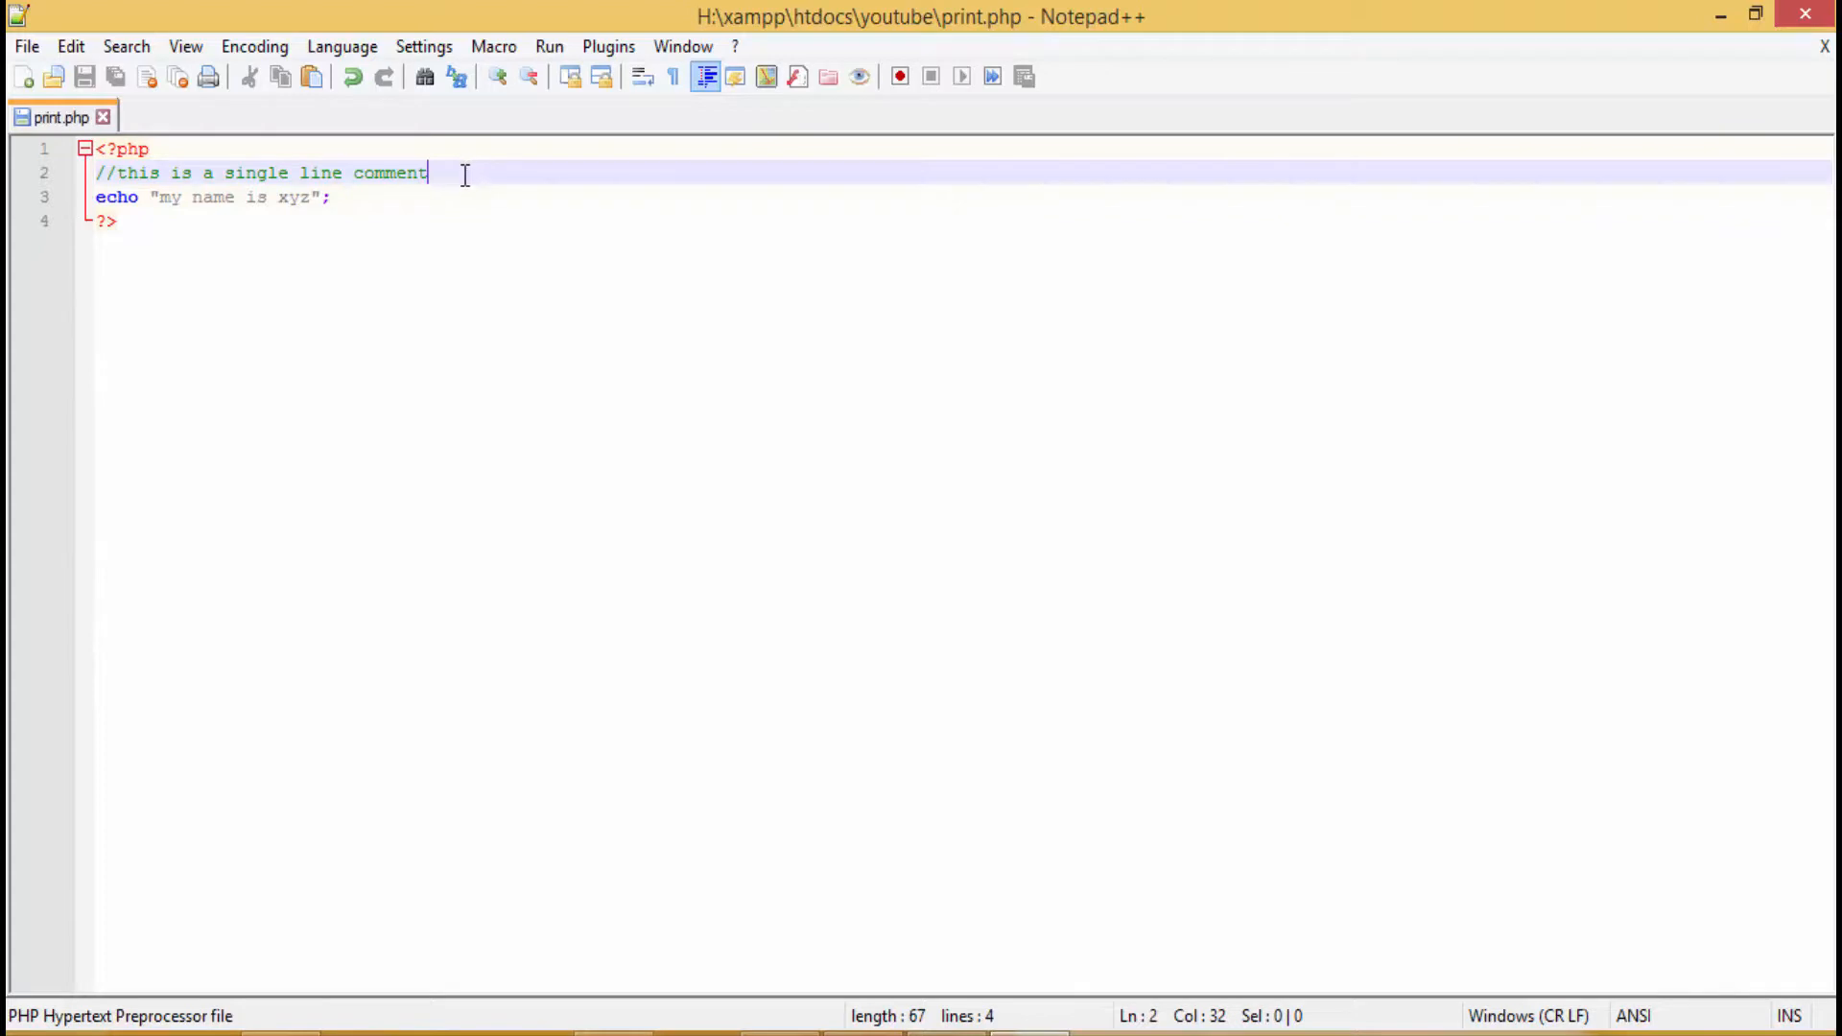
Step: Add a /* multi-line comment containing 'I am writing more one line of code', closed with */
key(Enter)
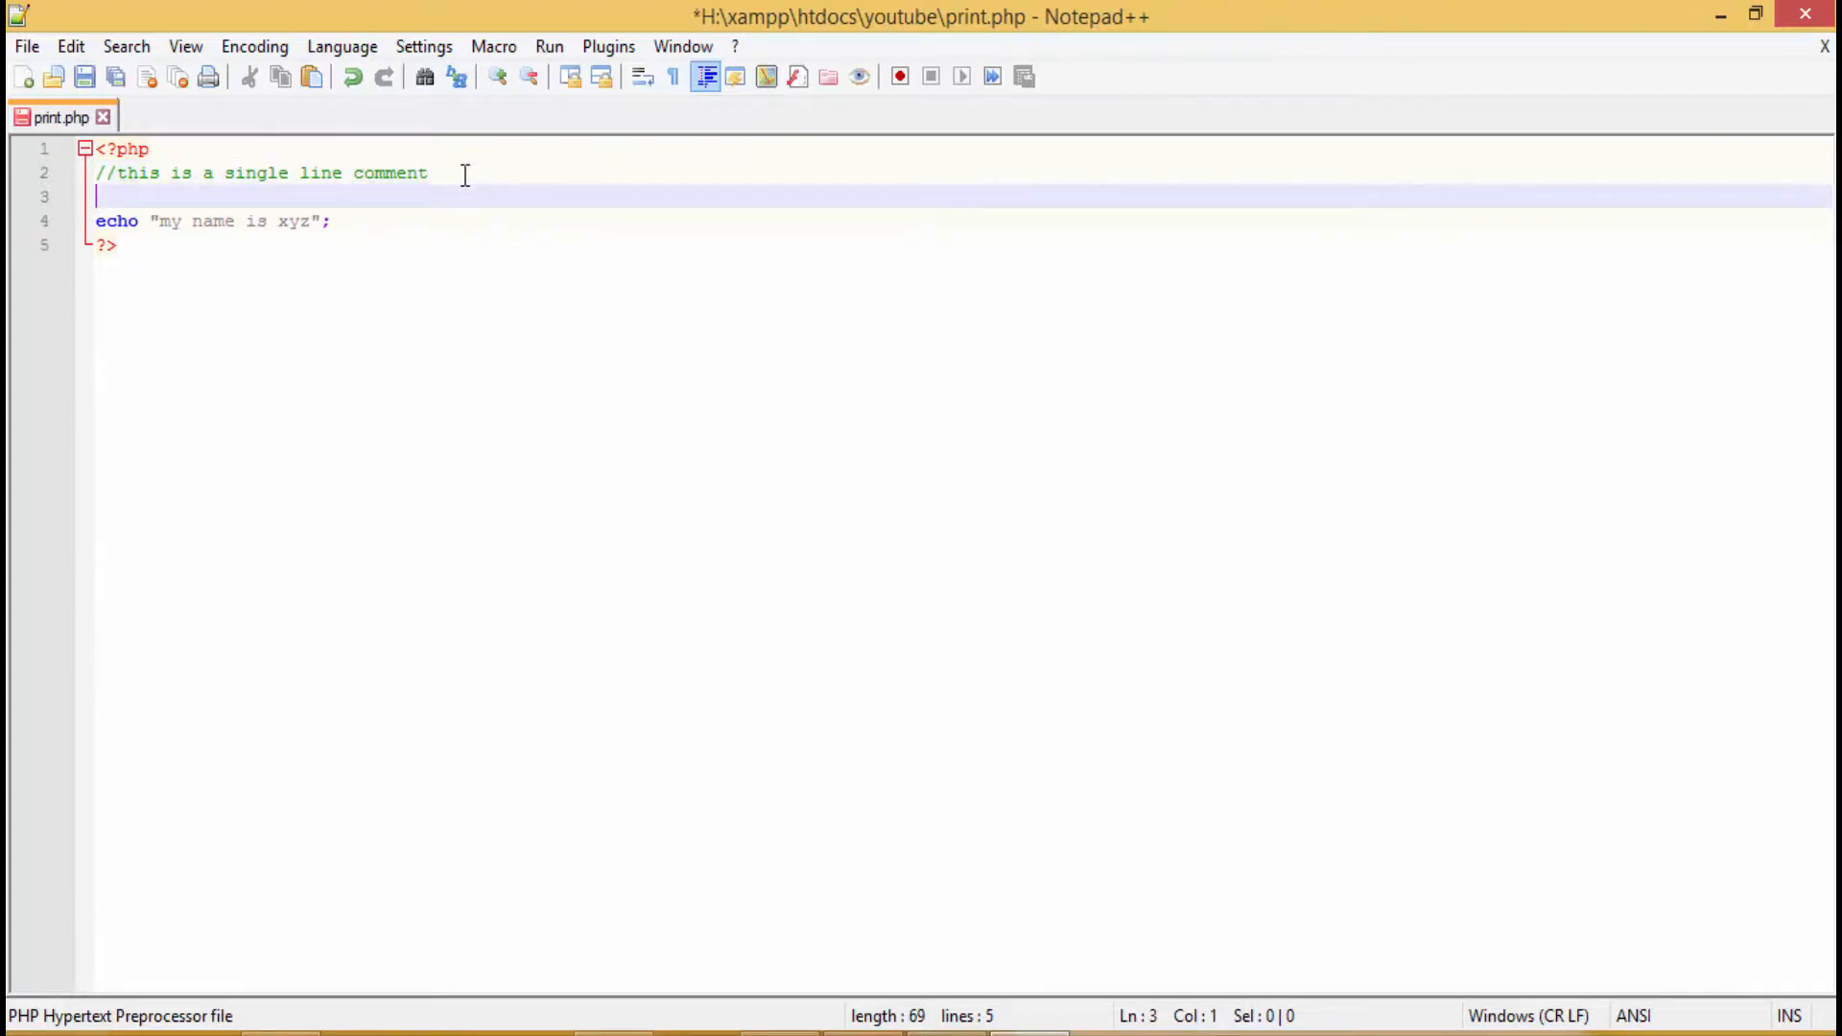
text(/)
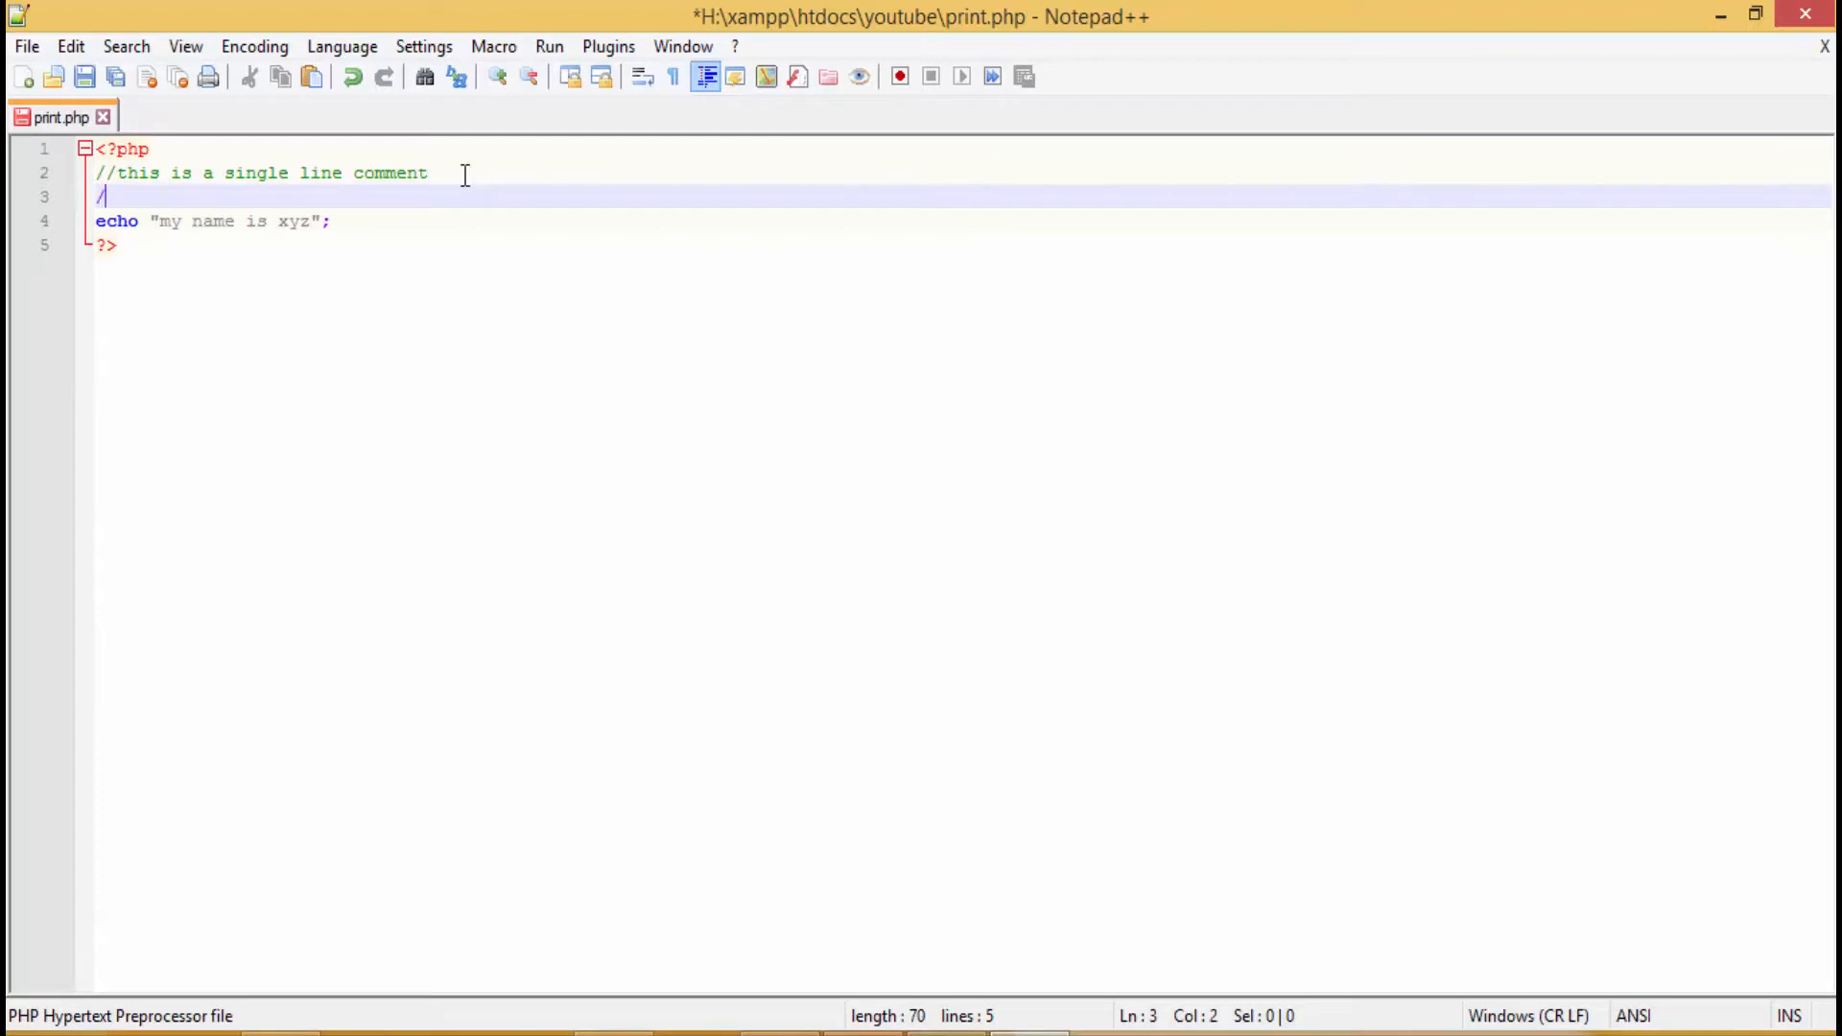
text(*)
text(this is a mul)
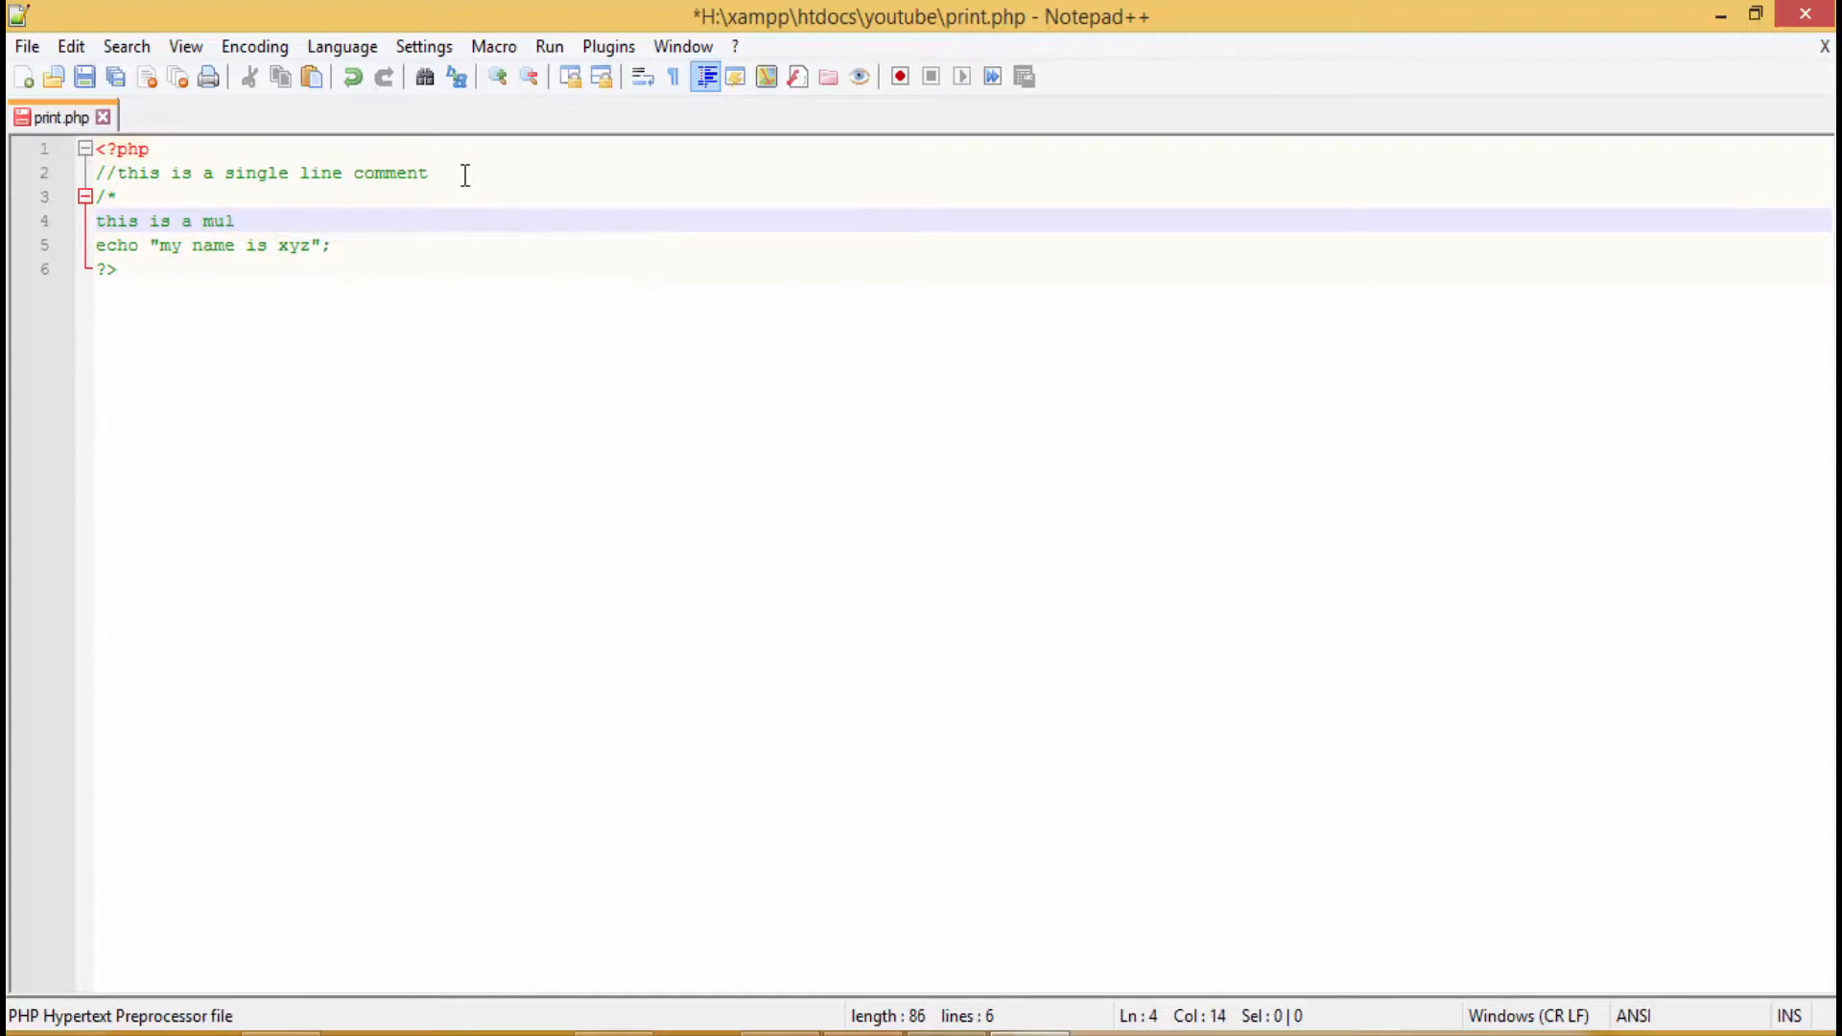
text(ti-line comment)
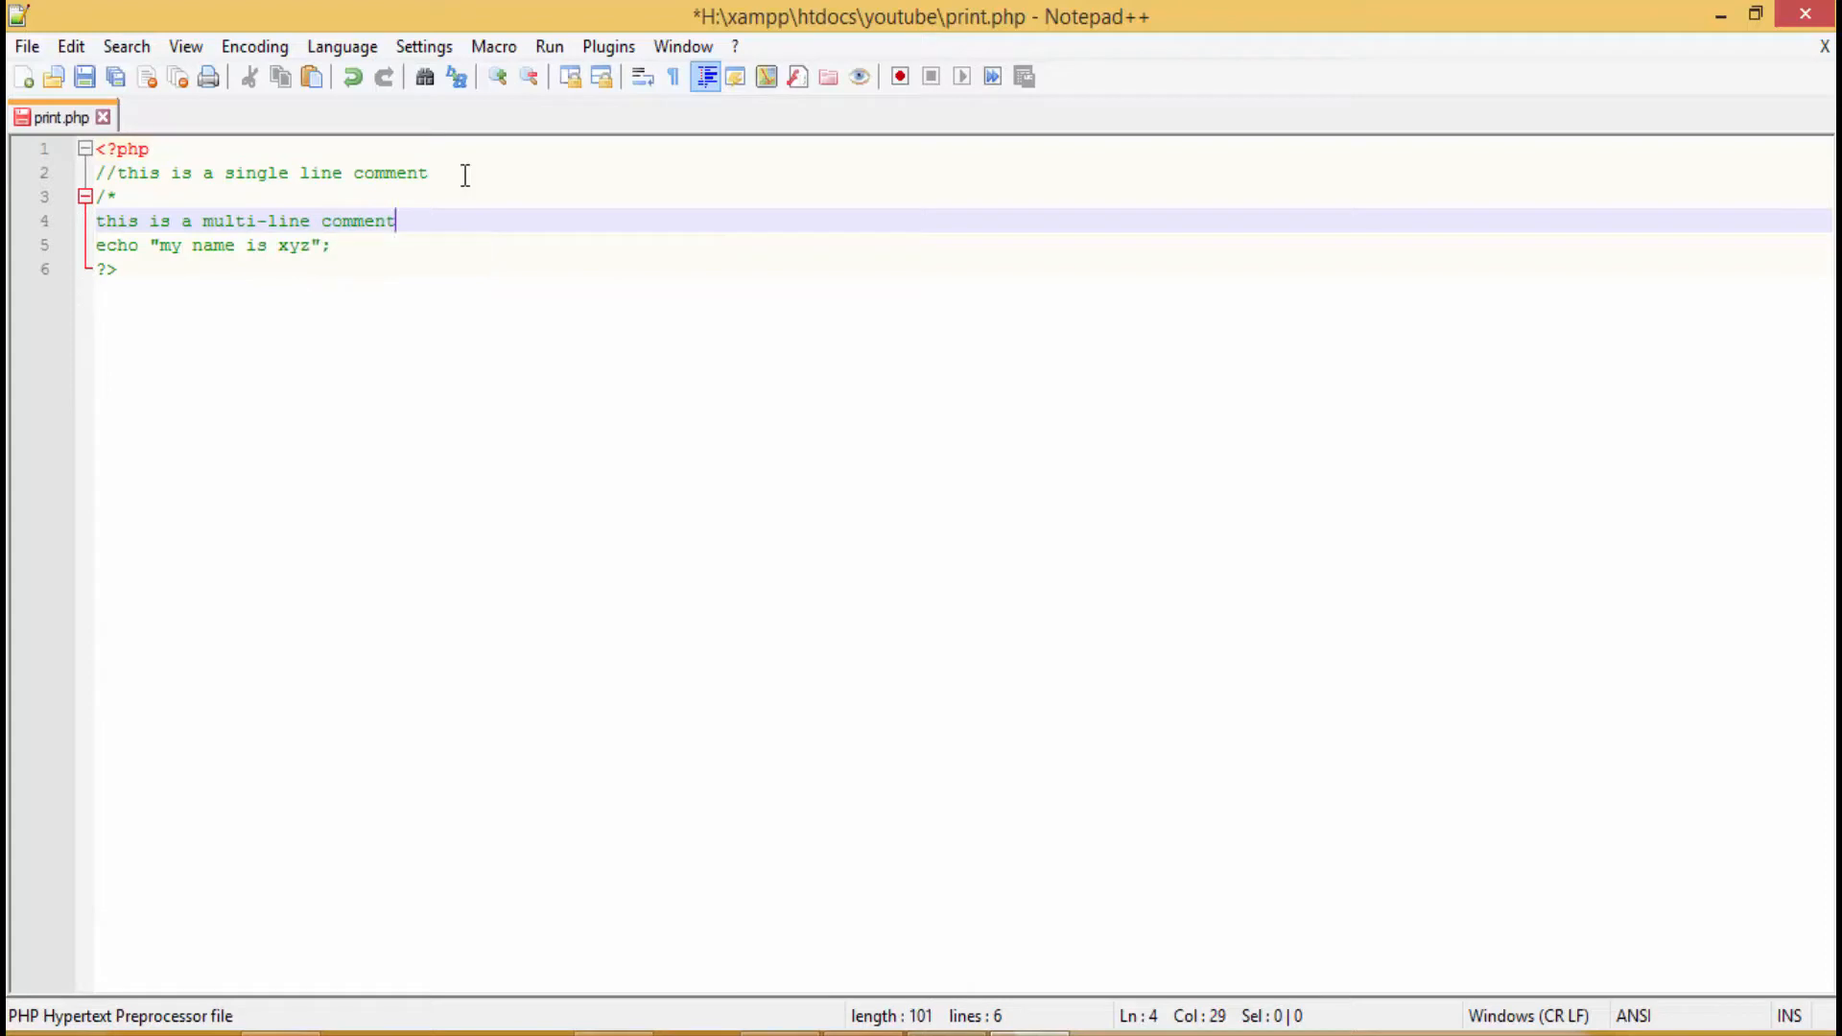
key(Enter)
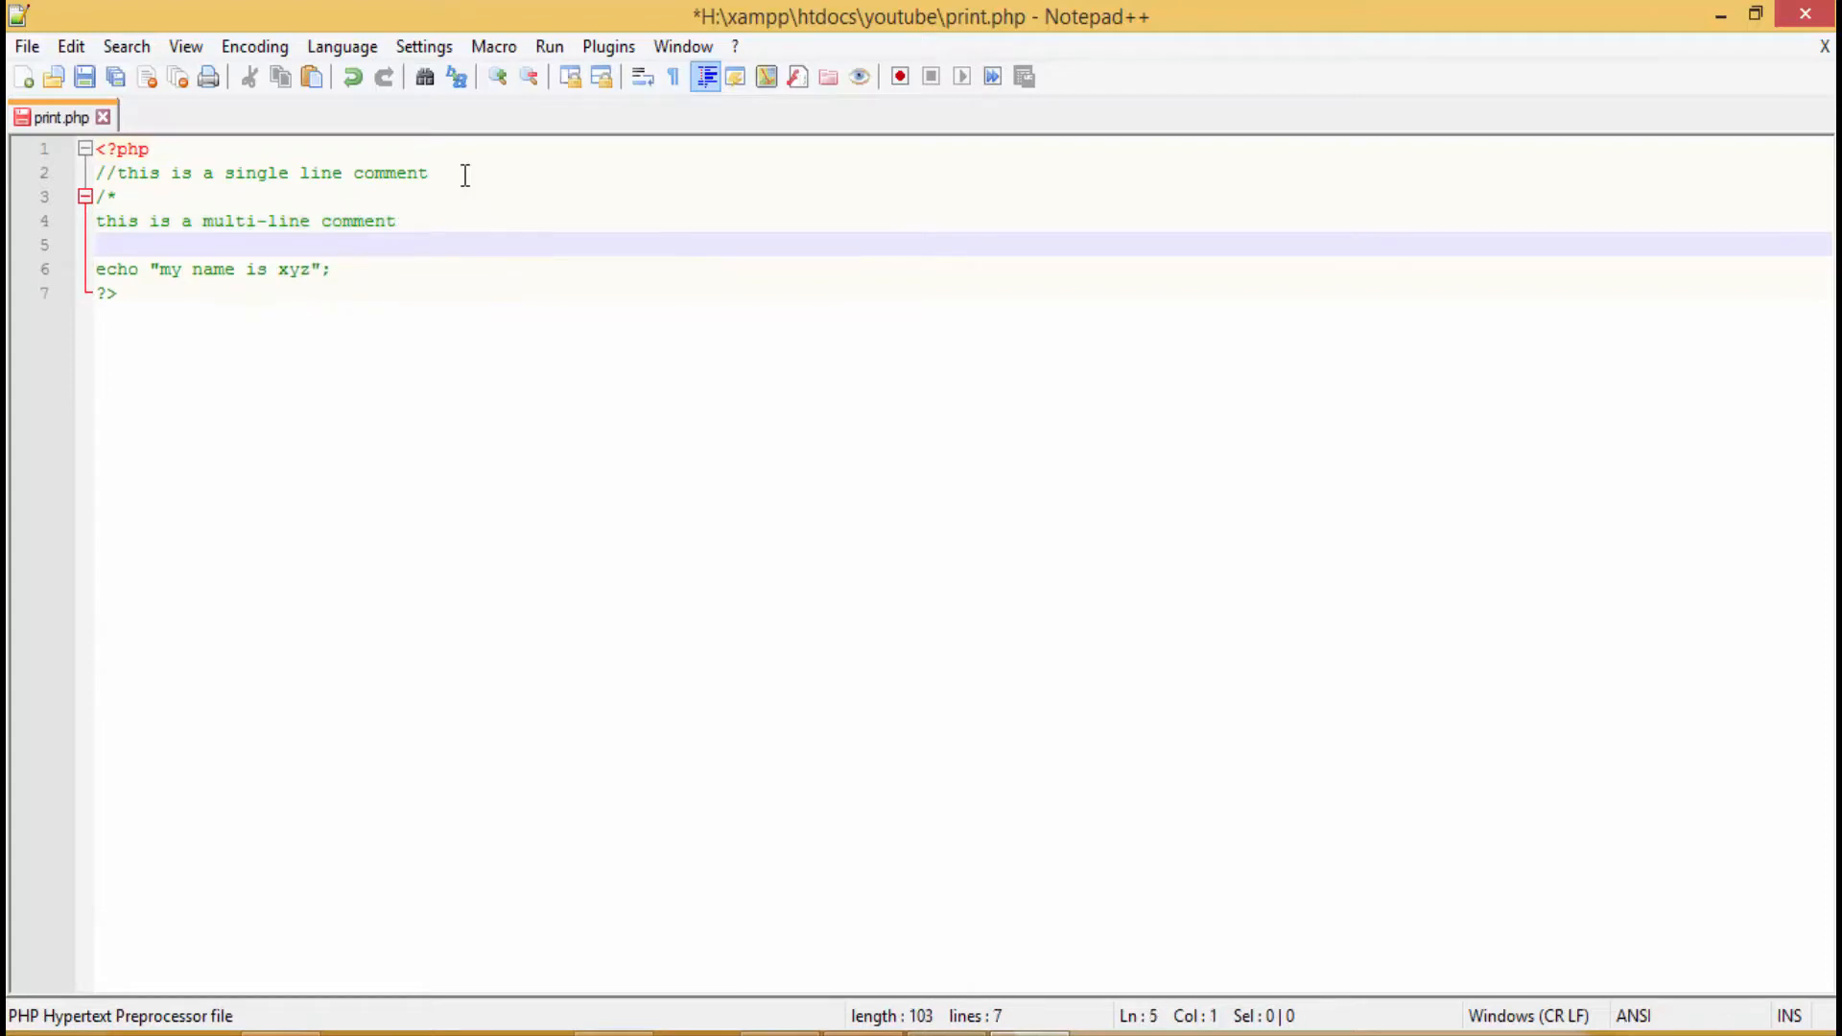
text(I am wri)
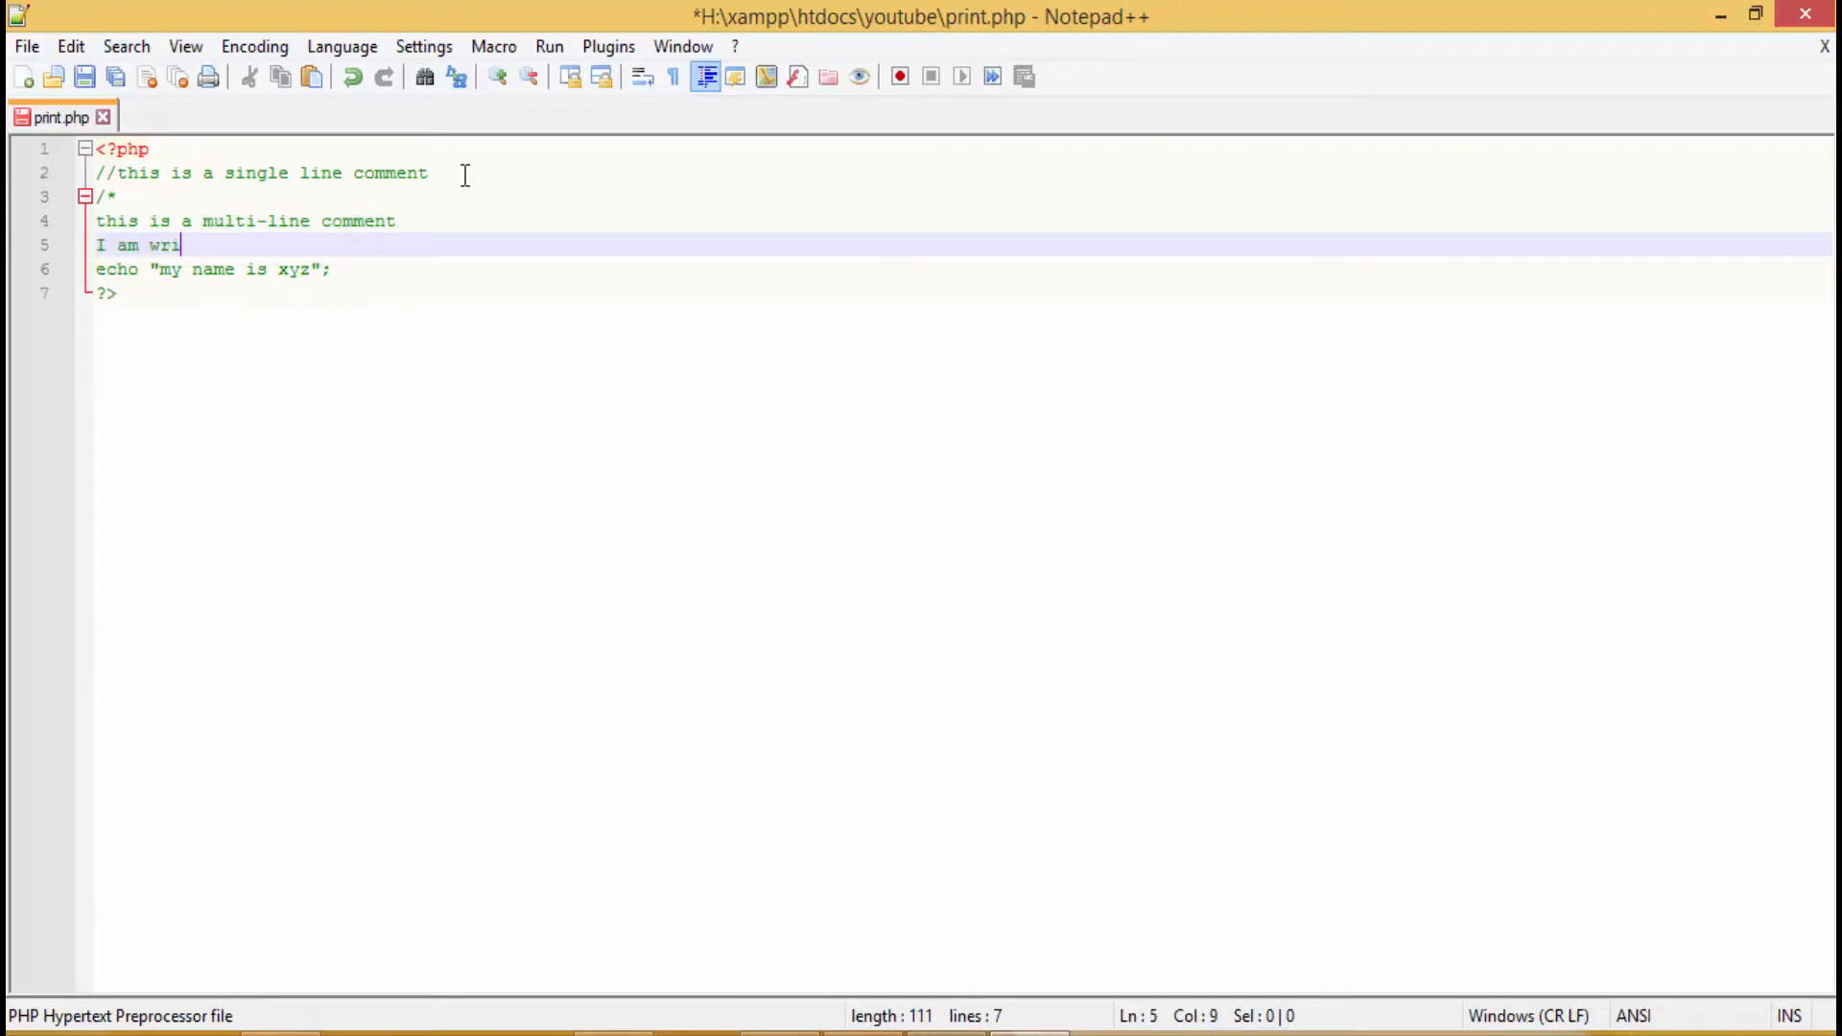
text(ting more than in)
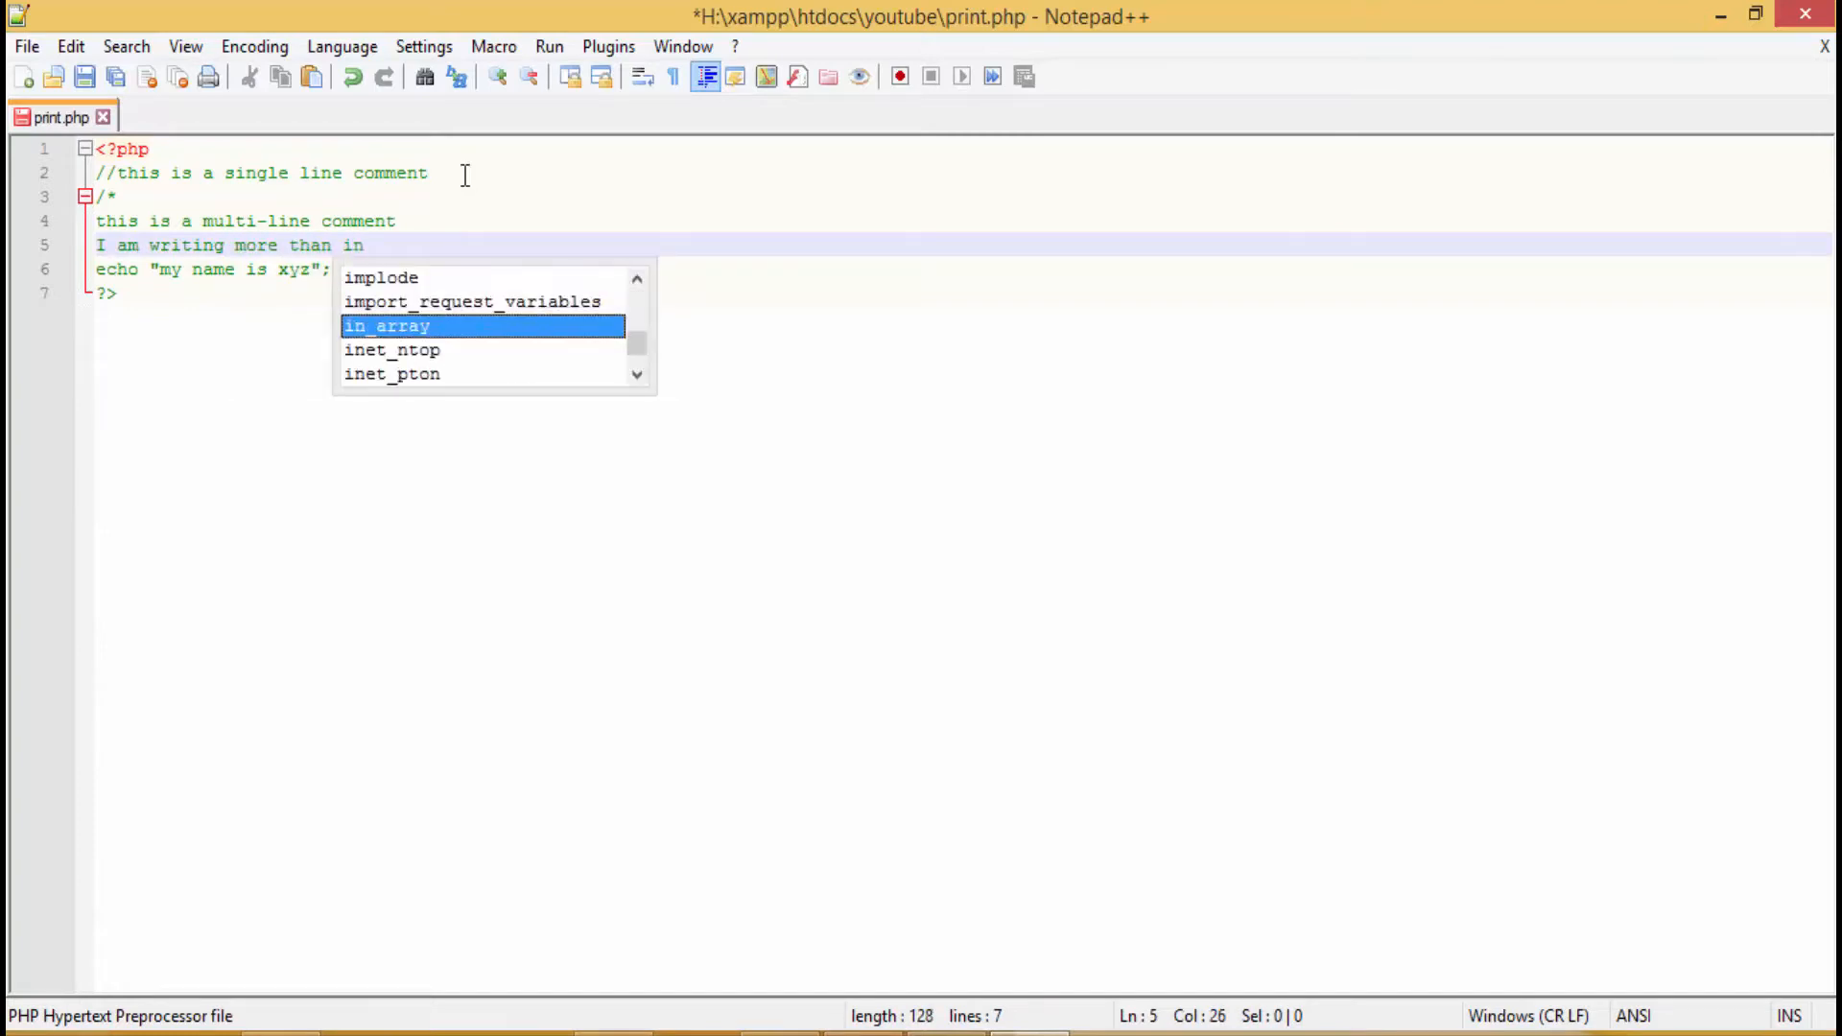
text(one li)
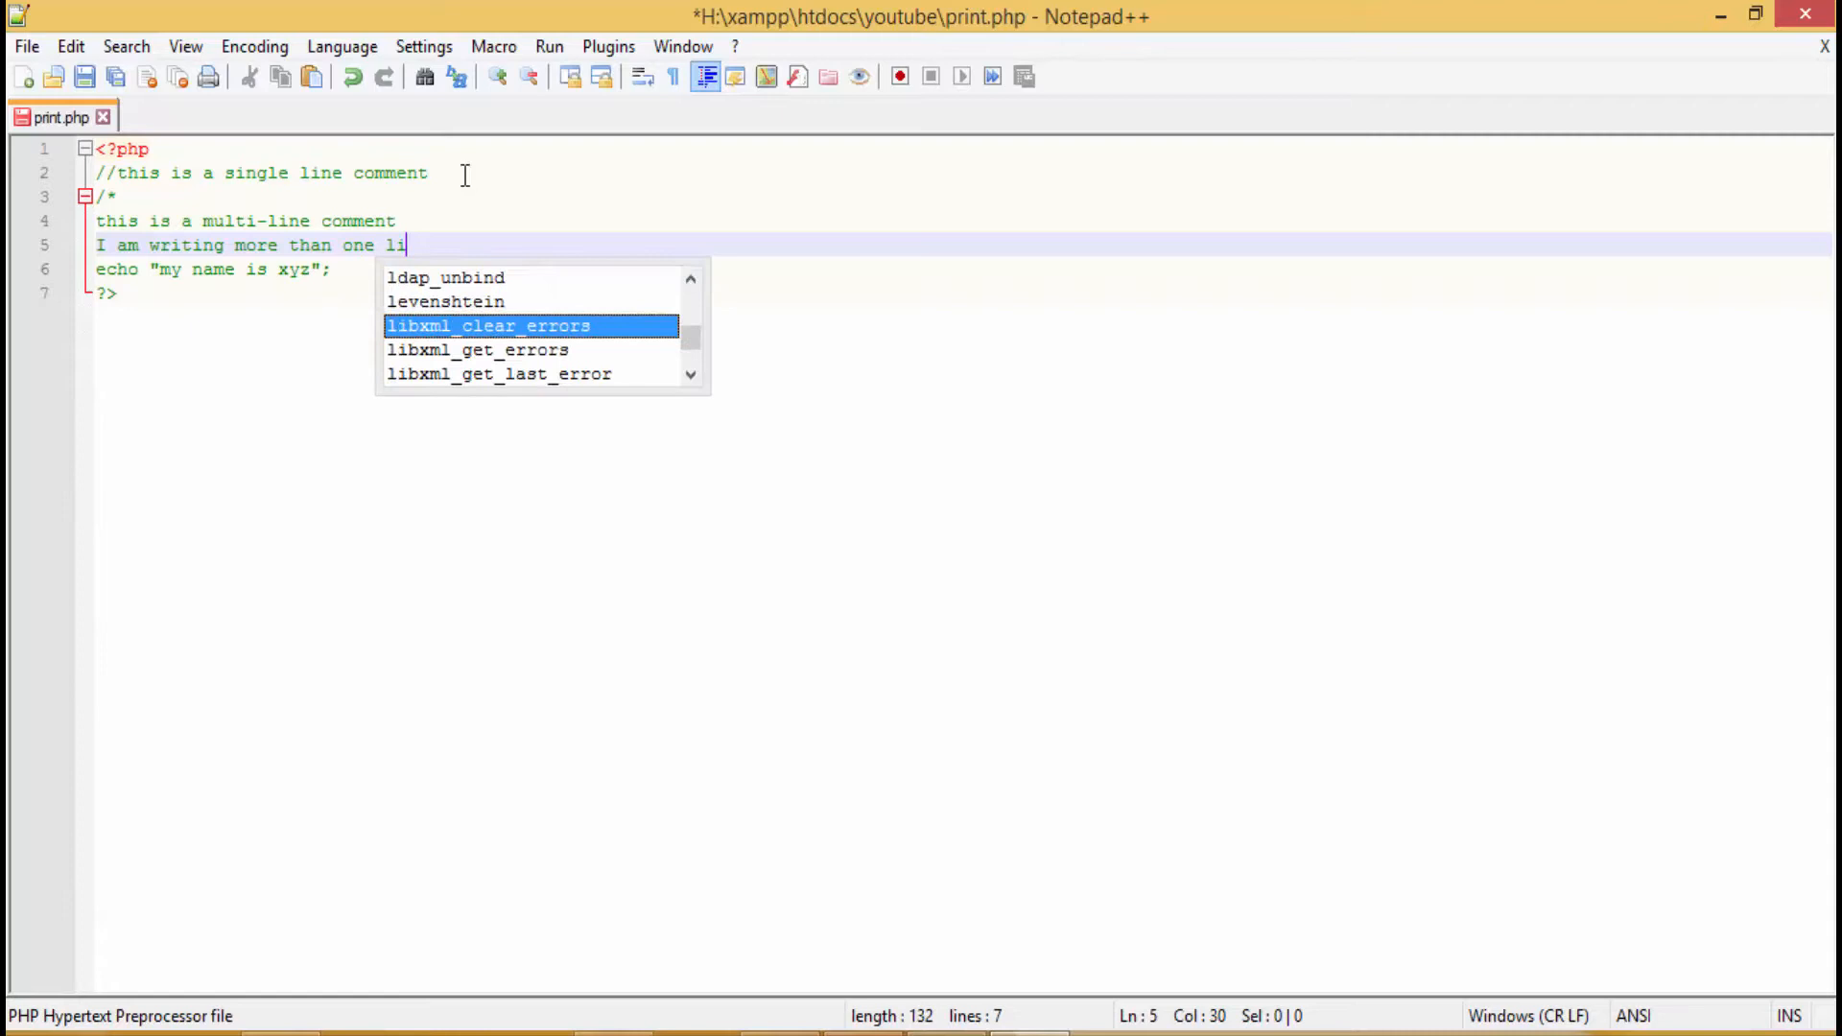
text(ne of code)
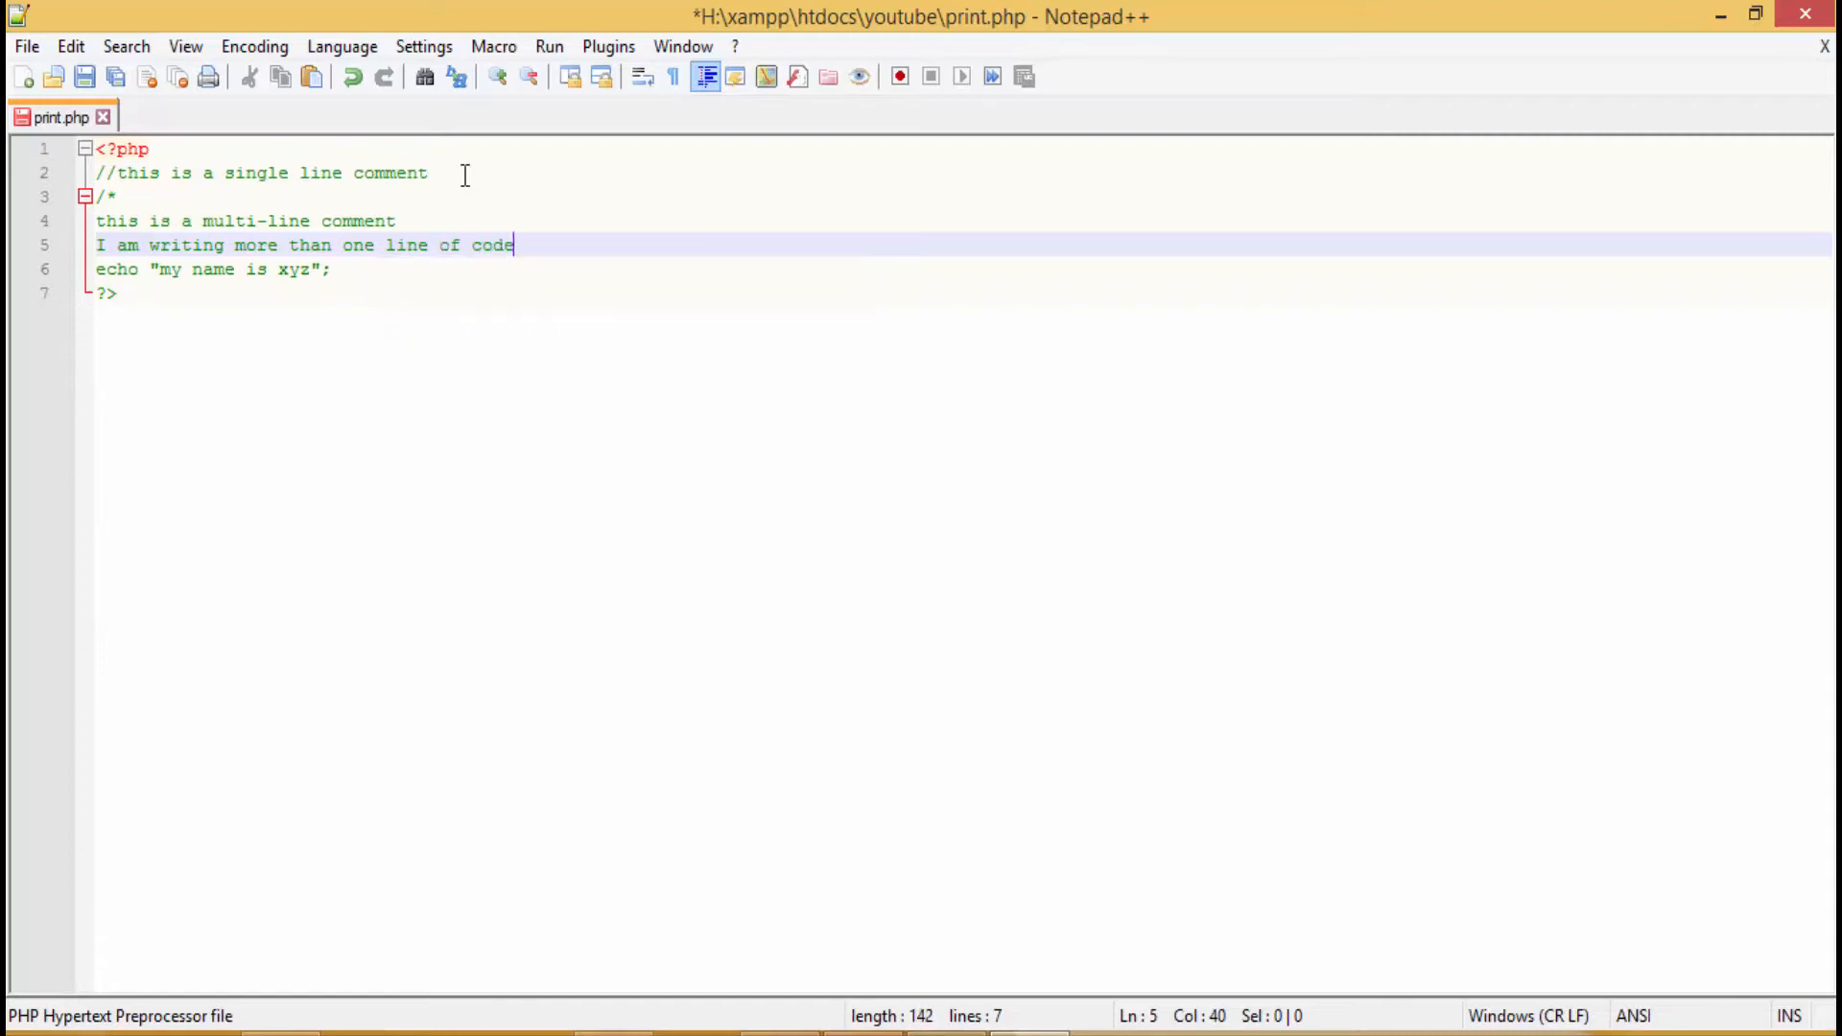
key(Enter)
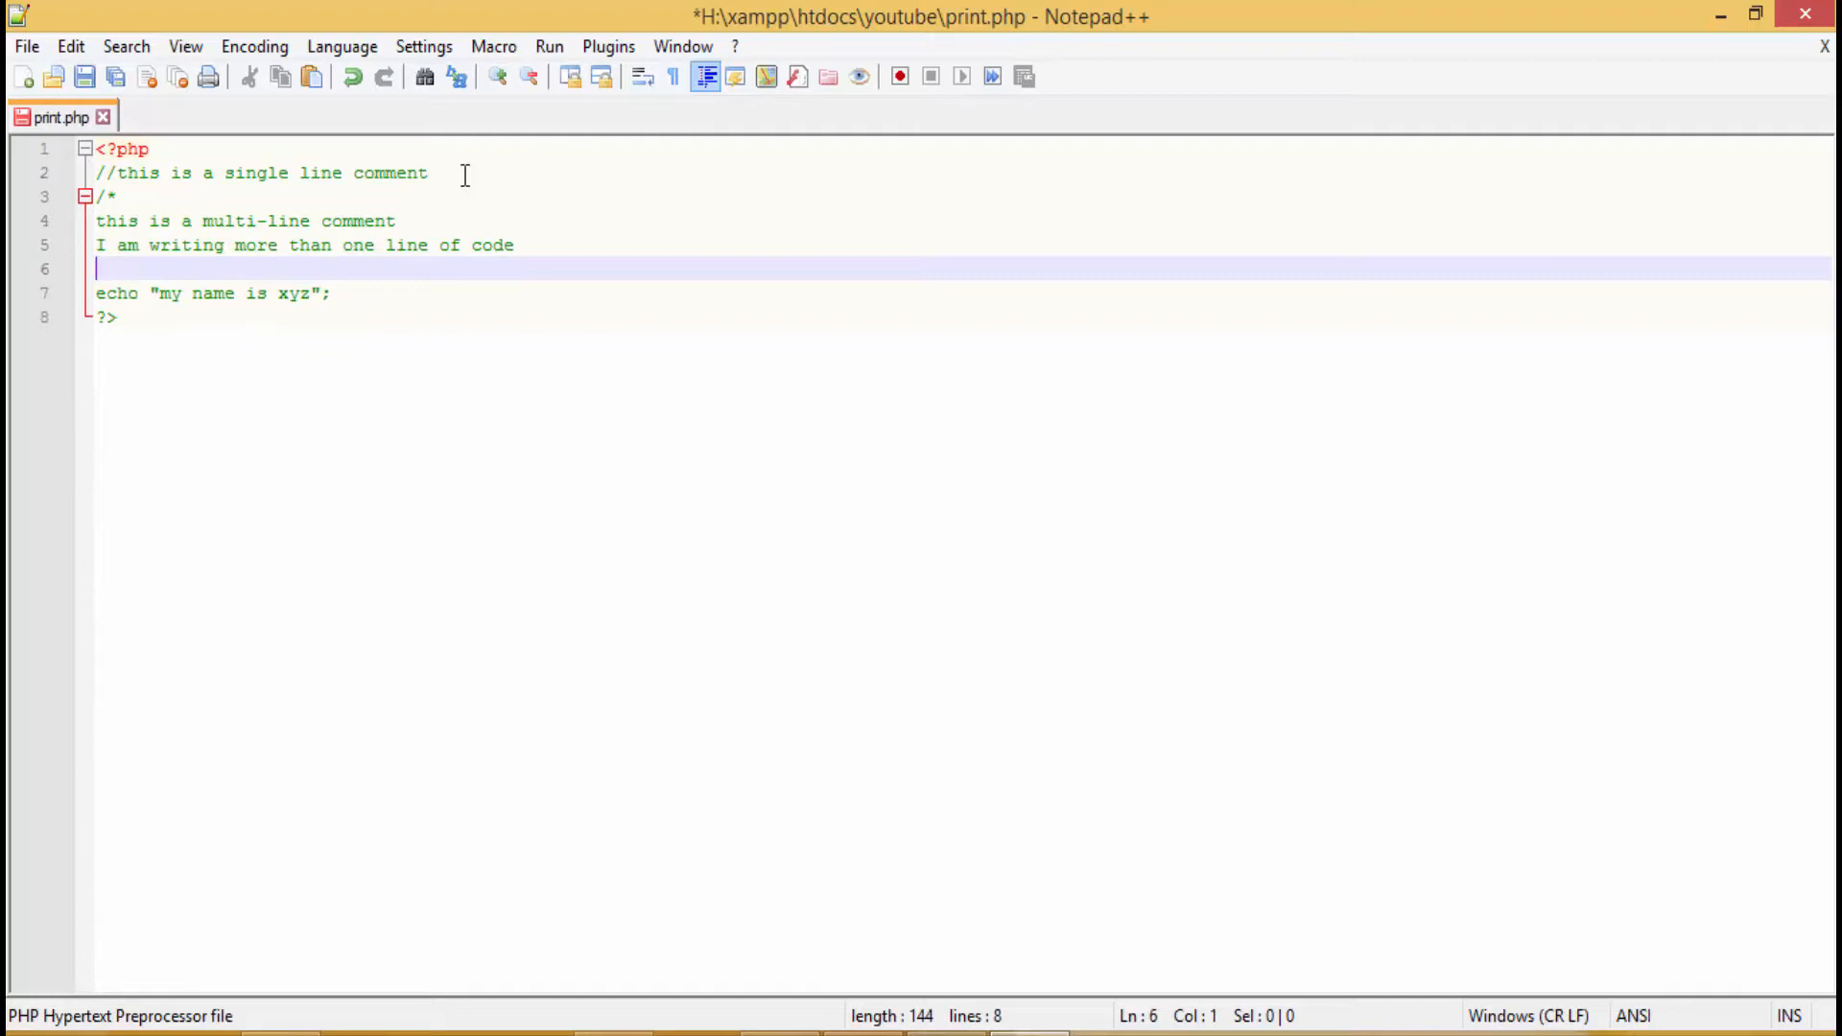
text(*/)
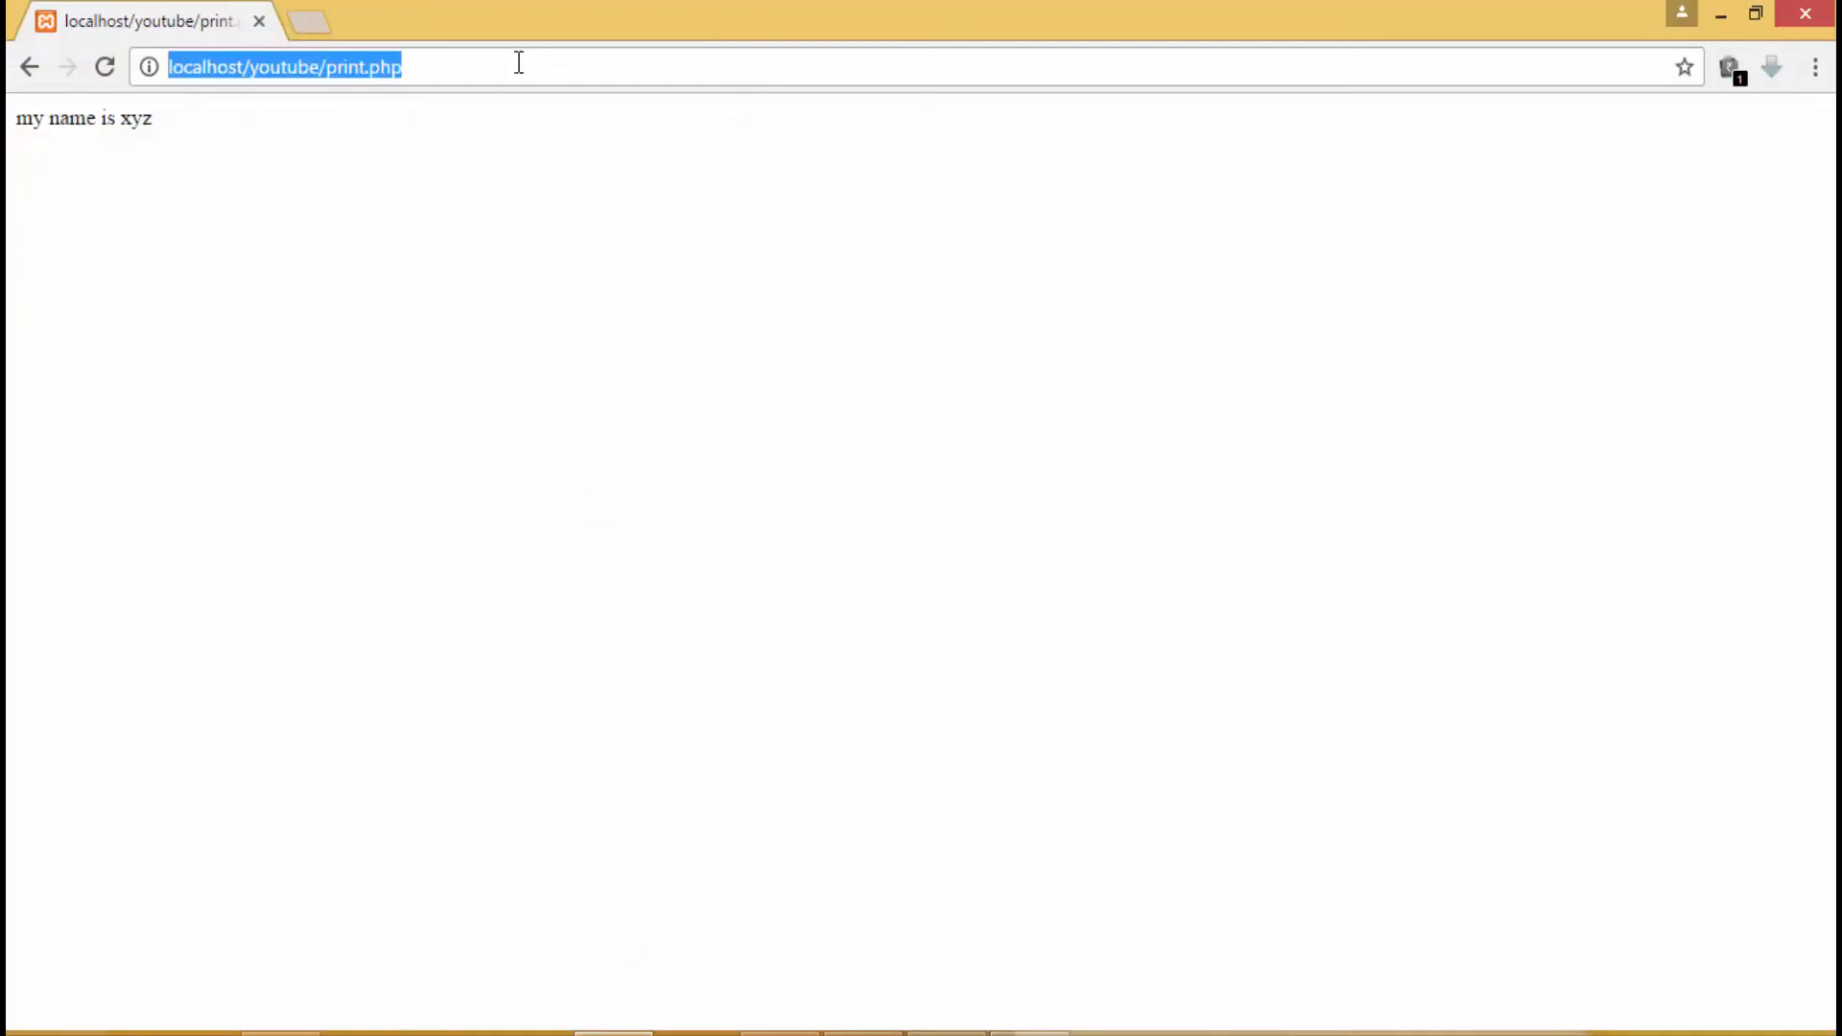
Step: Reload localhost/youtube/print.php and confirm it still shows only 'my name is xyz'
click(416, 267)
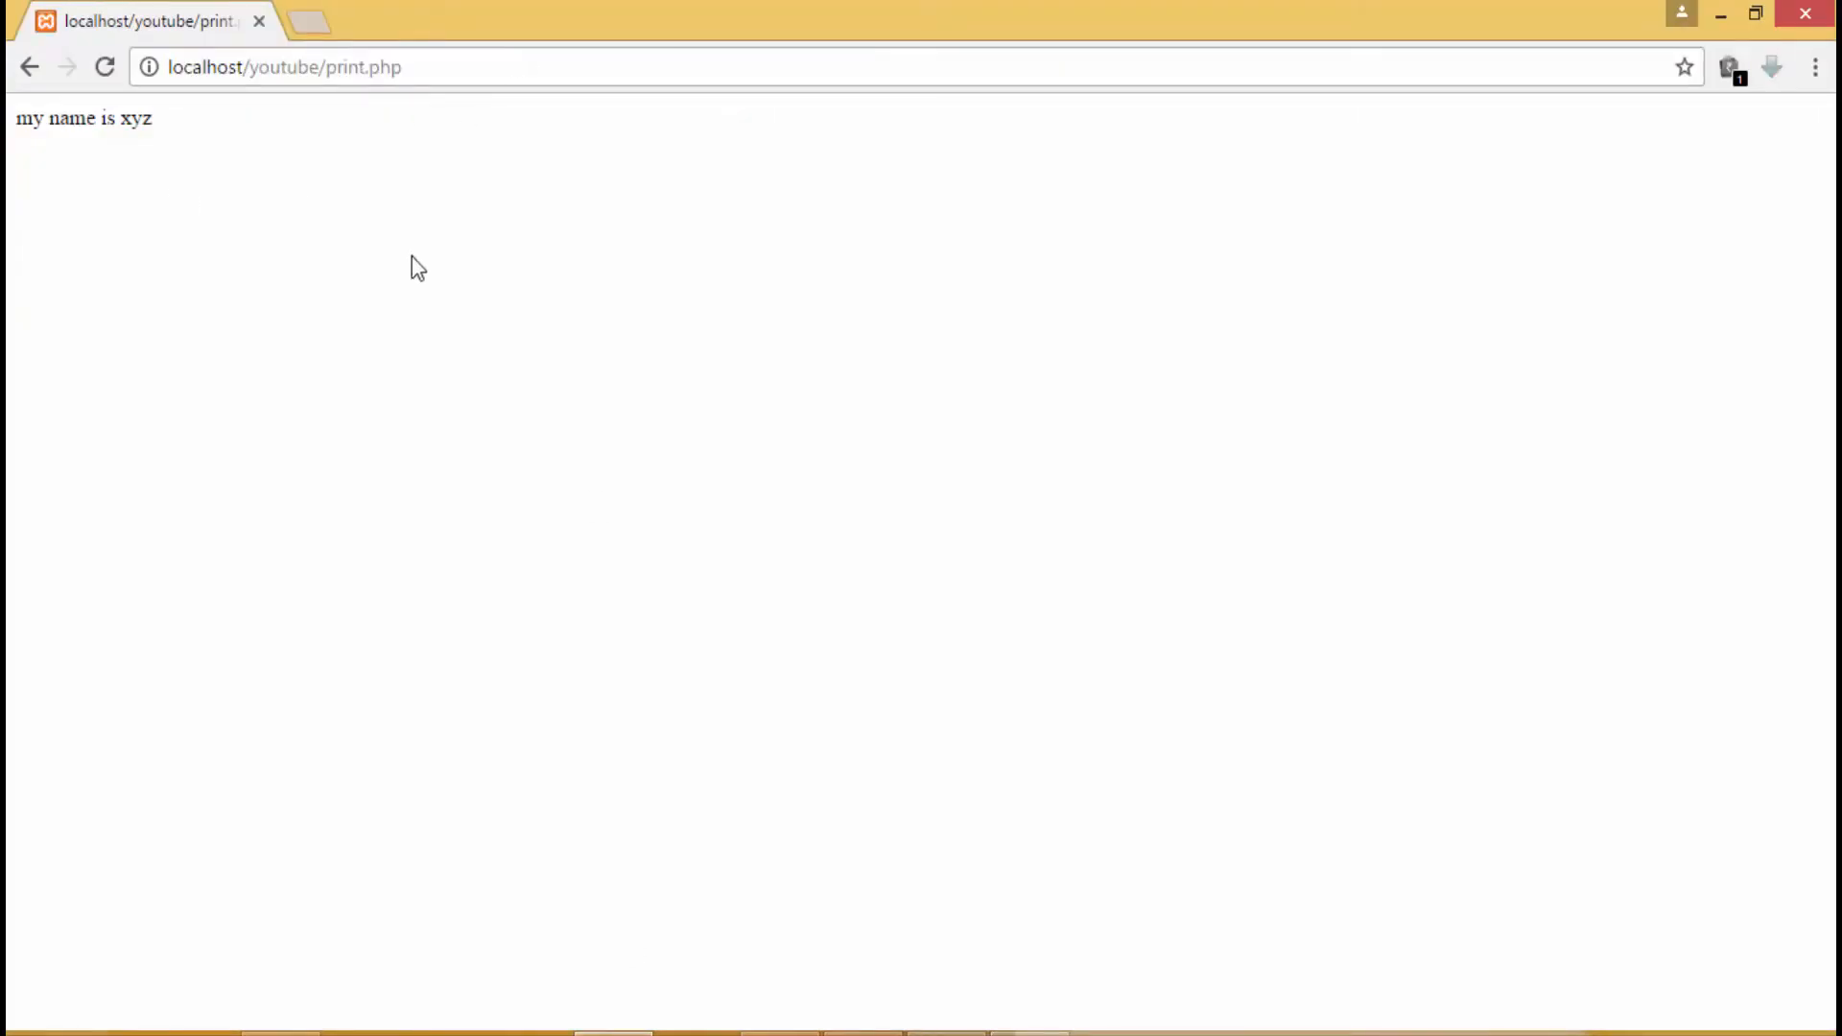